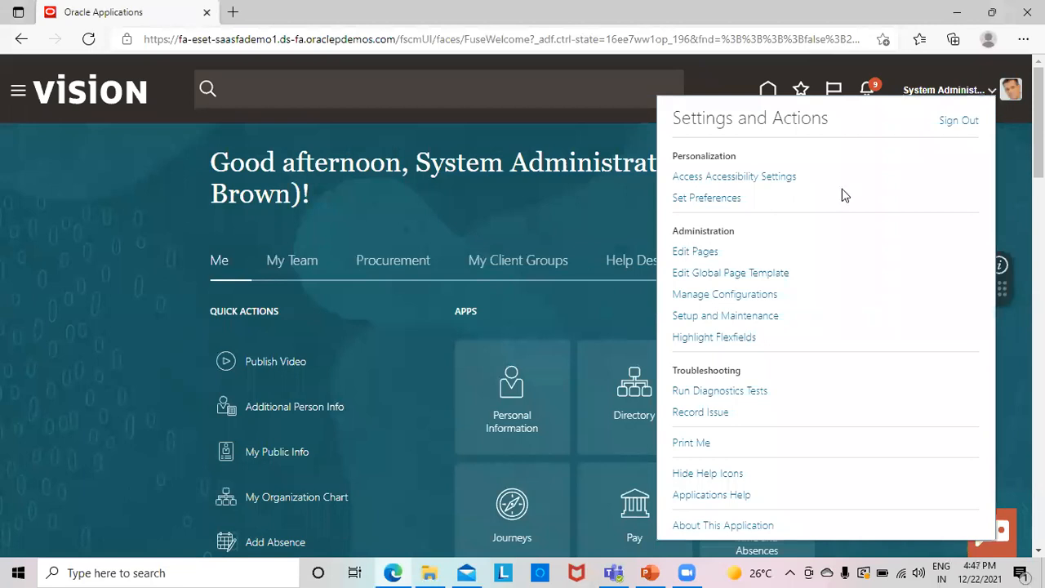
{"action": "mouse_move", "coordinate": [725, 315]}
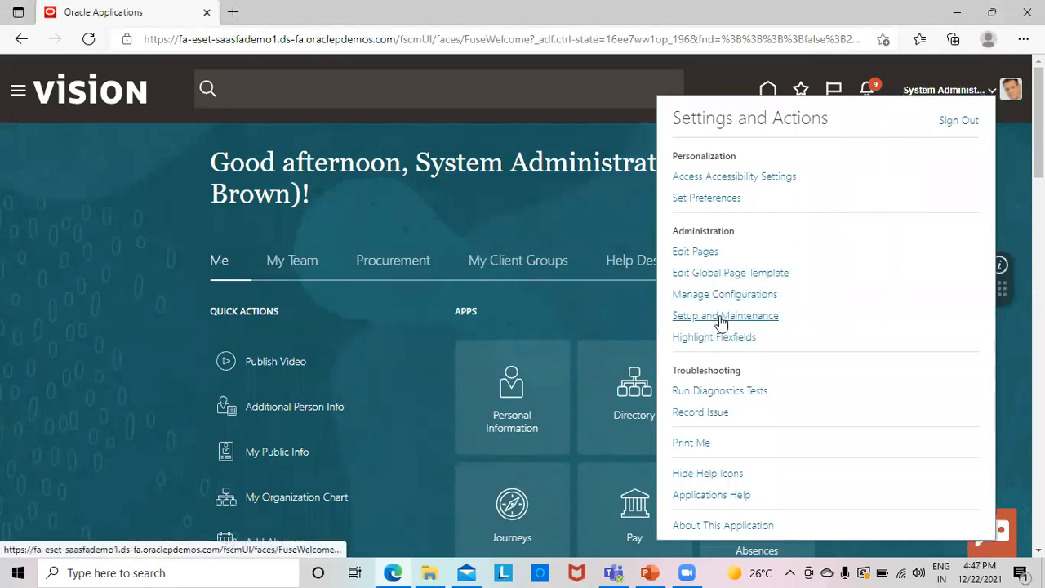
Reach Manage Implementation Projects via Setup and Maintenance and open the Fusion Financial Project
{"action": "left_click", "coordinate": [725, 315]}
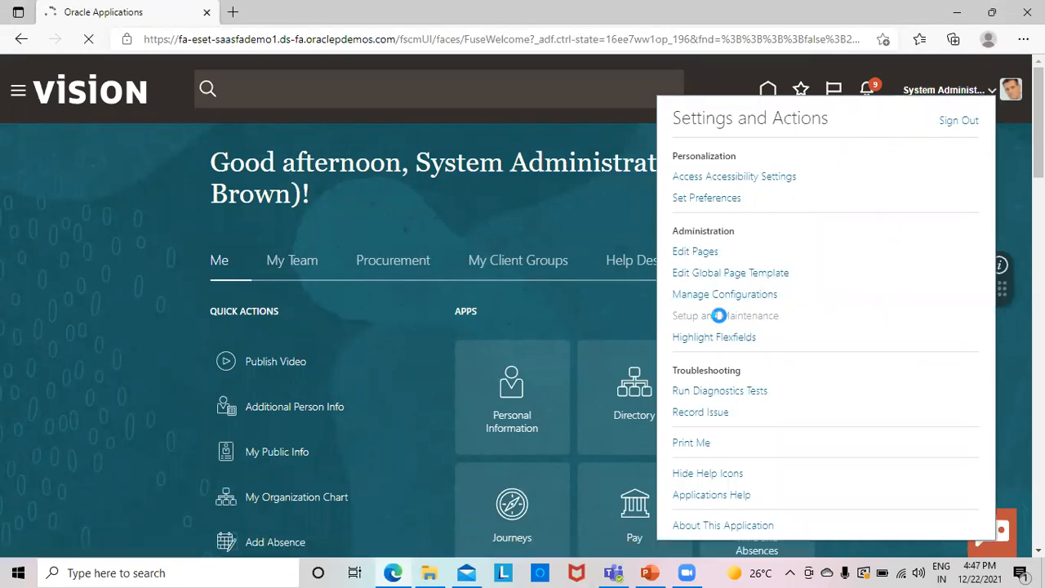
{"action": "left_click", "coordinate": [725, 315]}
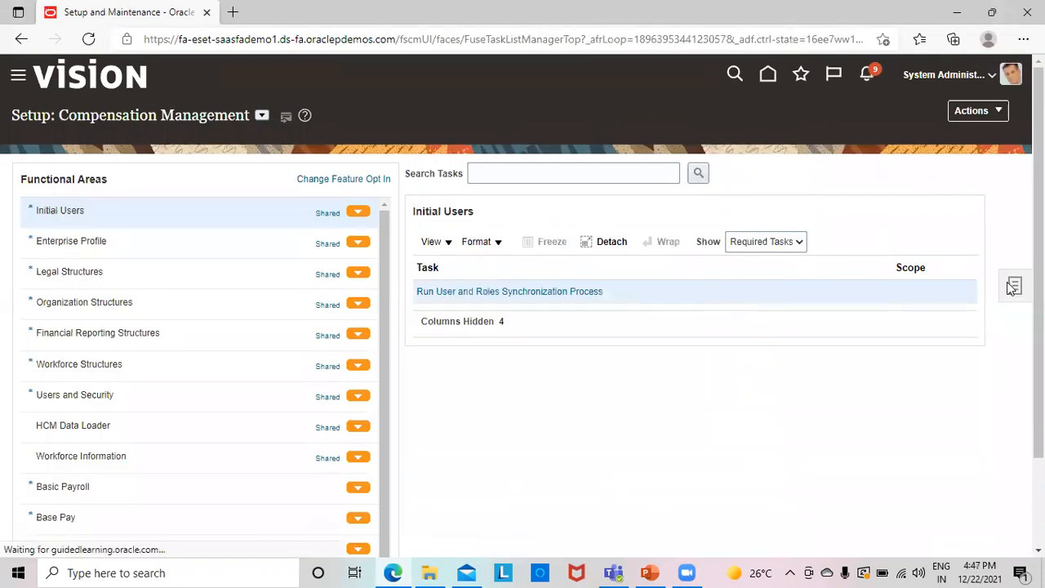
{"action": "left_click", "coordinate": [1013, 286]}
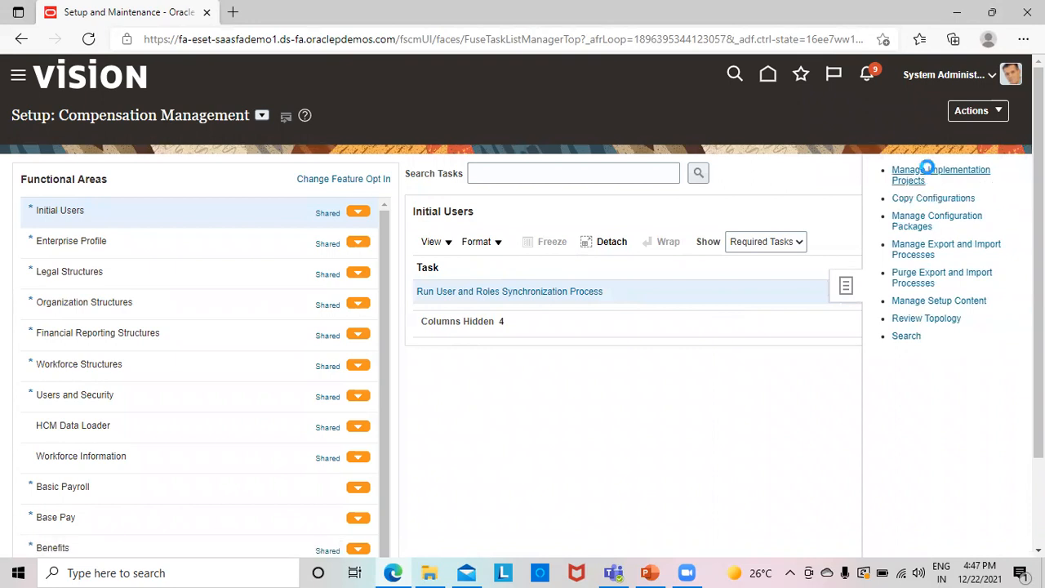
{"action": "left_click", "coordinate": [941, 169]}
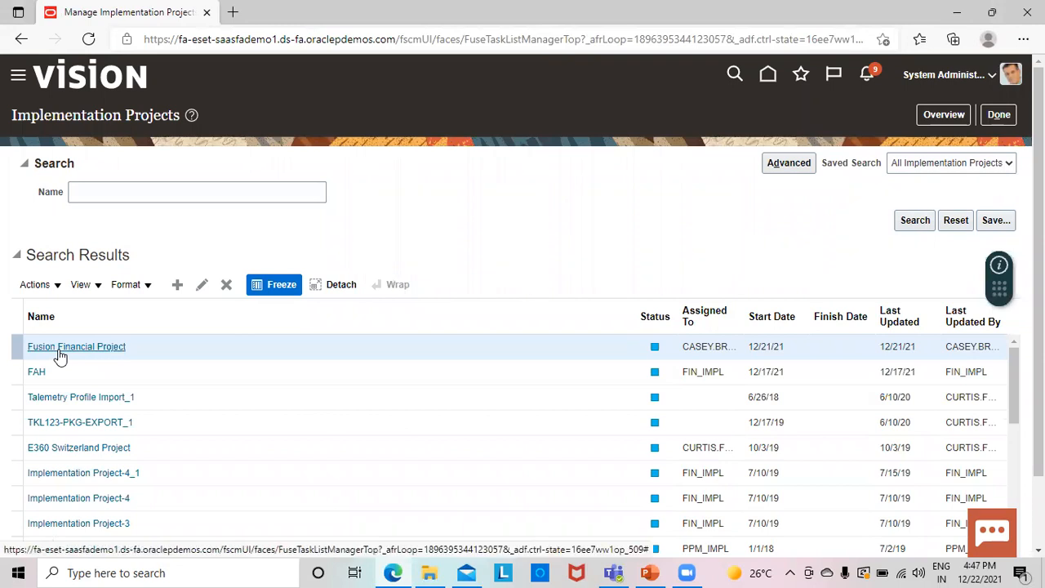
{"action": "left_click", "coordinate": [75, 347]}
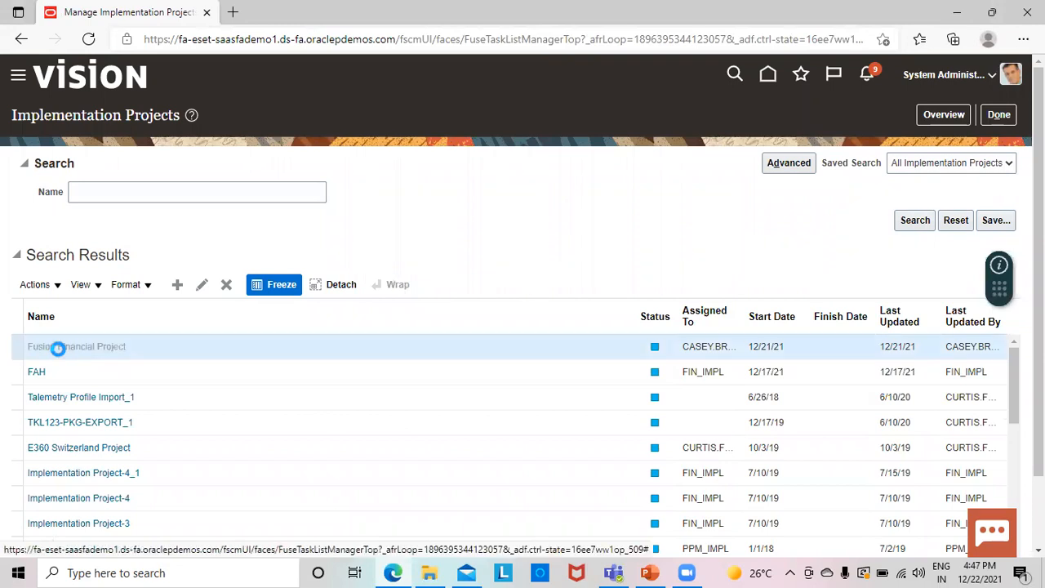
Search the project's tasks for 'manage legal jurisdiction' and reveal Manage Legal Jurisdictions in the hierarchy
{"action": "left_click", "coordinate": [76, 346]}
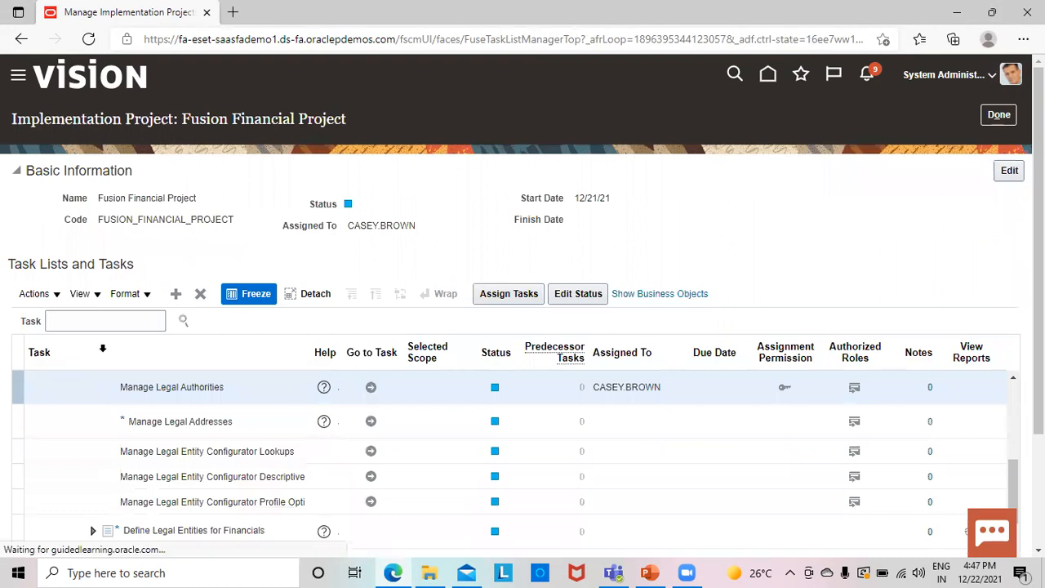
{"action": "left_click", "coordinate": [105, 320]}
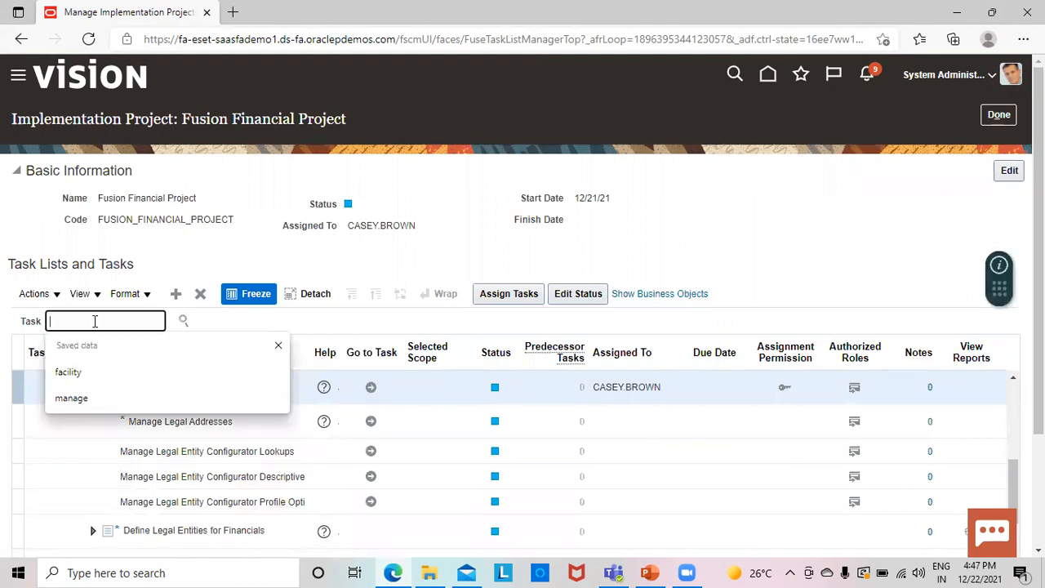
{"action": "type", "text": "manage legal jurisdict"}
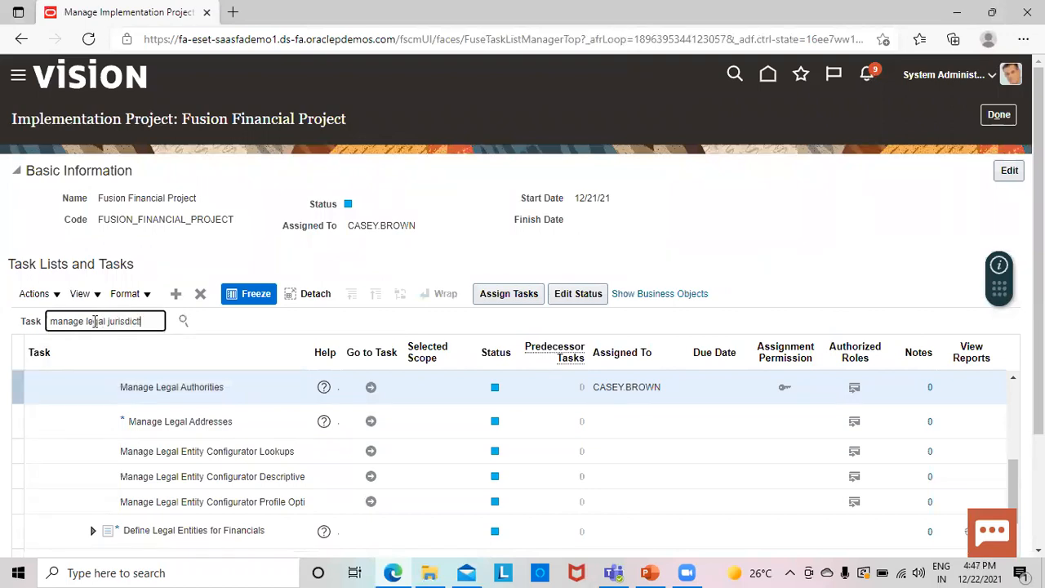
{"action": "type", "text": "ion"}
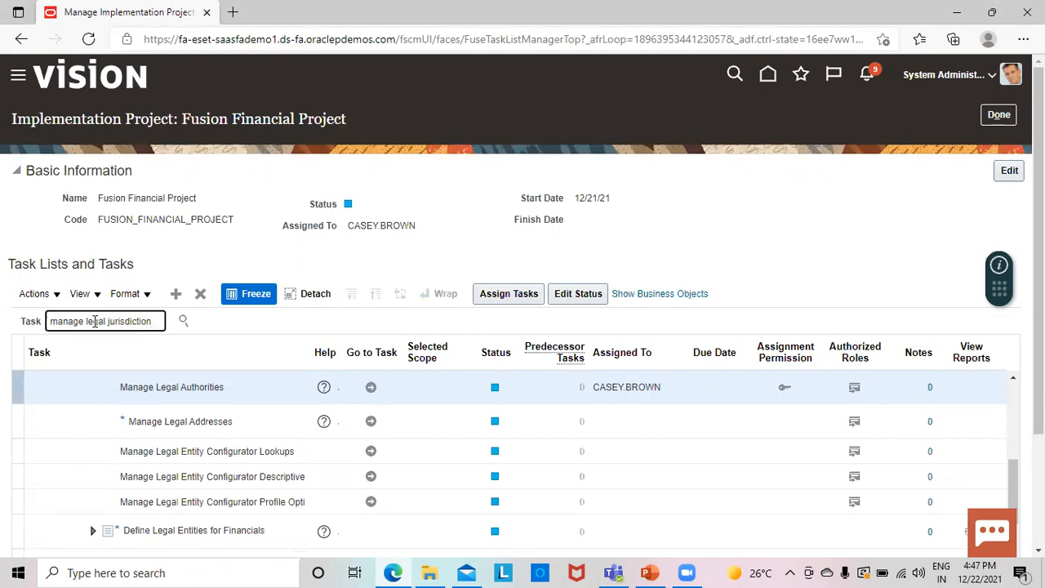
{"action": "left_click", "coordinate": [182, 320]}
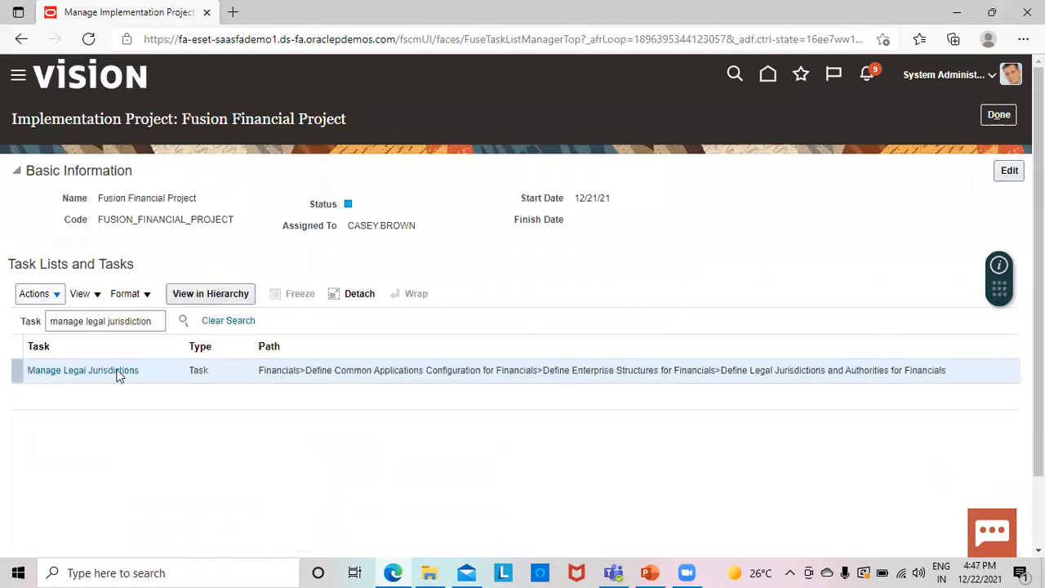
{"action": "left_click", "coordinate": [82, 369]}
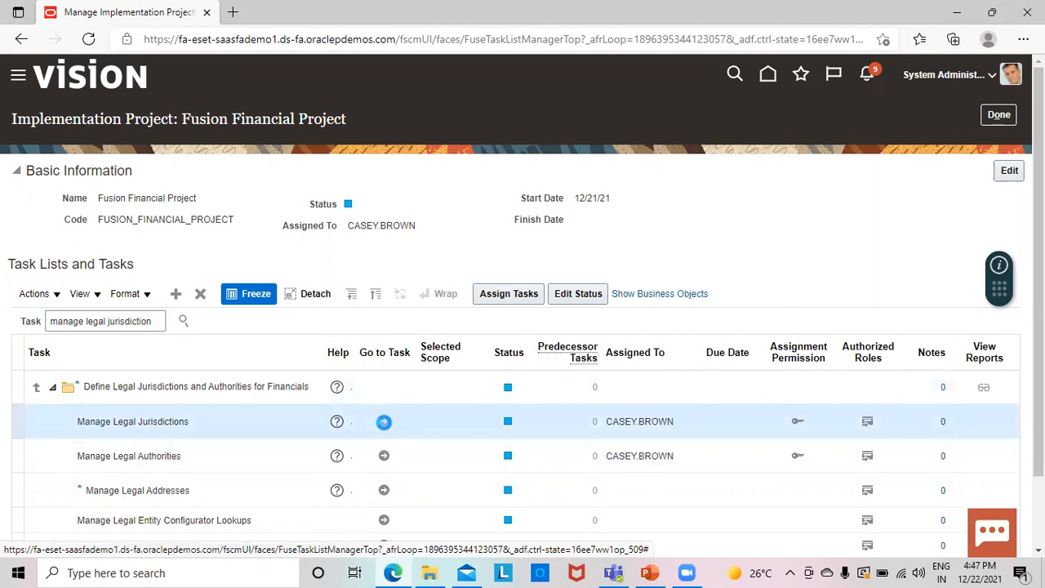
Go to the Manage Legal Jurisdictions task, showing its jurisdiction search page
{"action": "left_click", "coordinate": [384, 421]}
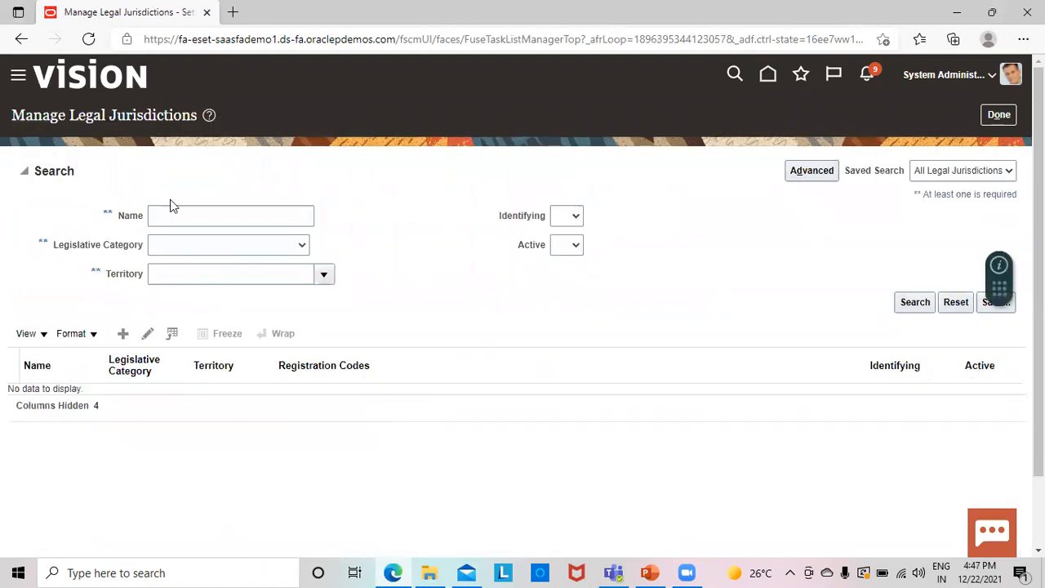
{"action": "mouse_move", "coordinate": [398, 182]}
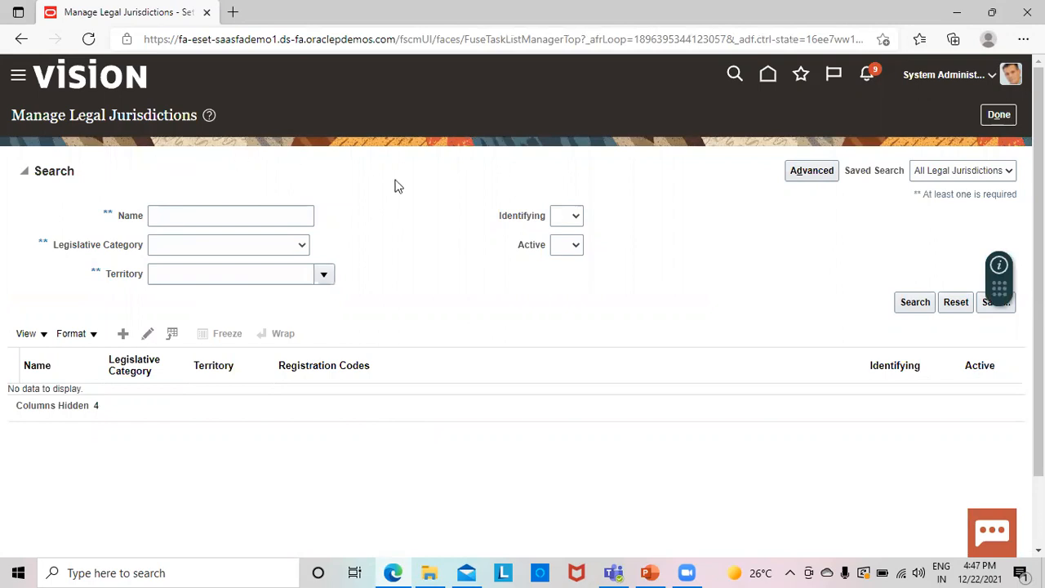
{"action": "mouse_move", "coordinate": [112, 239]}
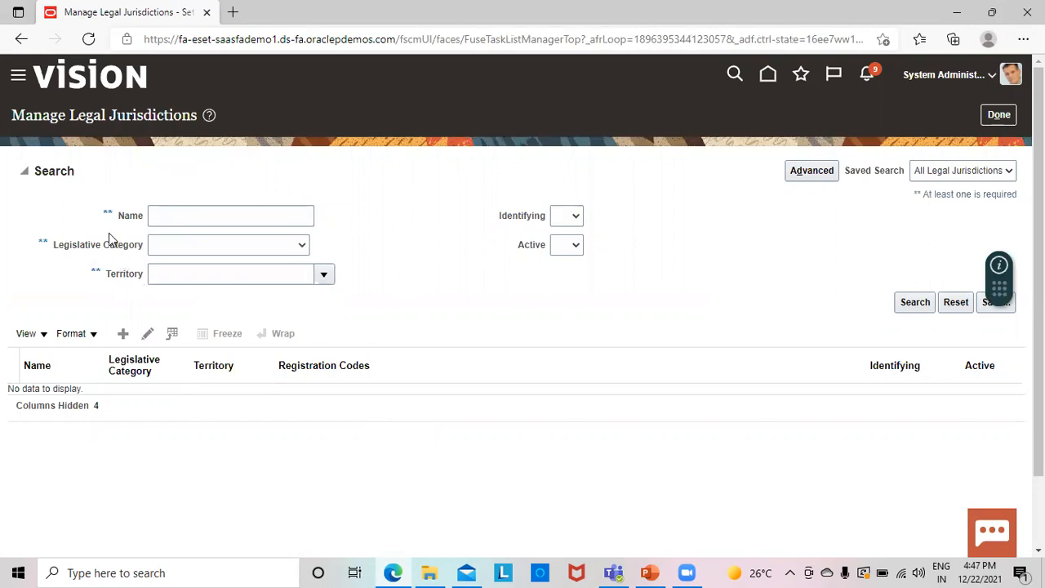
{"action": "mouse_move", "coordinate": [138, 271]}
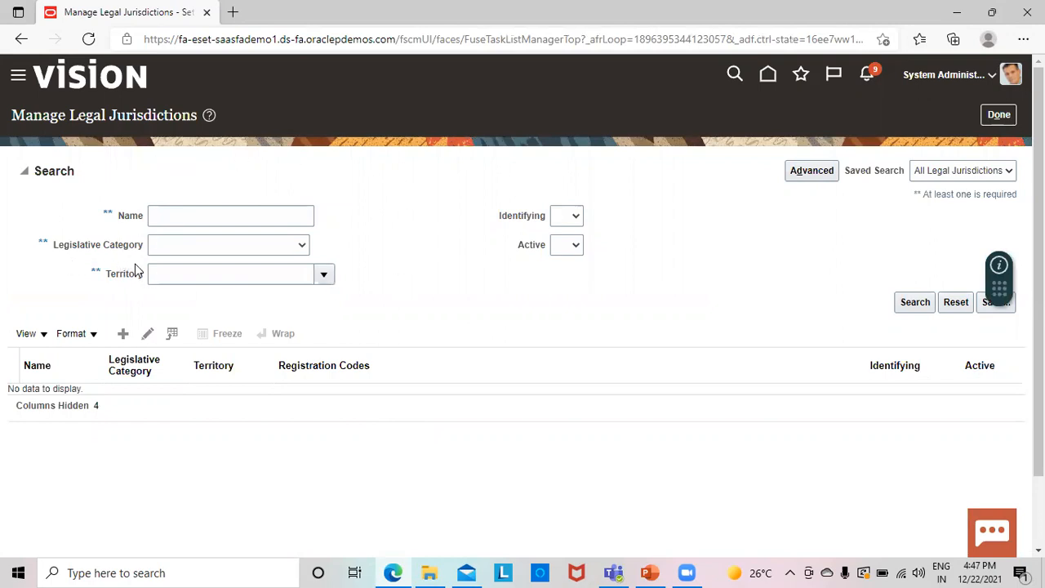
{"action": "mouse_move", "coordinate": [835, 268]}
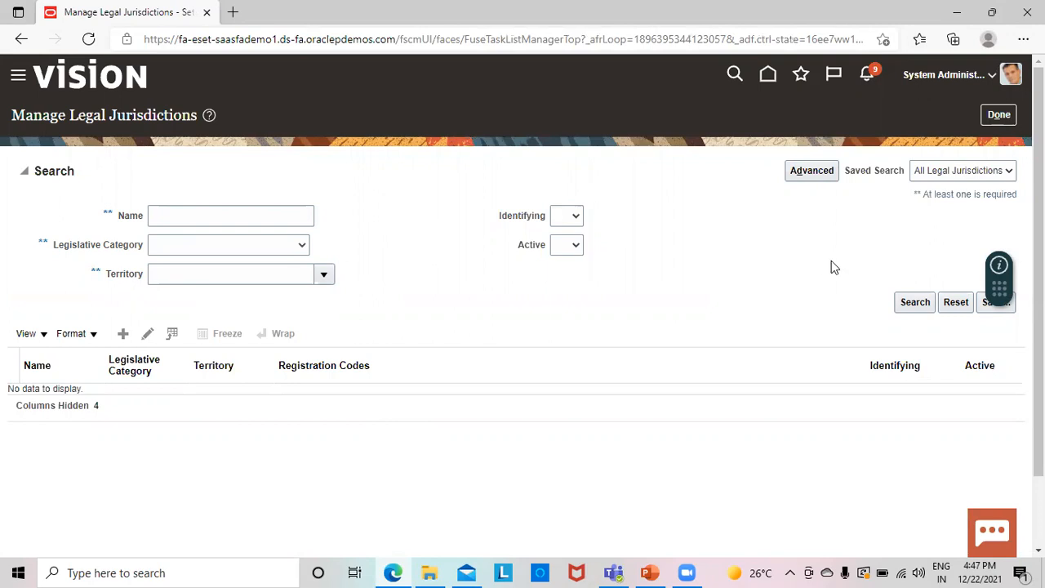
{"action": "mouse_move", "coordinate": [132, 242]}
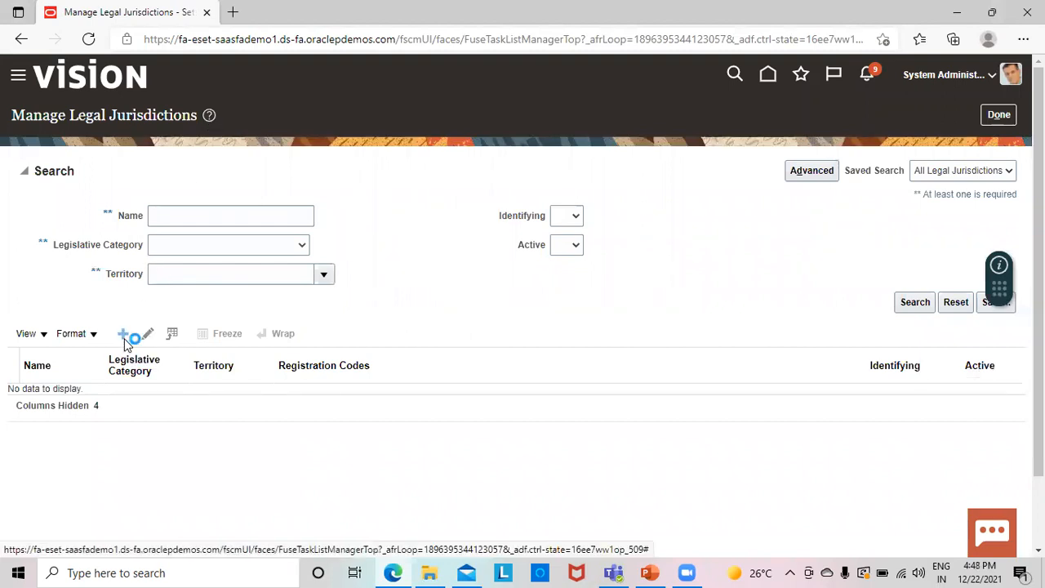
Create a new legal jurisdiction and name it Fusion USA Tax Jurisdiction
{"action": "left_click", "coordinate": [121, 335]}
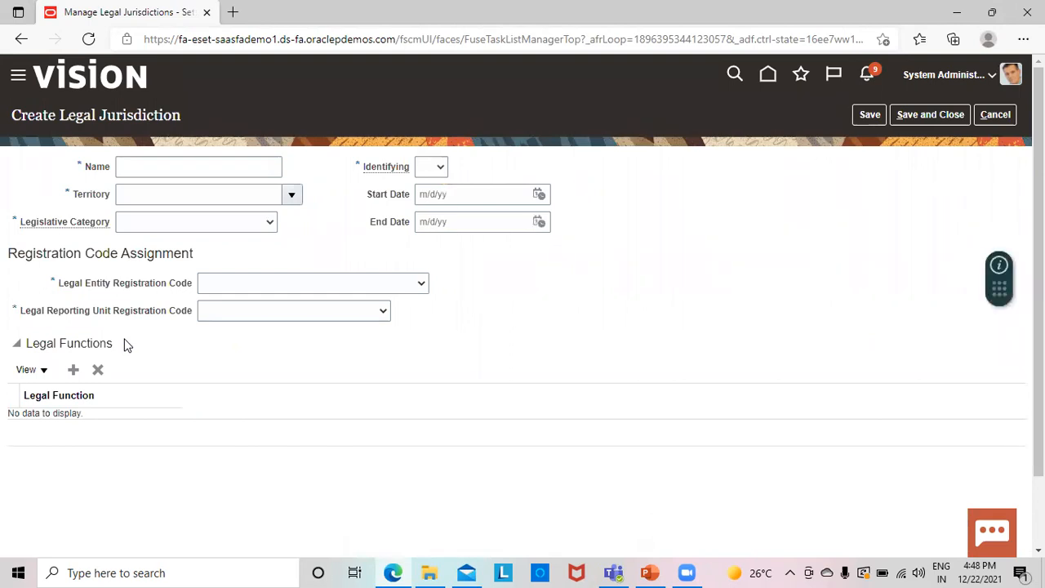
{"action": "mouse_move", "coordinate": [196, 153]}
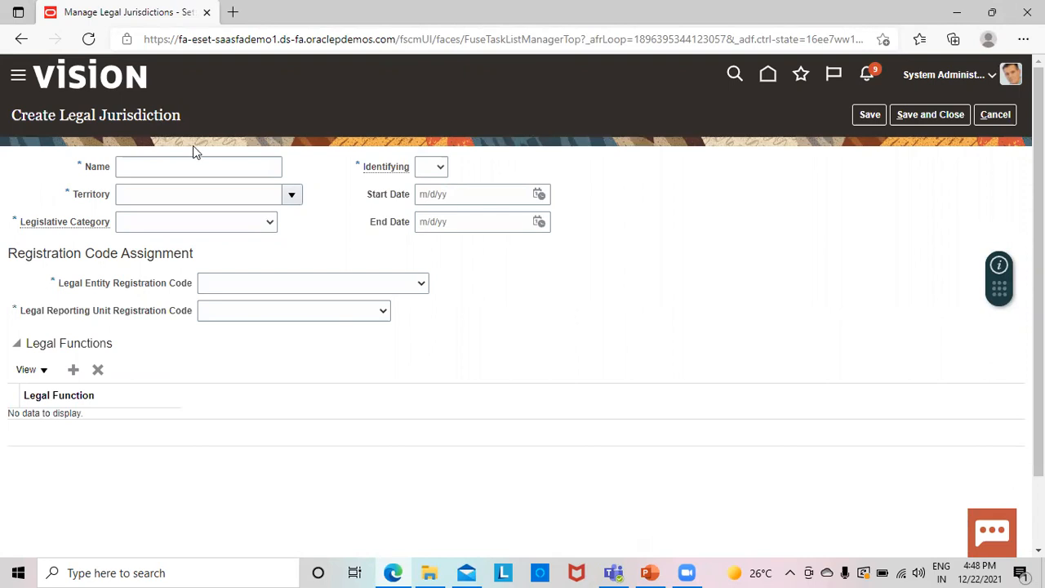
{"action": "left_click", "coordinate": [200, 167]}
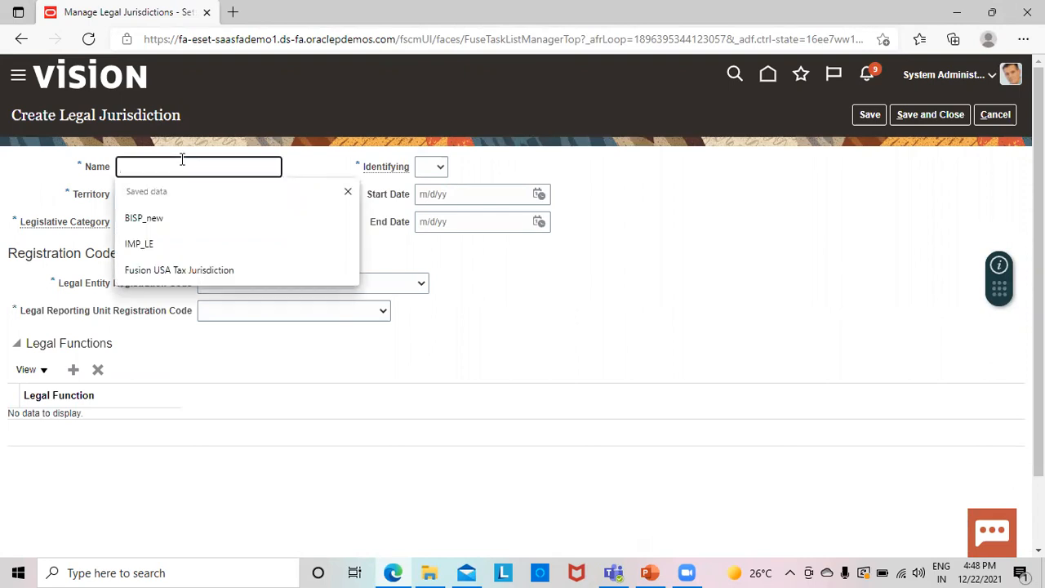
{"action": "type", "text": "Fusion Taxc"}
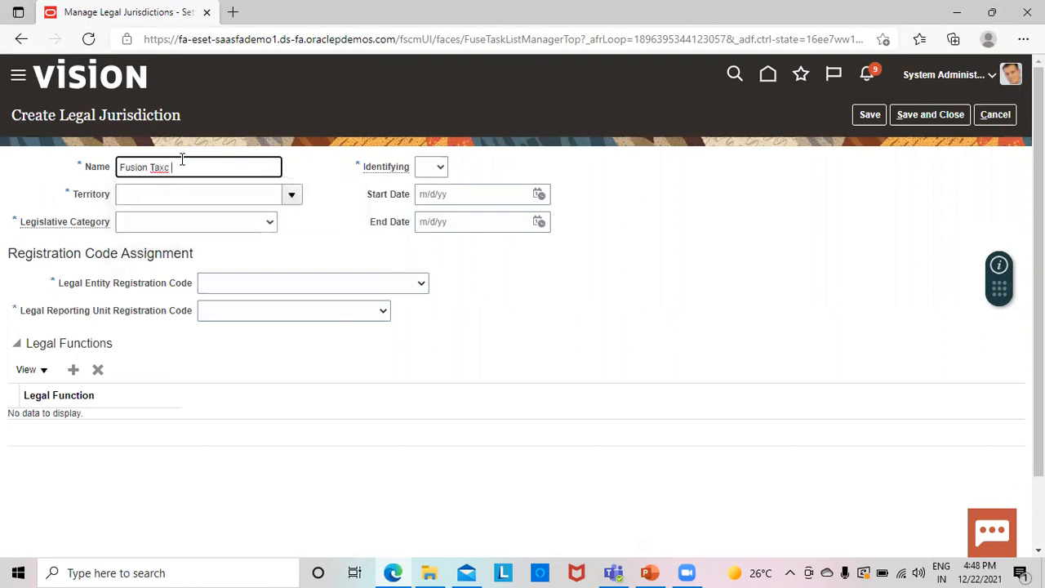
{"action": "key", "text": "Backspace"}
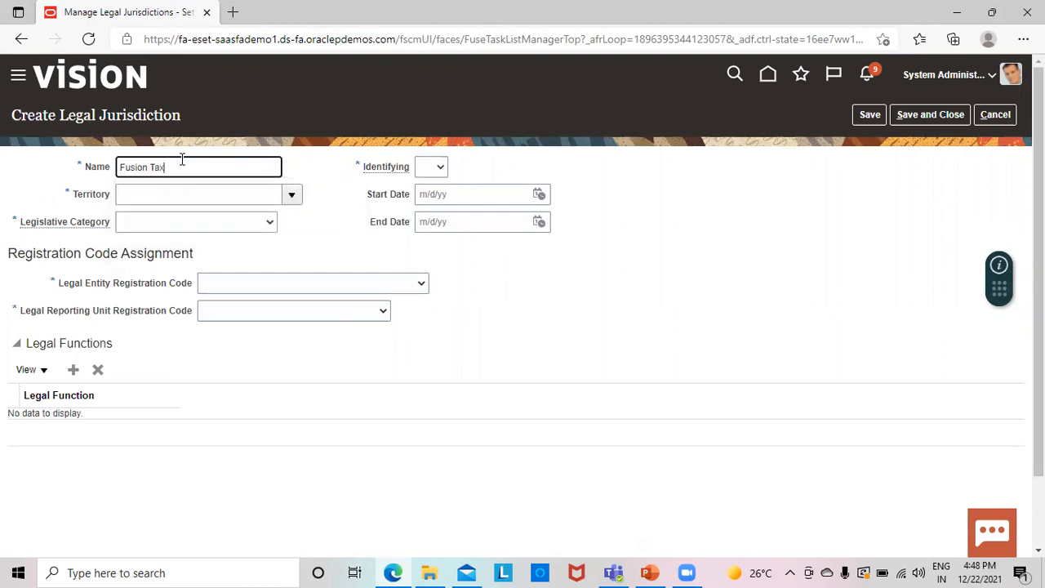
{"action": "key", "text": "Backspace"}
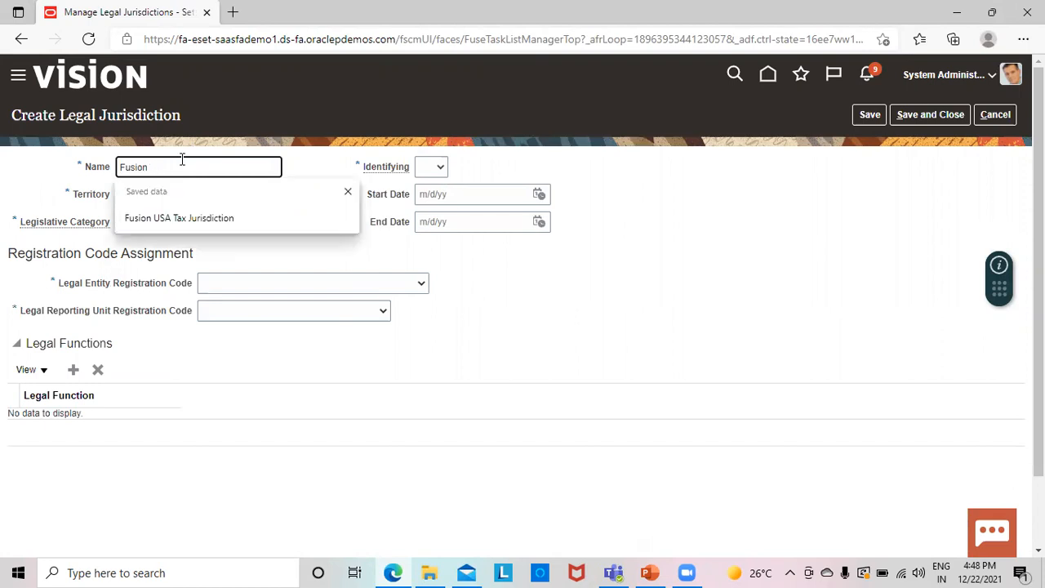
{"action": "type", "text": "Usa"}
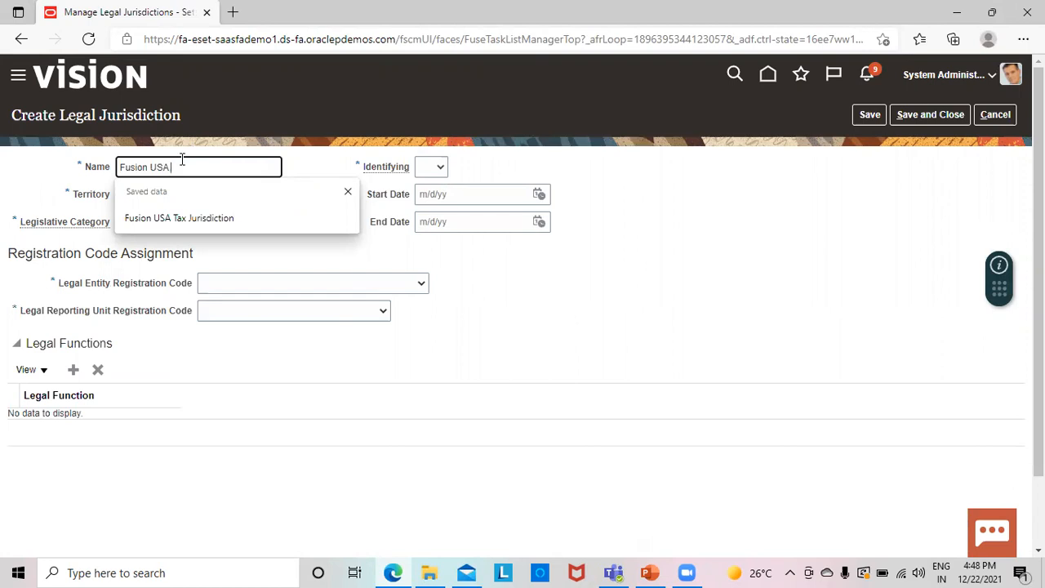
{"action": "type", "text": "Tax"}
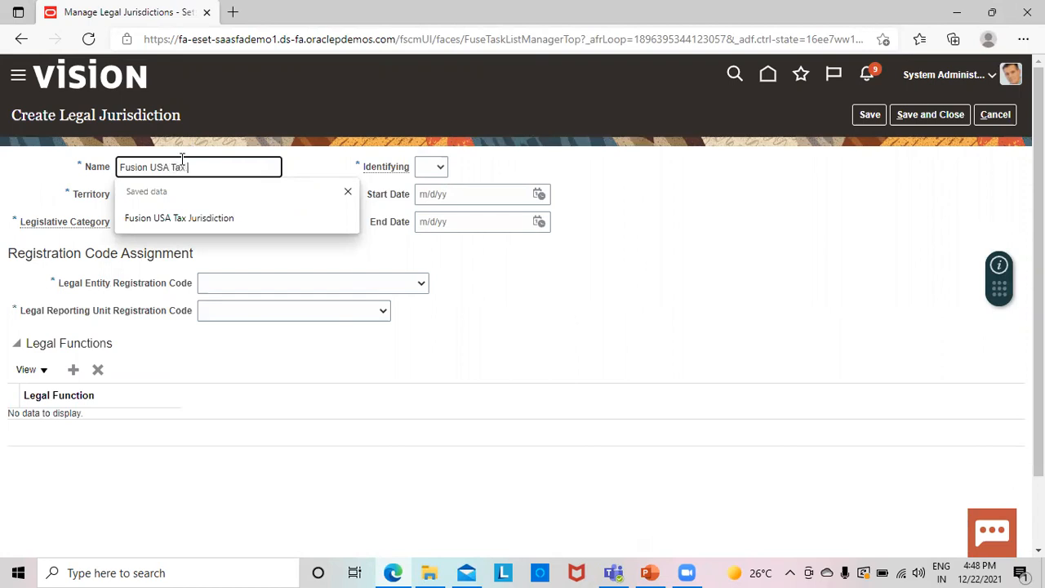
{"action": "type", "text": "Jurisdict"}
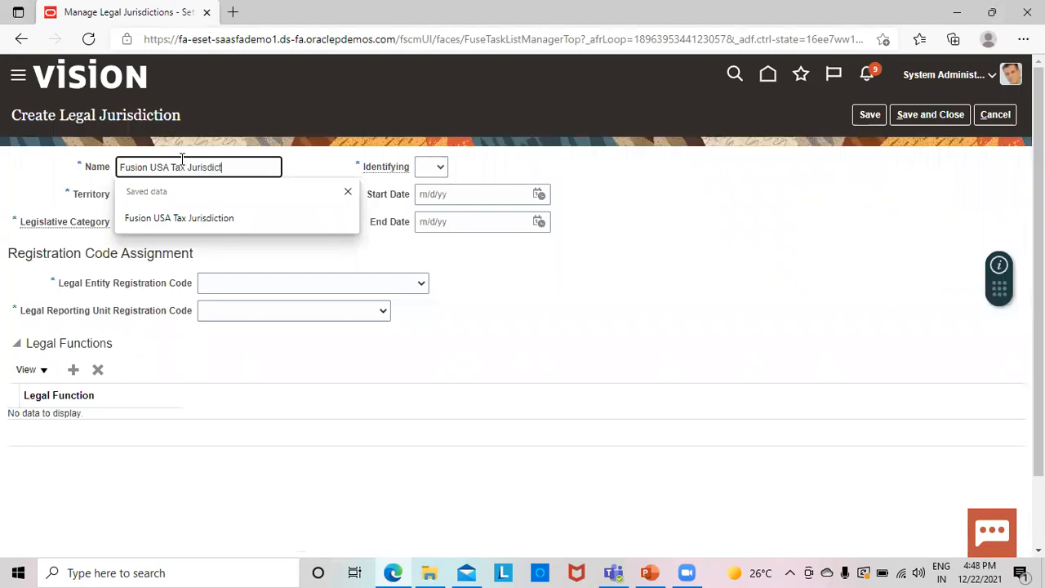
{"action": "left_click", "coordinate": [180, 219]}
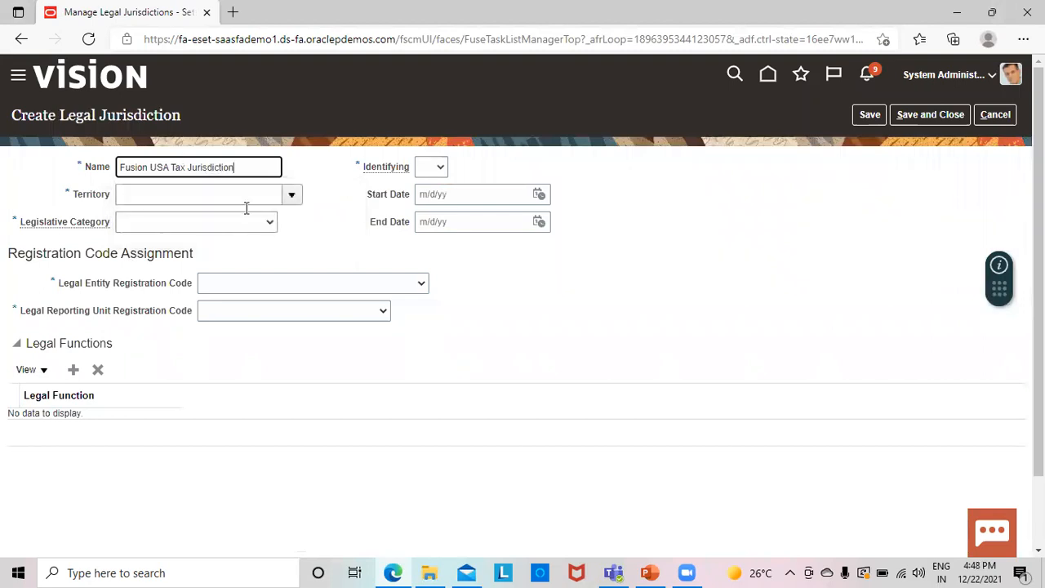
{"action": "left_click", "coordinate": [200, 193]}
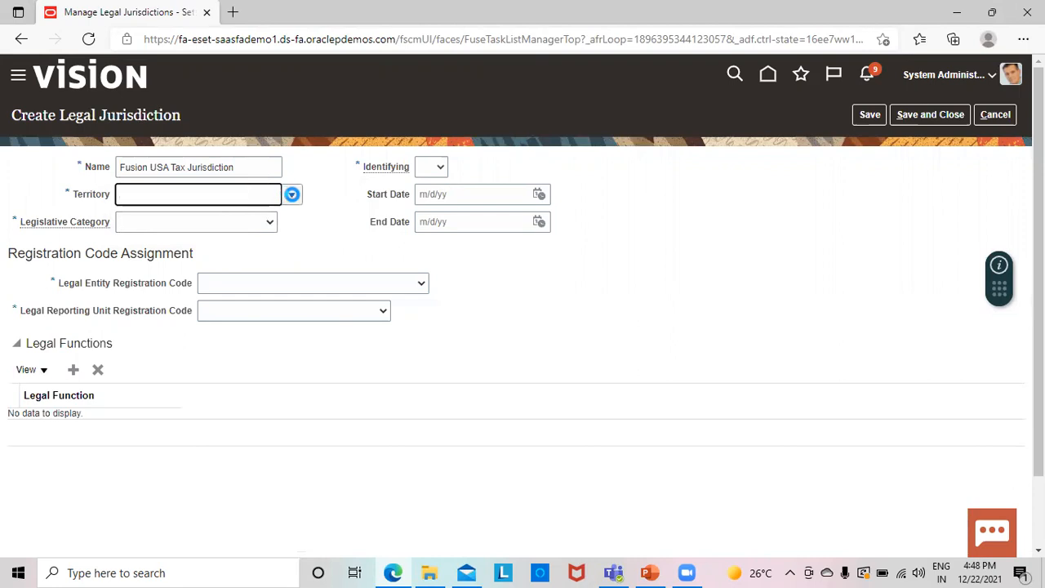
Search the territories for United States and confirm it as the jurisdiction's territory
{"action": "left_click", "coordinate": [291, 192]}
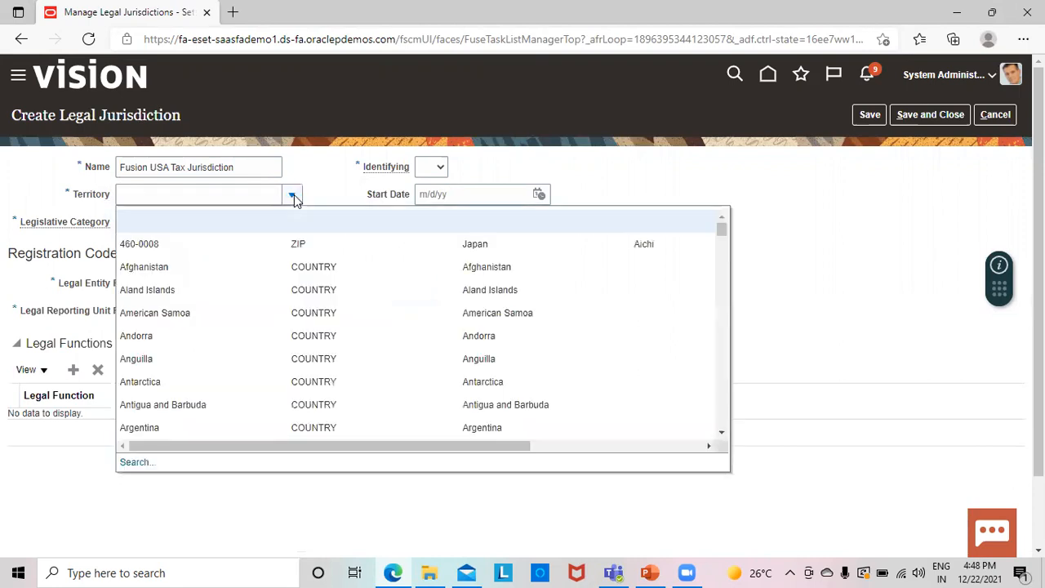
{"action": "mouse_move", "coordinate": [170, 456]}
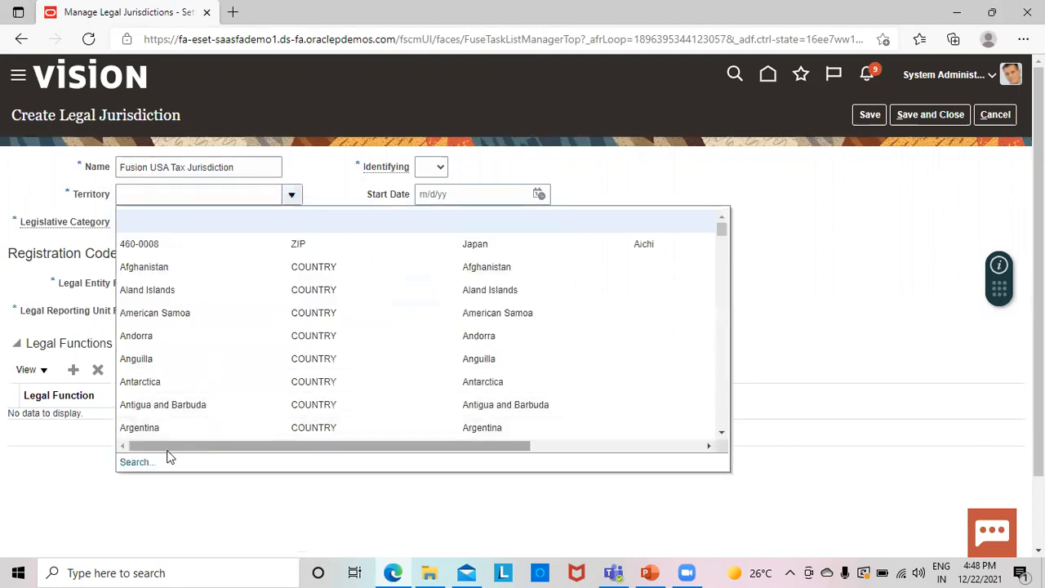
{"action": "left_click", "coordinate": [135, 461]}
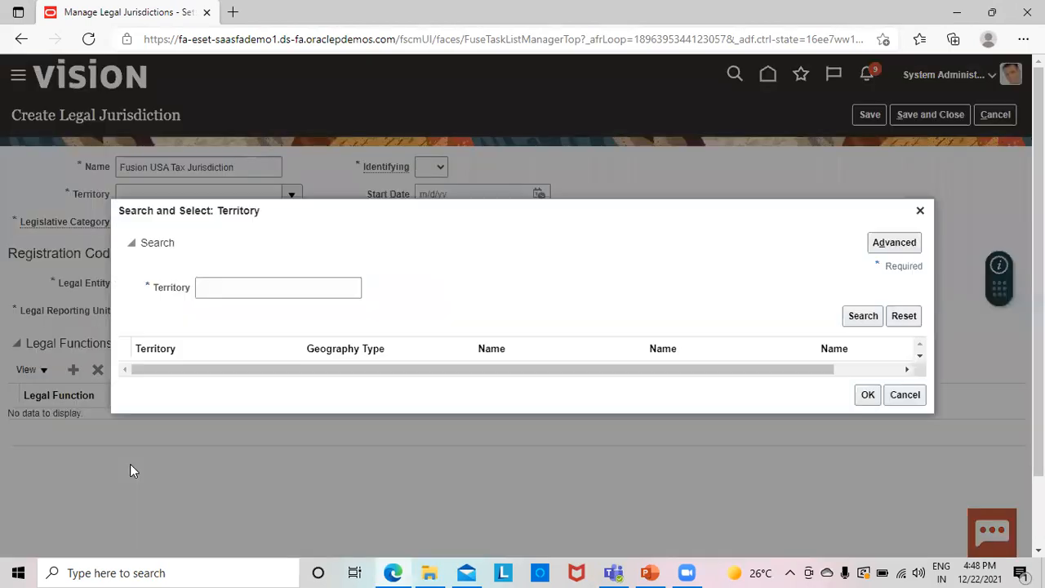
{"action": "left_click", "coordinate": [278, 287]}
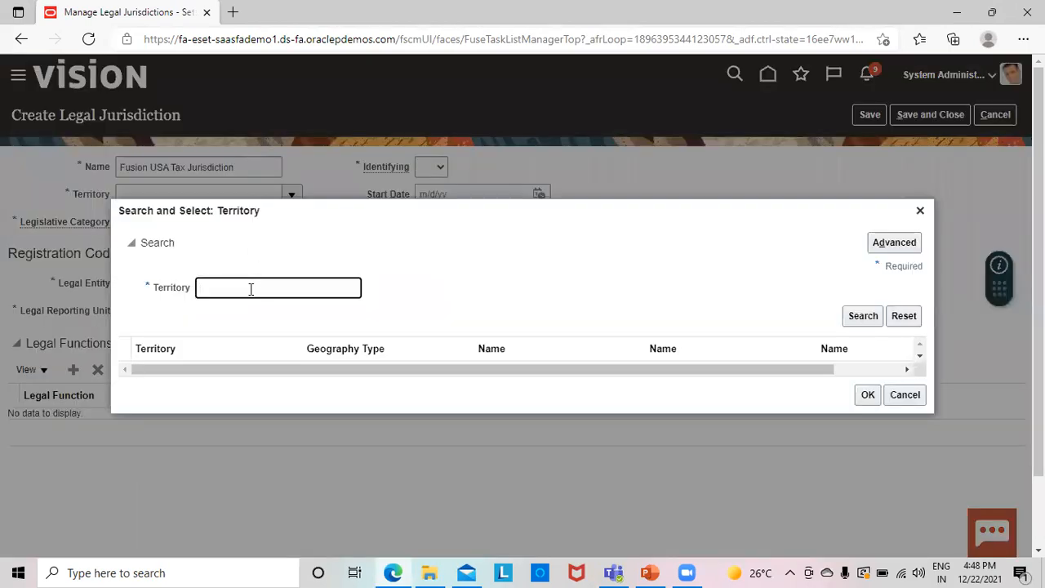
{"action": "type", "text": "Uni"}
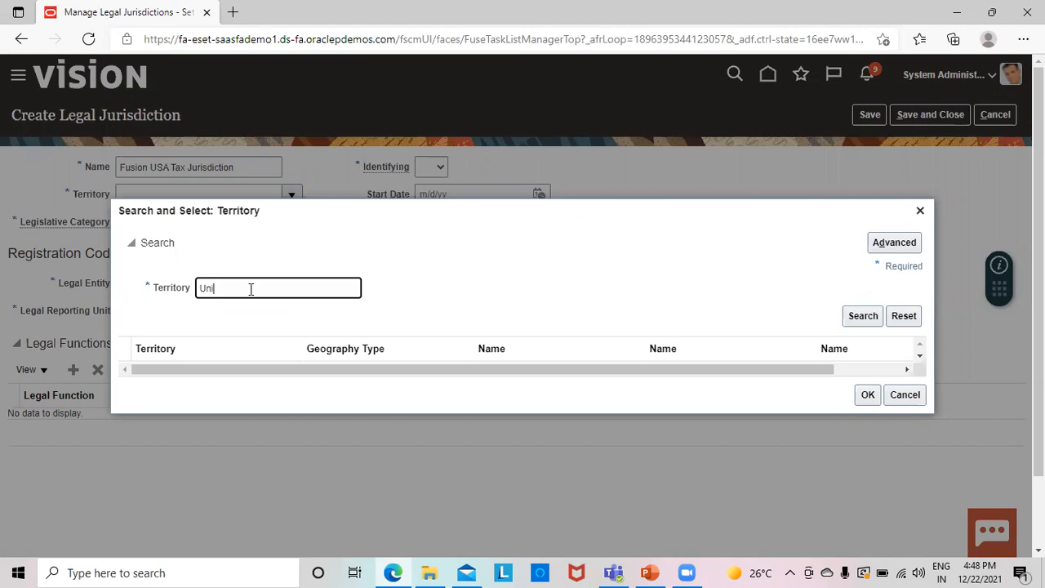
{"action": "type", "text": "te"}
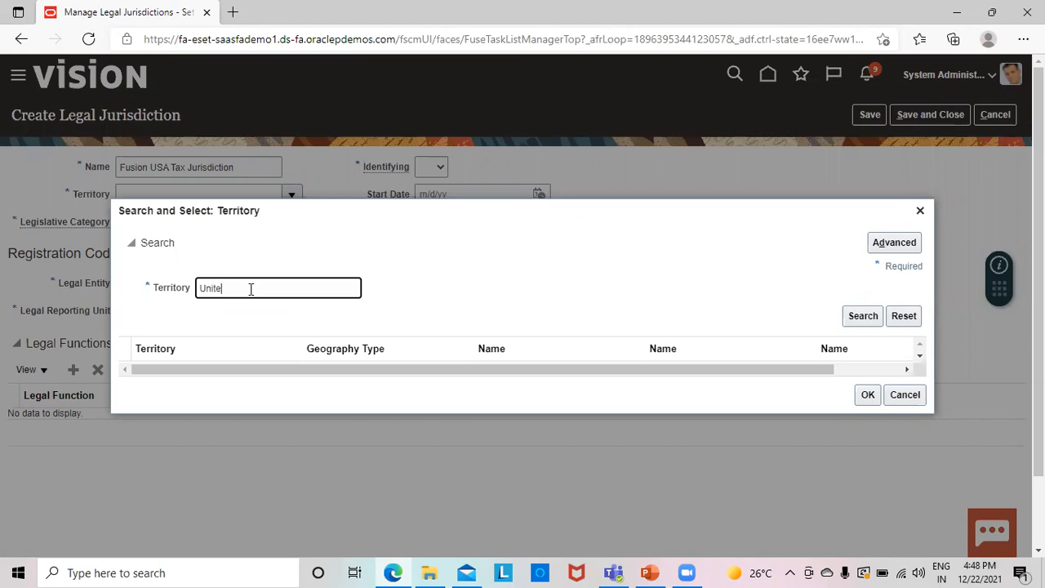
{"action": "type", "text": "d Stat"}
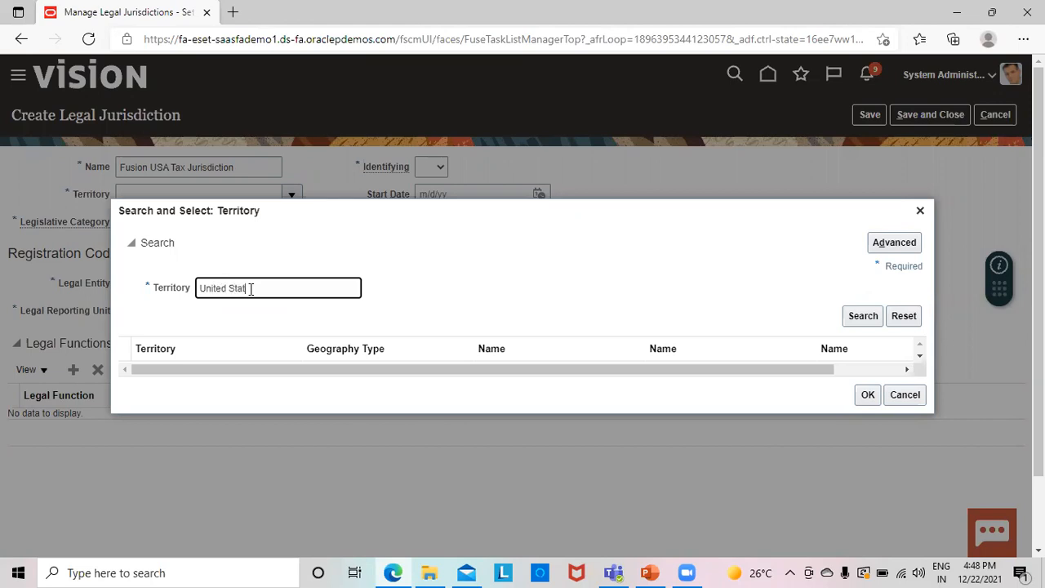
{"action": "type", "text": "ies"}
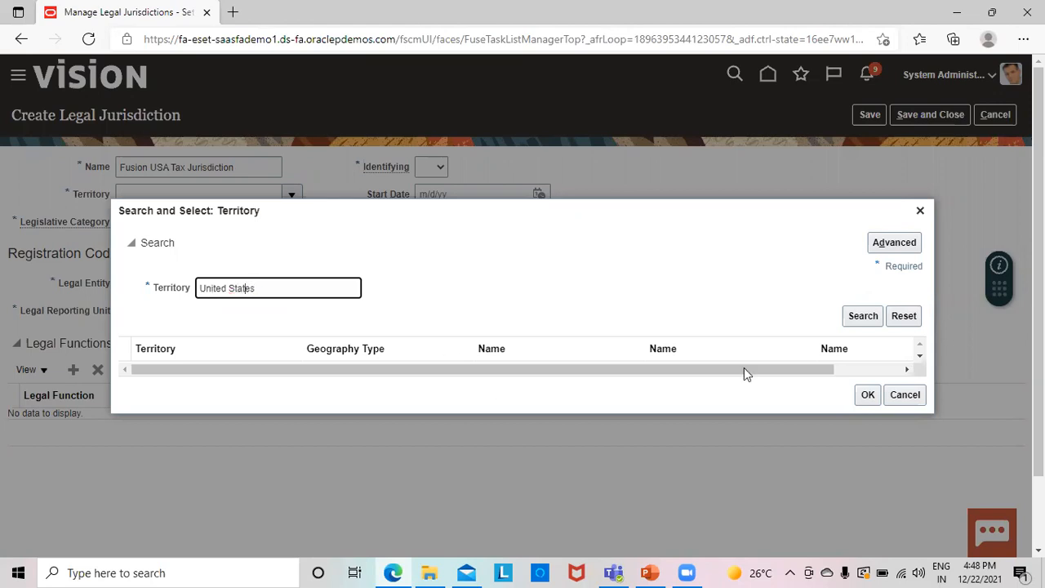
{"action": "mouse_move", "coordinate": [572, 195]}
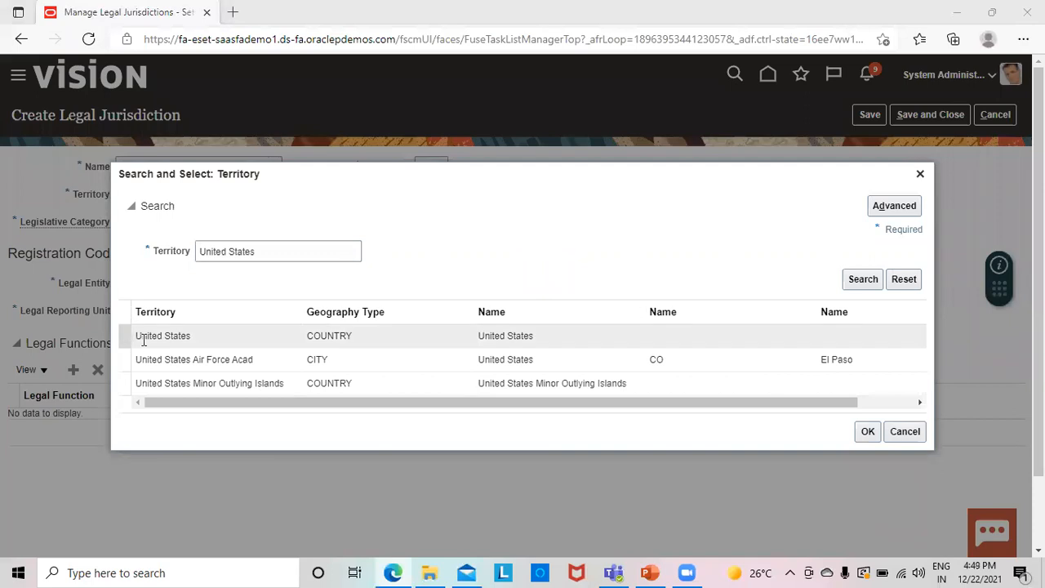
{"action": "left_click", "coordinate": [164, 337]}
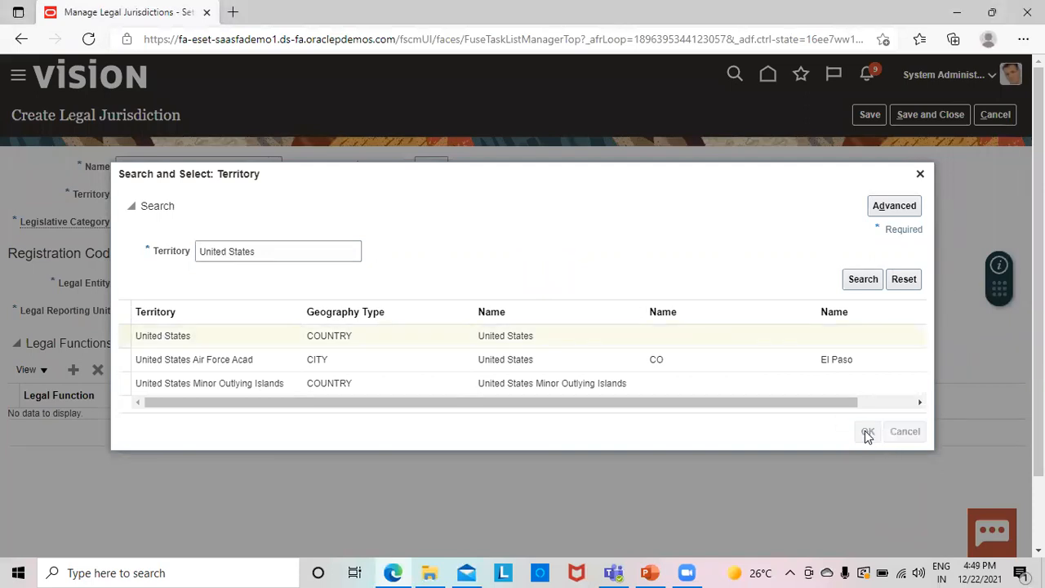
{"action": "left_click", "coordinate": [867, 431]}
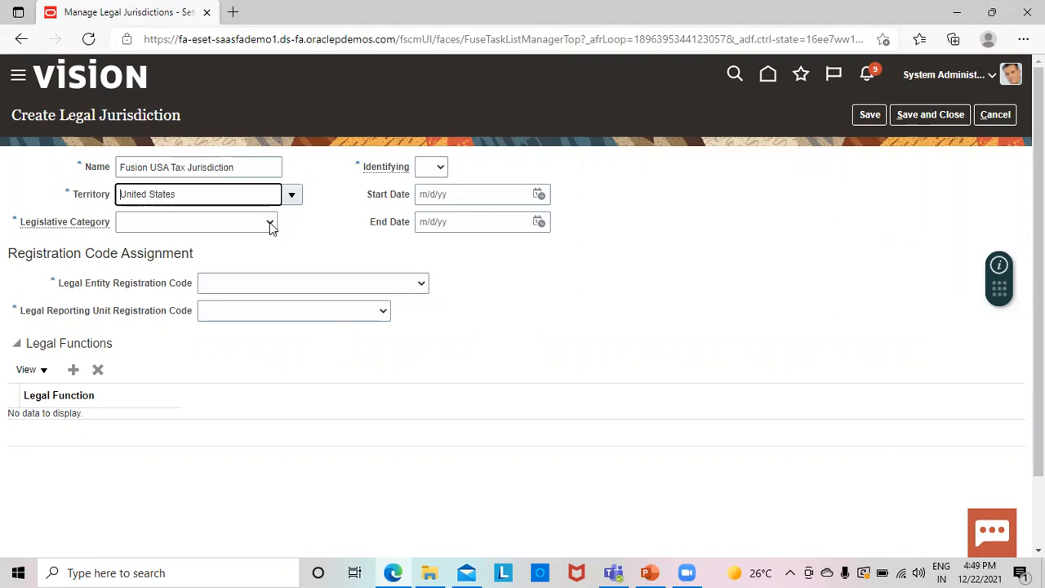
Choose Local tax as the legislative category
{"action": "left_click", "coordinate": [271, 222]}
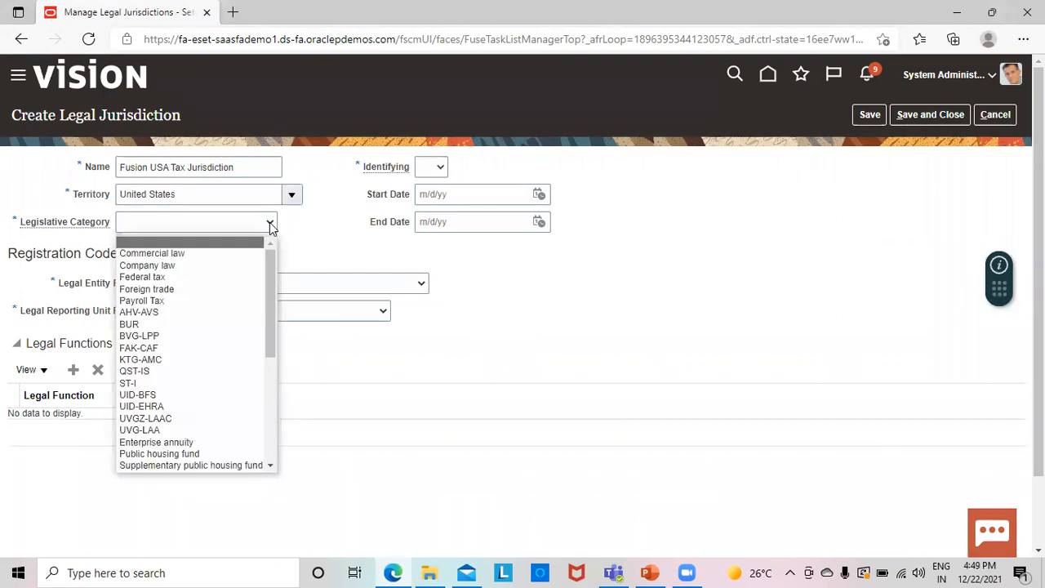
{"action": "mouse_move", "coordinate": [65, 222]}
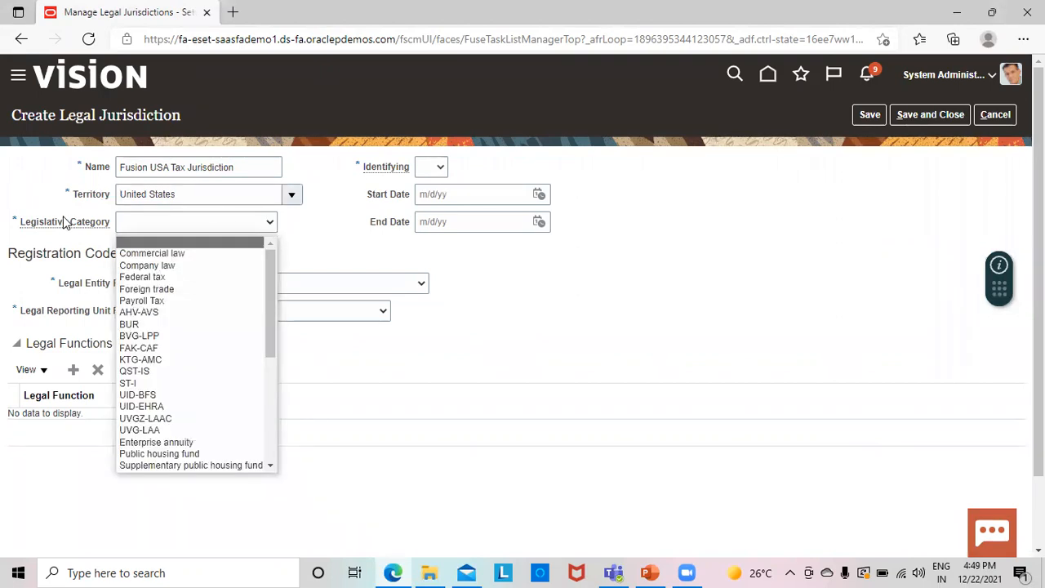
{"action": "mouse_move", "coordinate": [90, 227]}
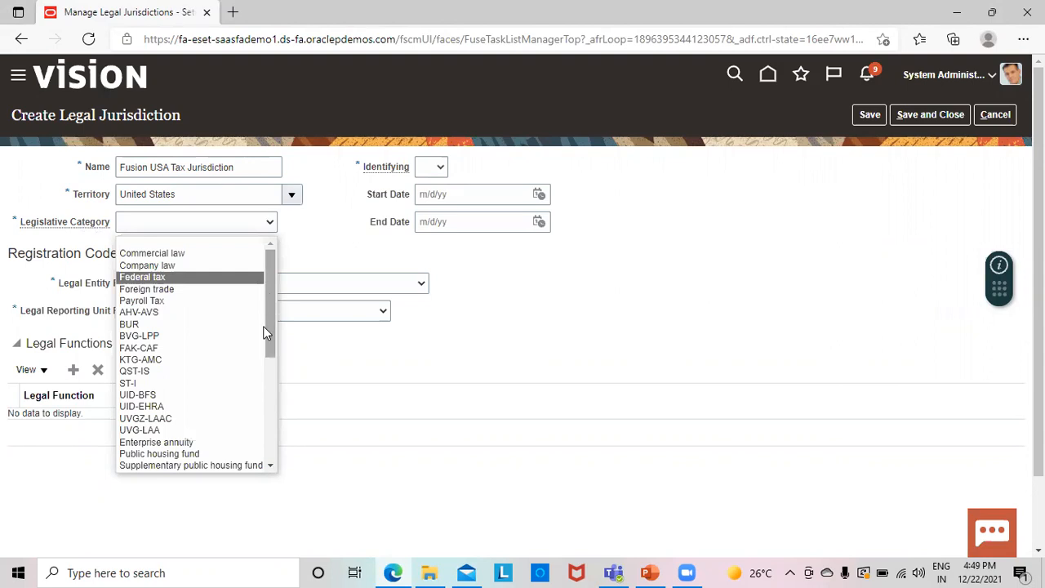
{"action": "scroll", "scroll_direction": "down", "scroll_amount": 3}
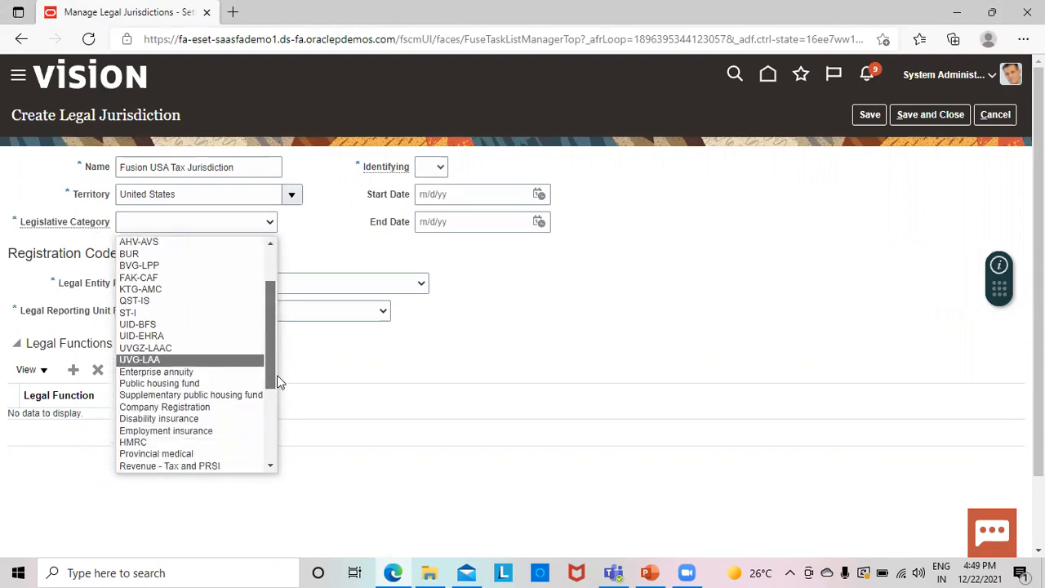
{"action": "scroll", "scroll_direction": "down", "scroll_amount": 3}
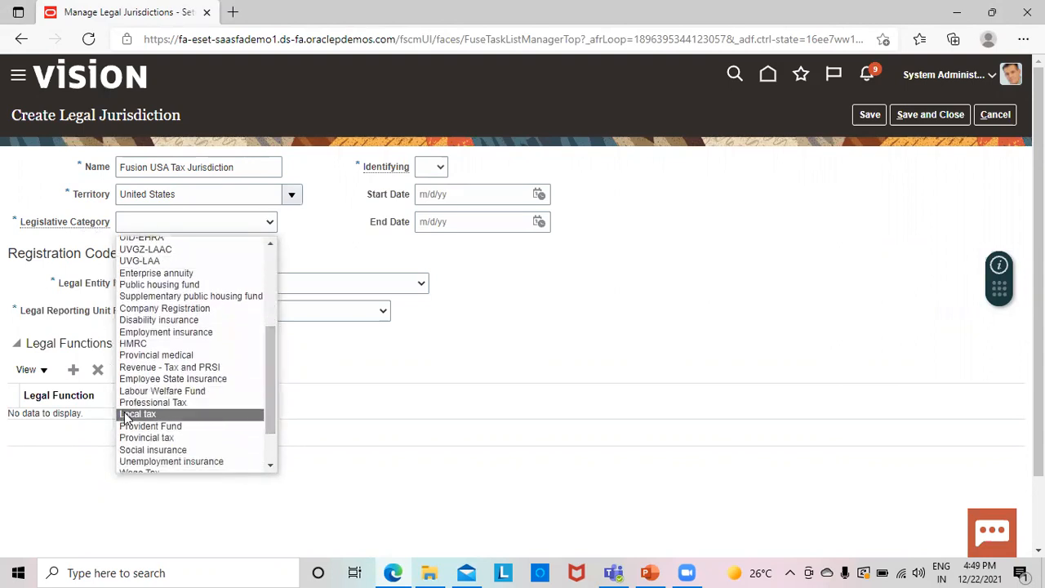
{"action": "left_click", "coordinate": [137, 414]}
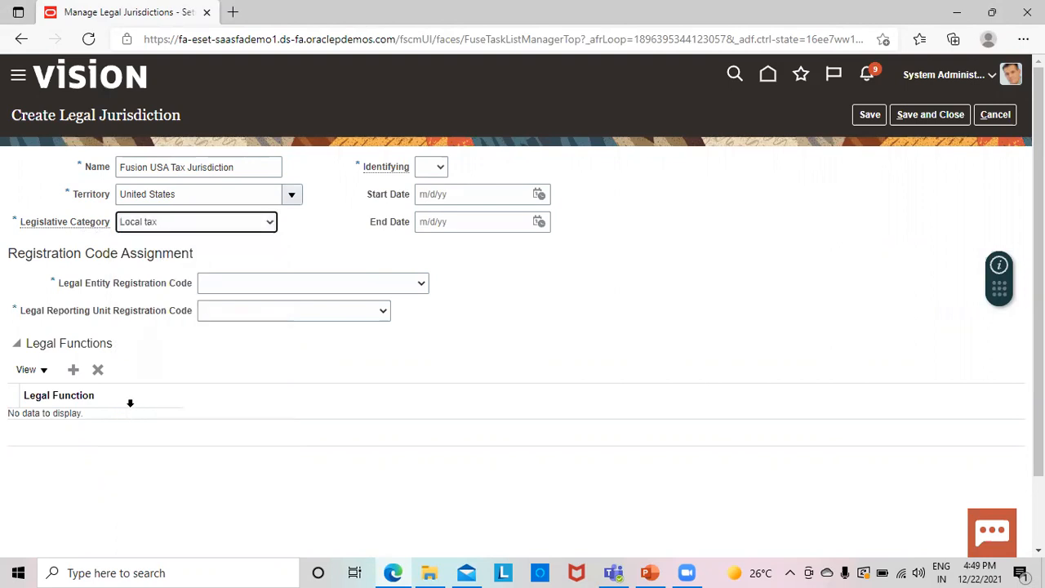
{"action": "left_click", "coordinate": [441, 167]}
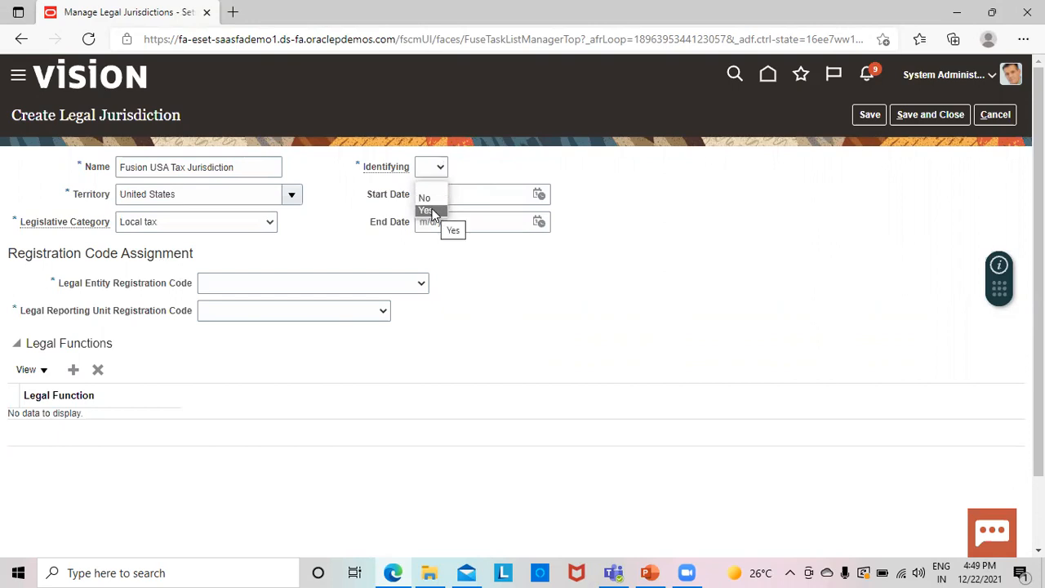
Set Identifying to Yes for the jurisdiction
{"action": "left_click", "coordinate": [426, 210]}
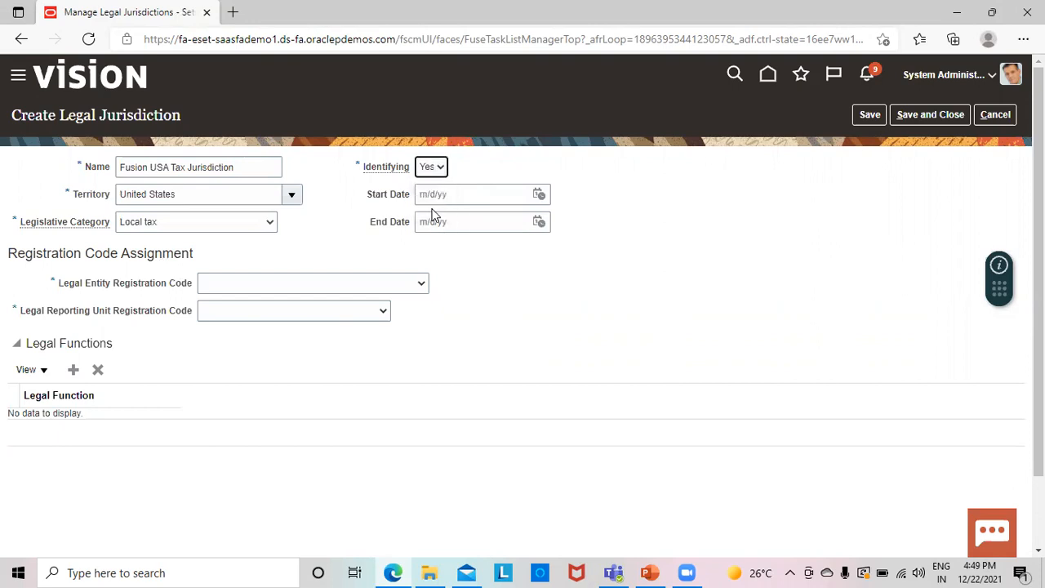
{"action": "mouse_move", "coordinate": [85, 307]}
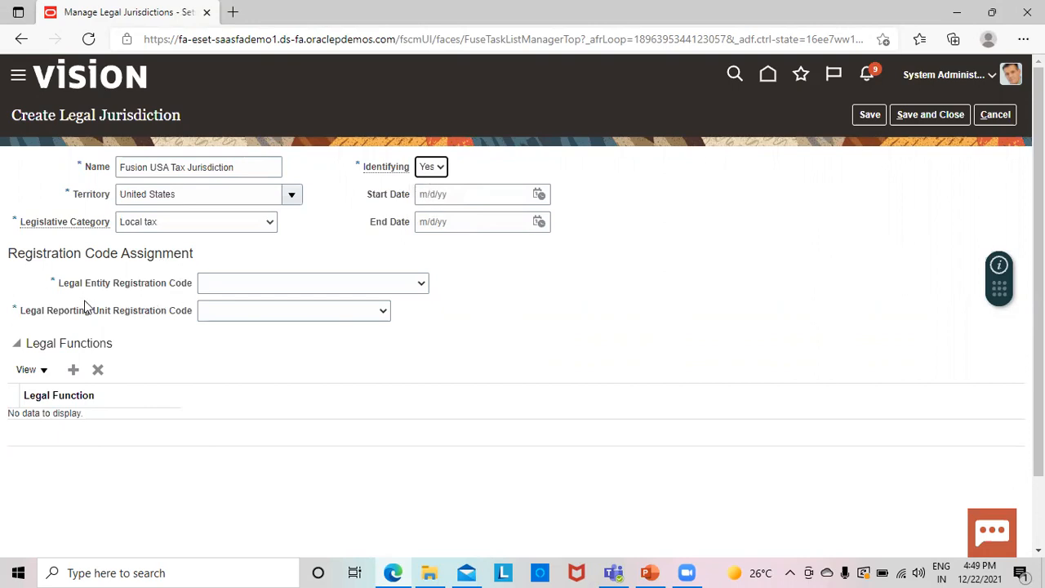
{"action": "mouse_move", "coordinate": [161, 297]}
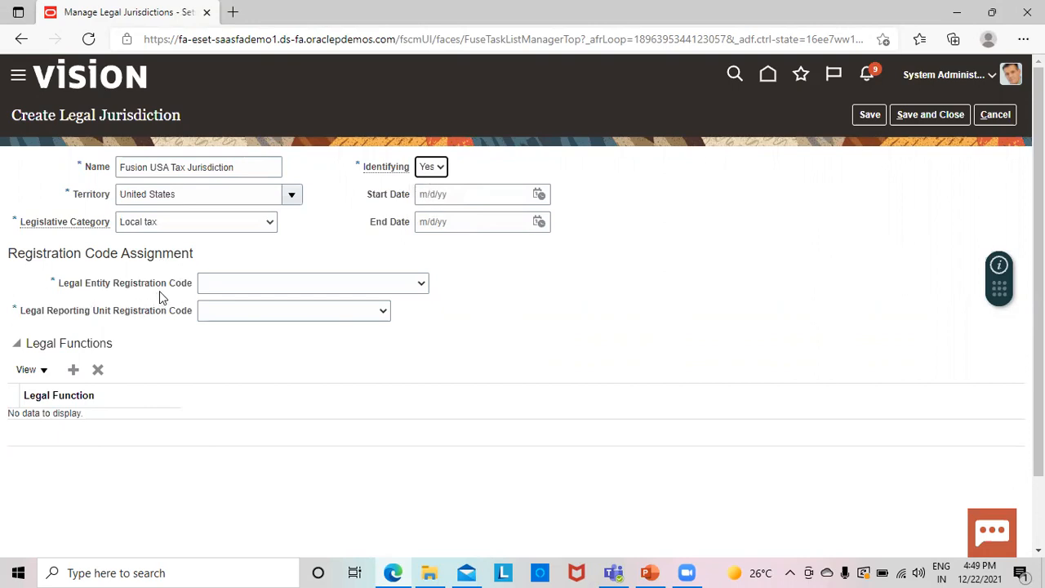
{"action": "mouse_move", "coordinate": [204, 228]}
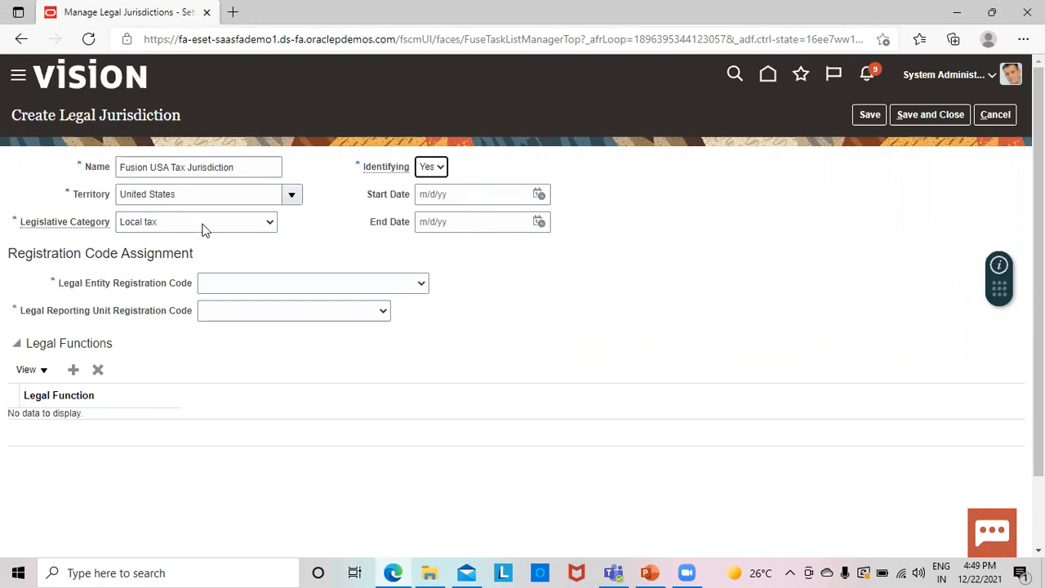
{"action": "mouse_move", "coordinate": [155, 296]}
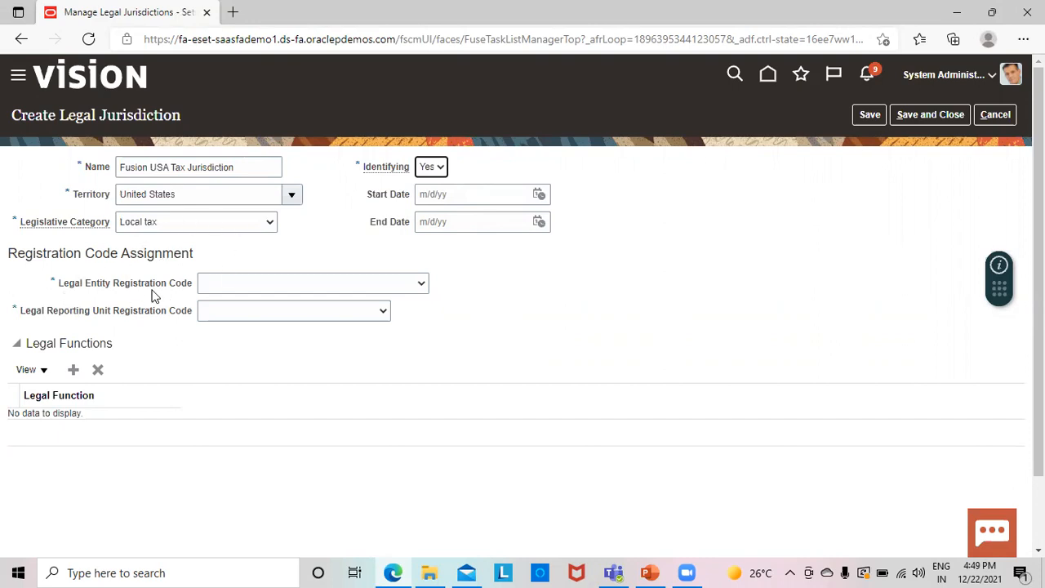
{"action": "mouse_move", "coordinate": [167, 248]}
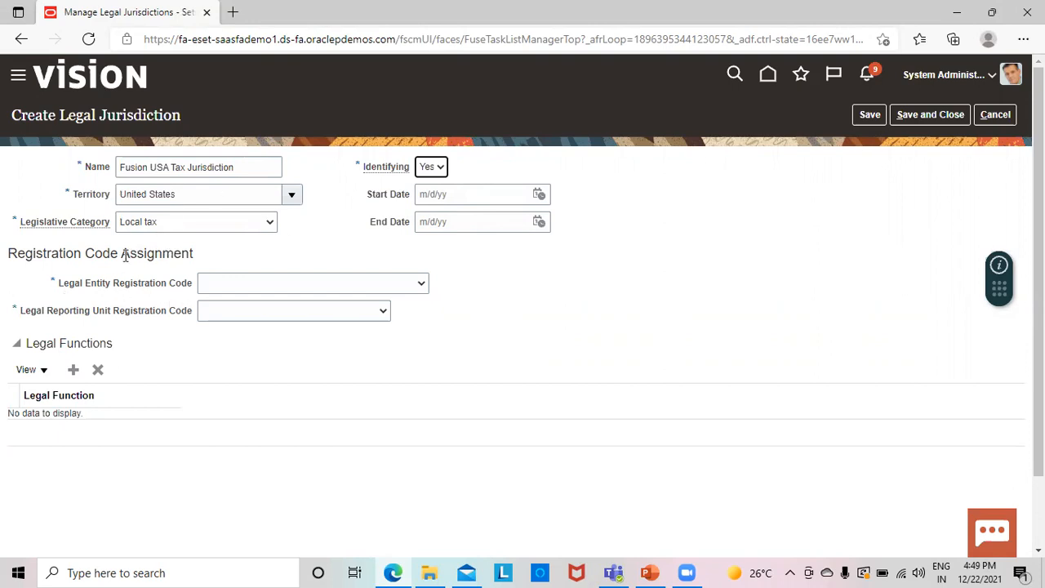
{"action": "mouse_move", "coordinate": [268, 206]}
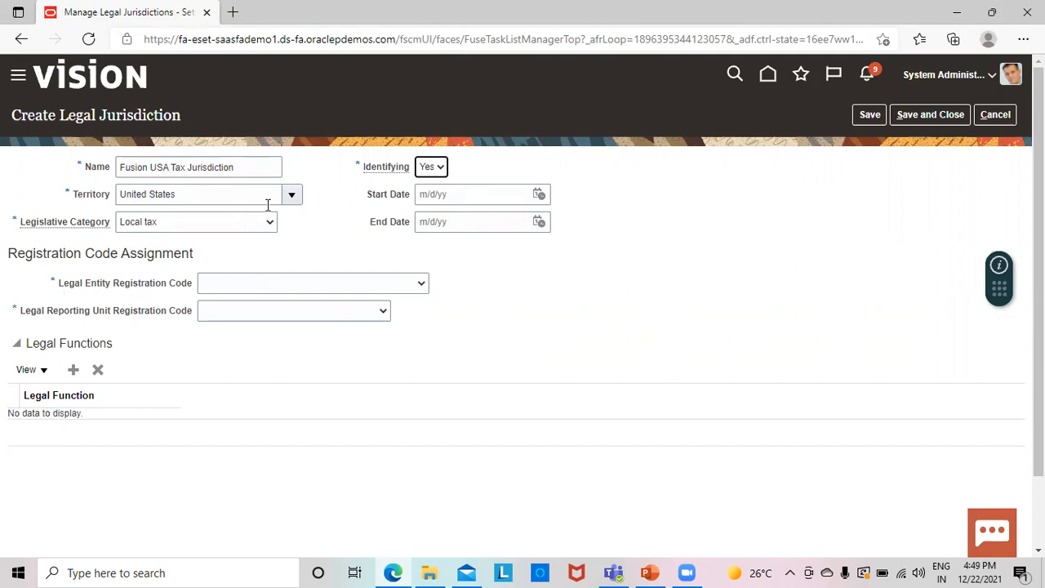
Choose Corporate Identification Number as the legal entity registration code
{"action": "left_click", "coordinate": [421, 283]}
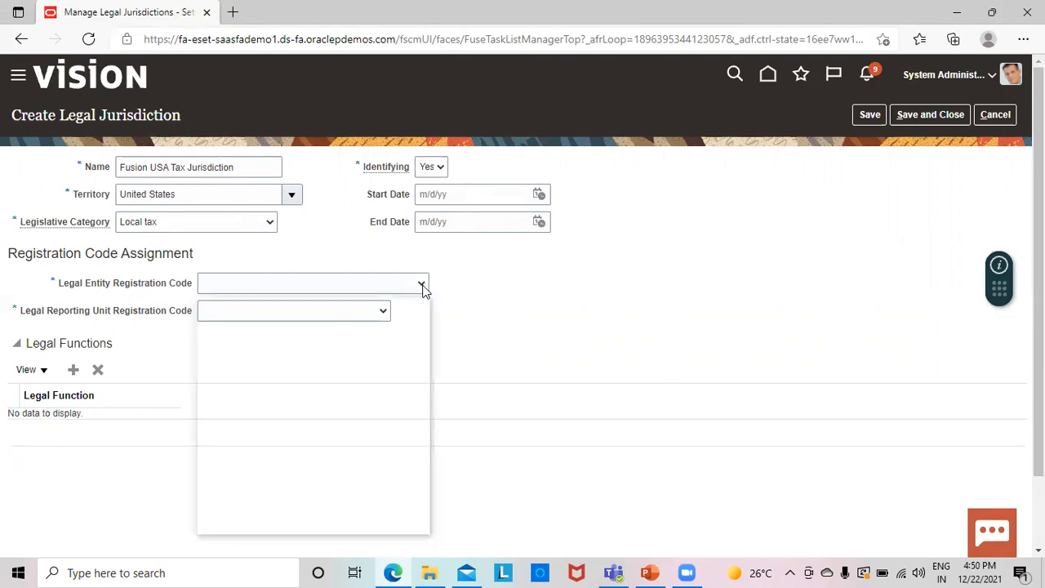
{"action": "left_click", "coordinate": [421, 284]}
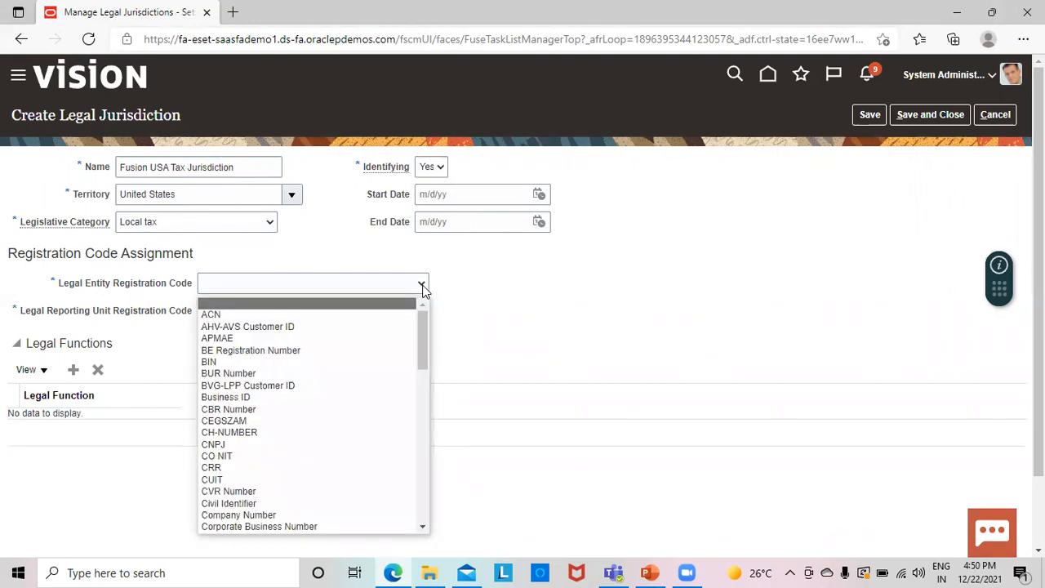
{"action": "mouse_move", "coordinate": [411, 307]}
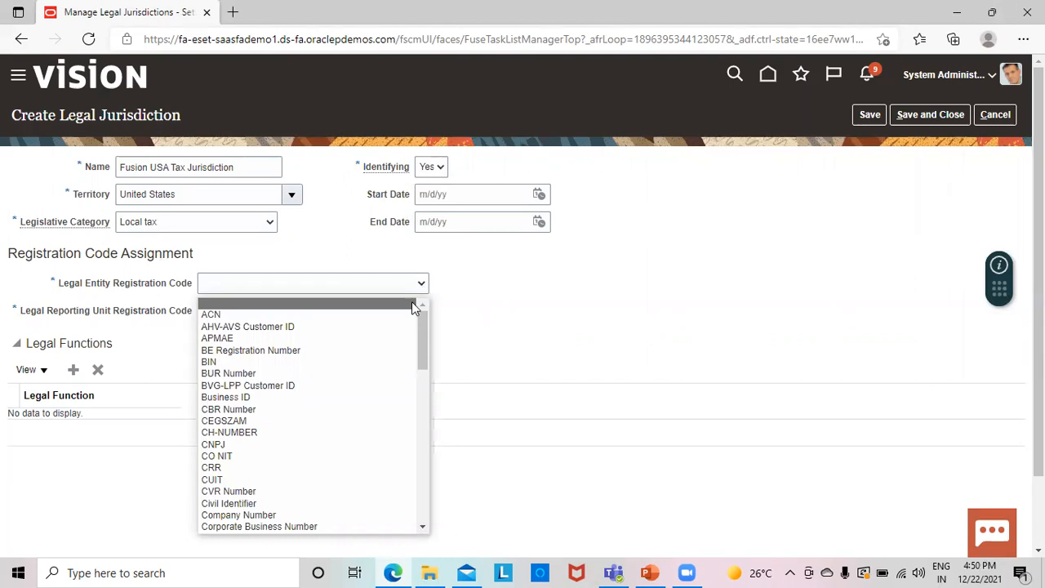
{"action": "mouse_move", "coordinate": [325, 480]}
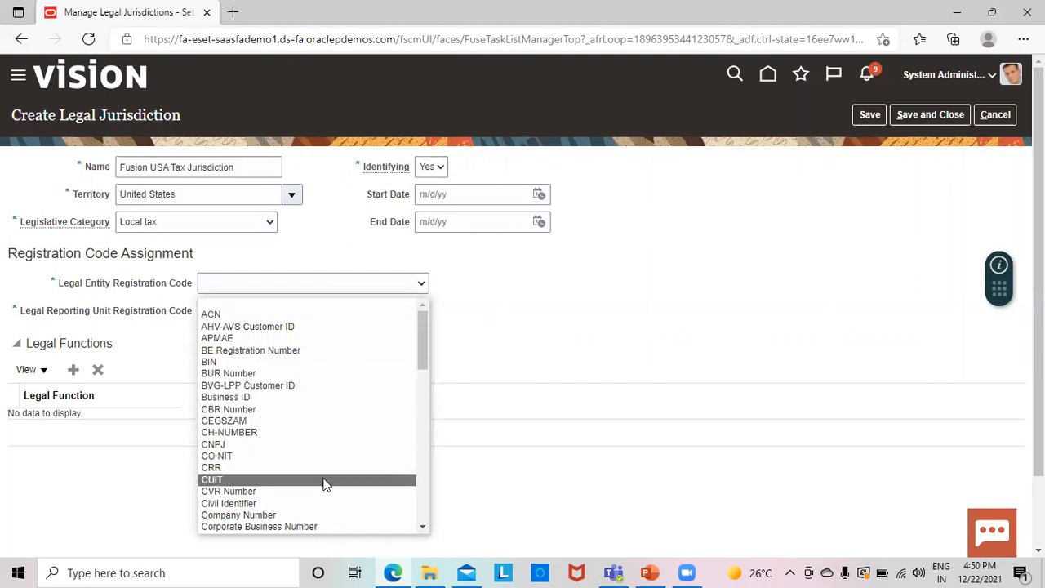
{"action": "scroll", "scroll_direction": "down", "scroll_amount": 3}
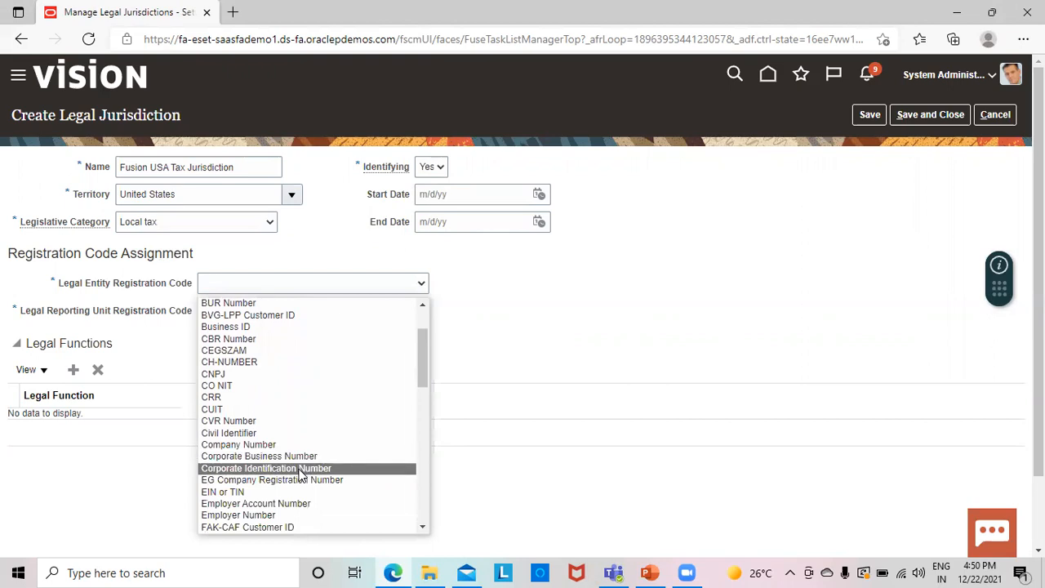
{"action": "left_click", "coordinate": [266, 467]}
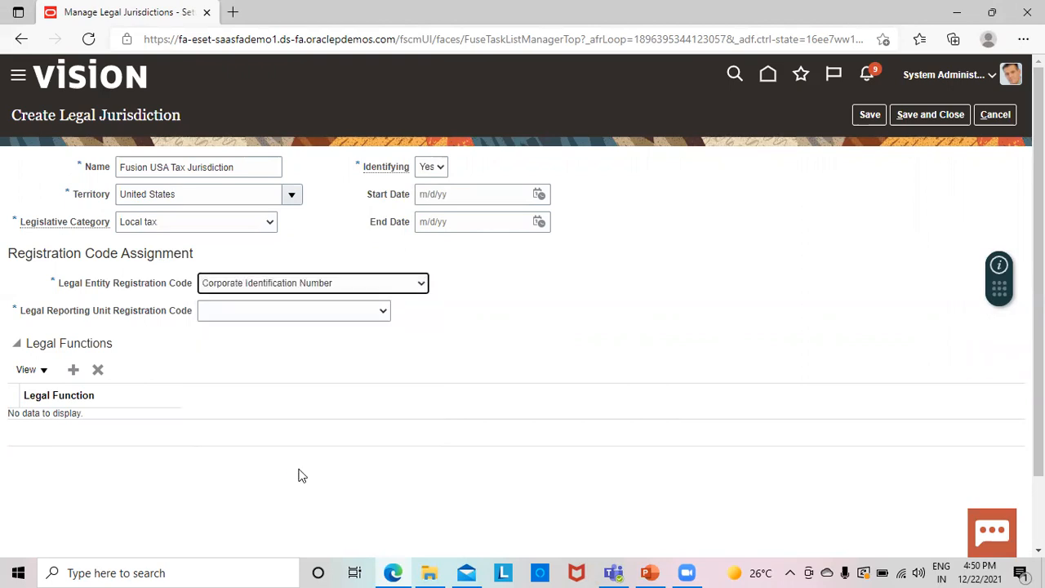
{"action": "mouse_move", "coordinate": [65, 338]}
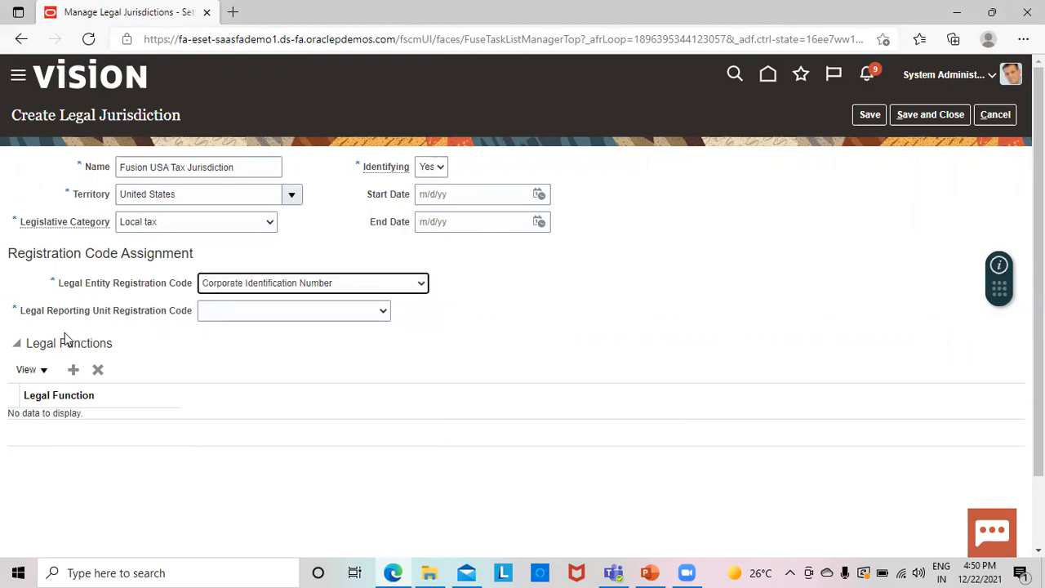
{"action": "mouse_move", "coordinate": [111, 328]}
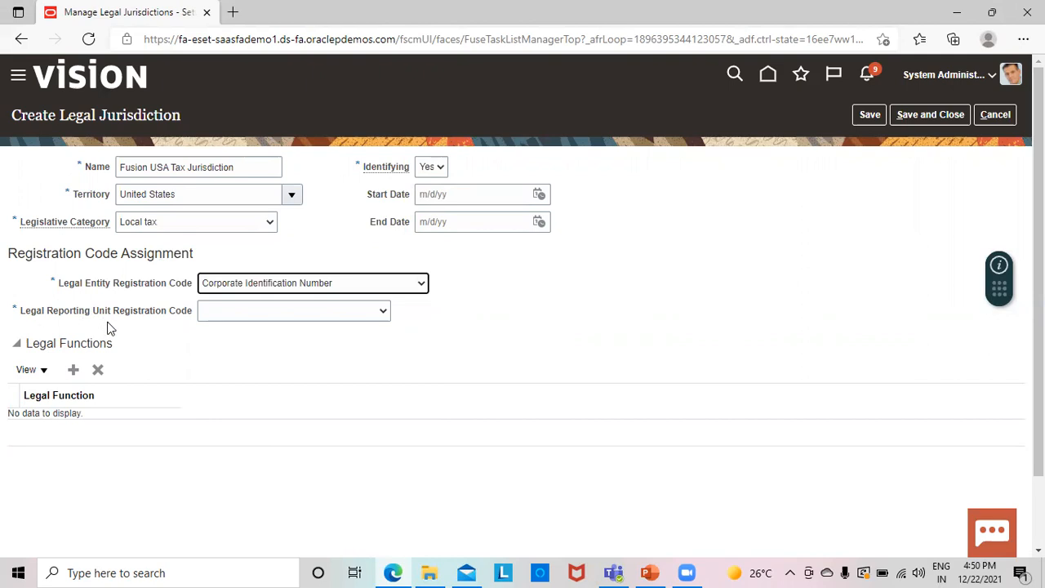
{"action": "mouse_move", "coordinate": [55, 316]}
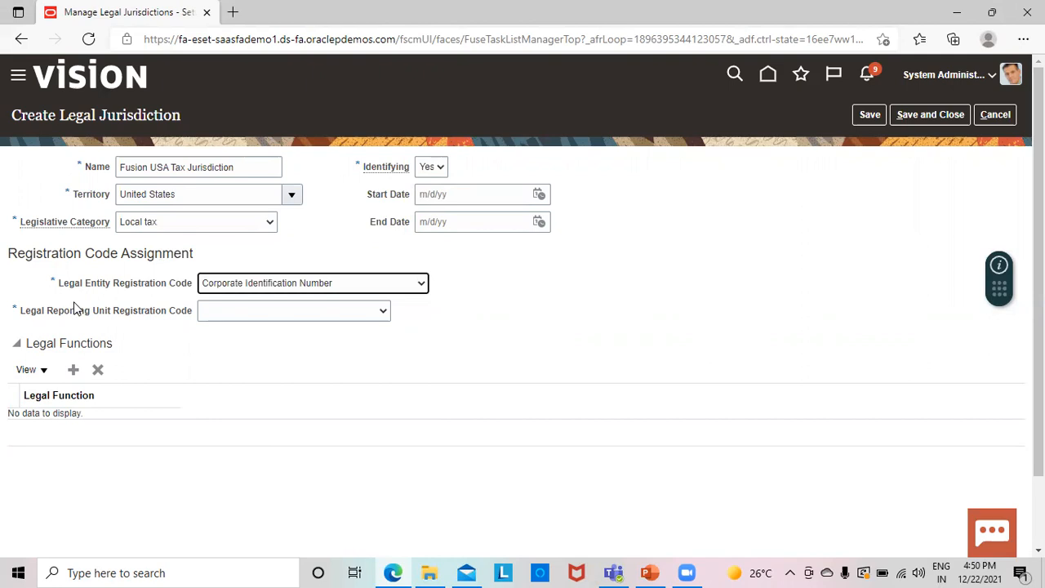
{"action": "mouse_move", "coordinate": [384, 317]}
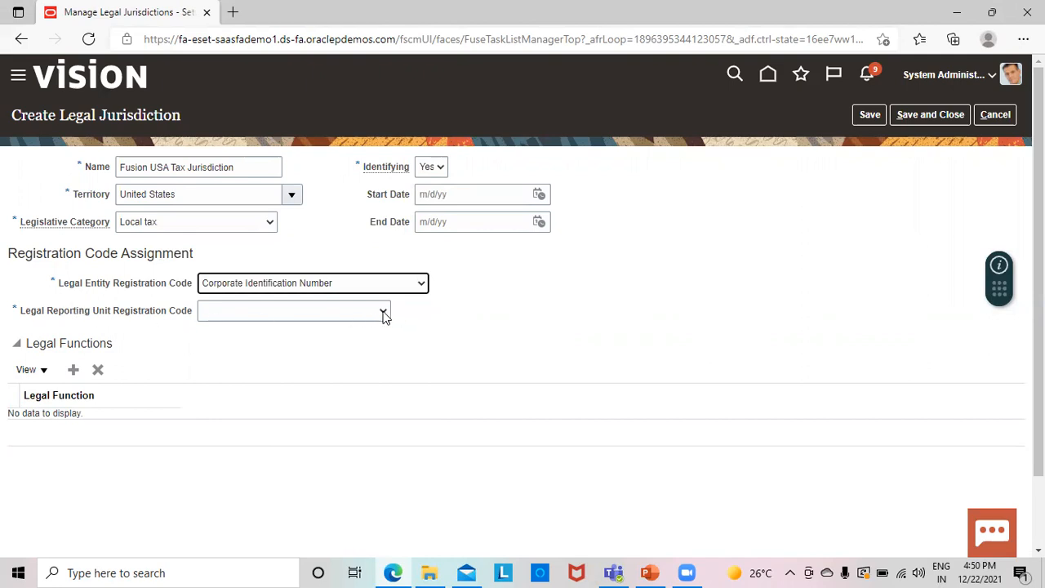
Choose Tax Registration Number as the legal reporting unit registration code
{"action": "left_click", "coordinate": [382, 310]}
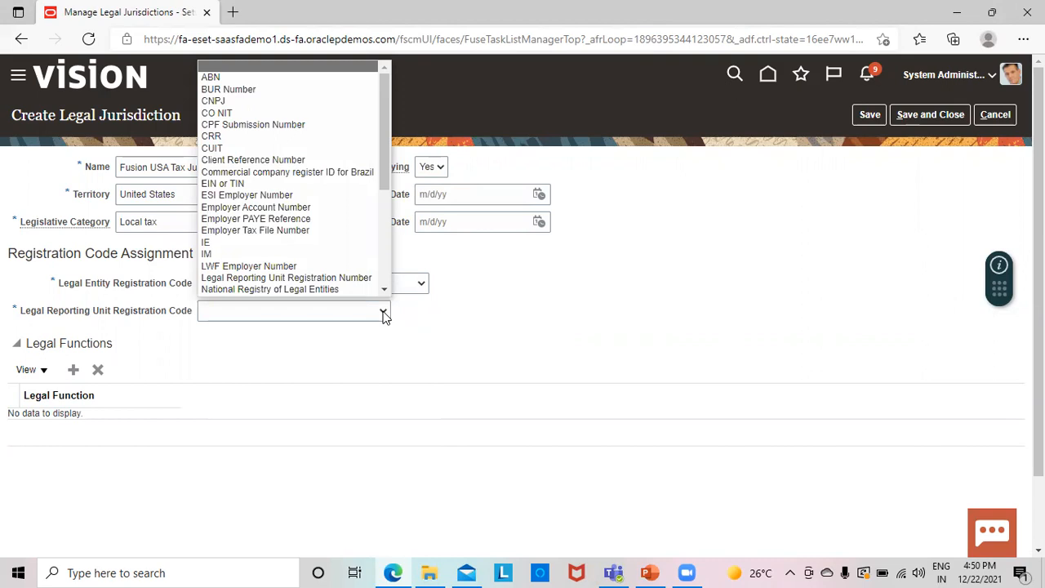
{"action": "mouse_move", "coordinate": [383, 293]}
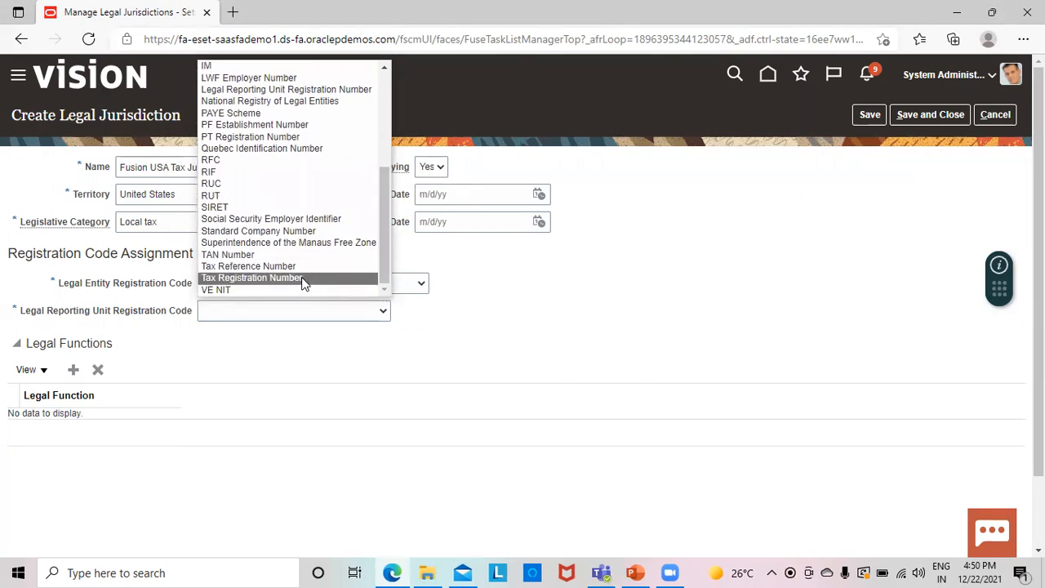
{"action": "left_click", "coordinate": [258, 290]}
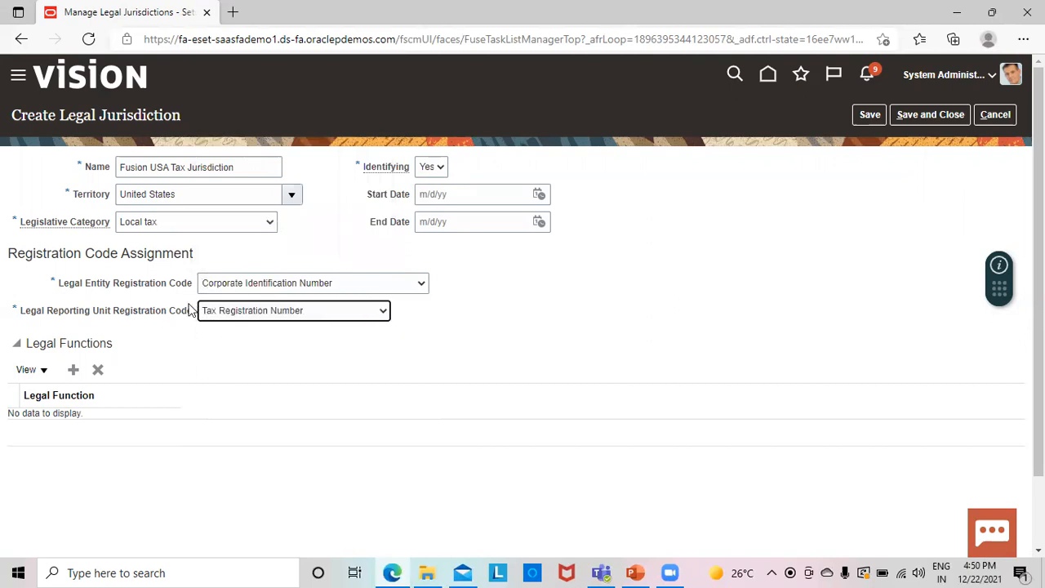
{"action": "mouse_move", "coordinate": [180, 346]}
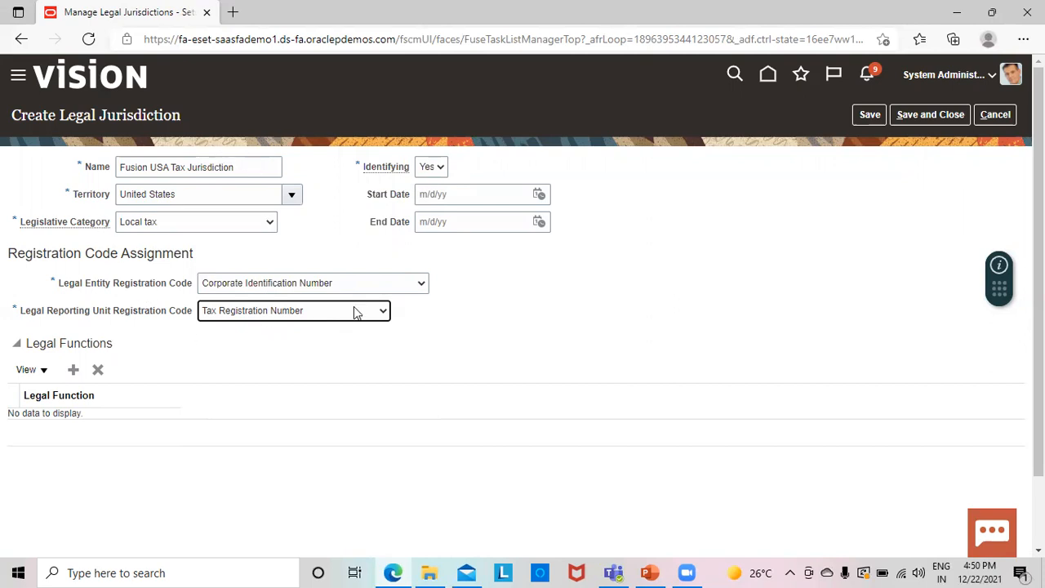
{"action": "mouse_move", "coordinate": [406, 375]}
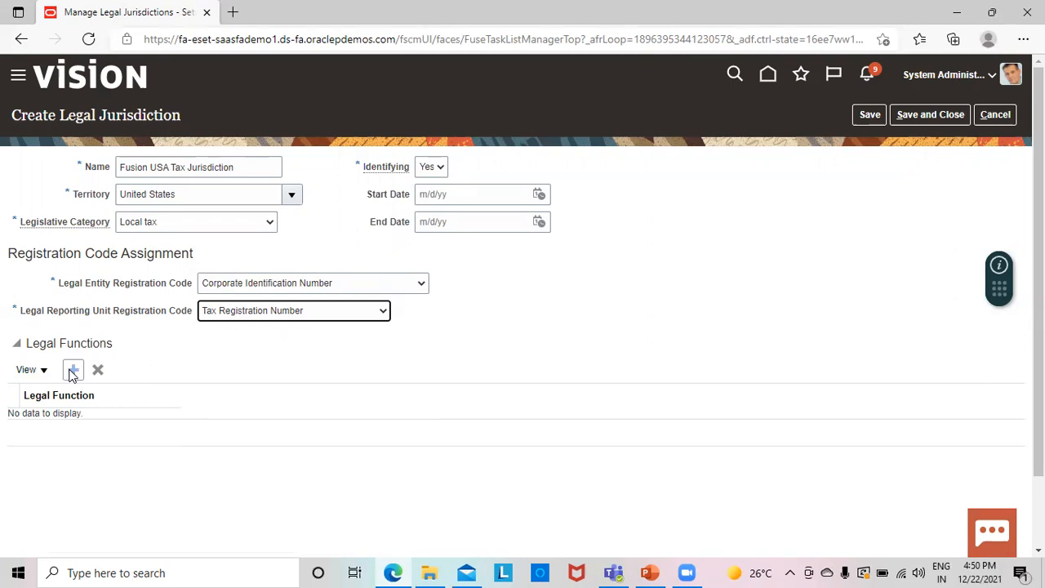
{"action": "mouse_move", "coordinate": [72, 369]}
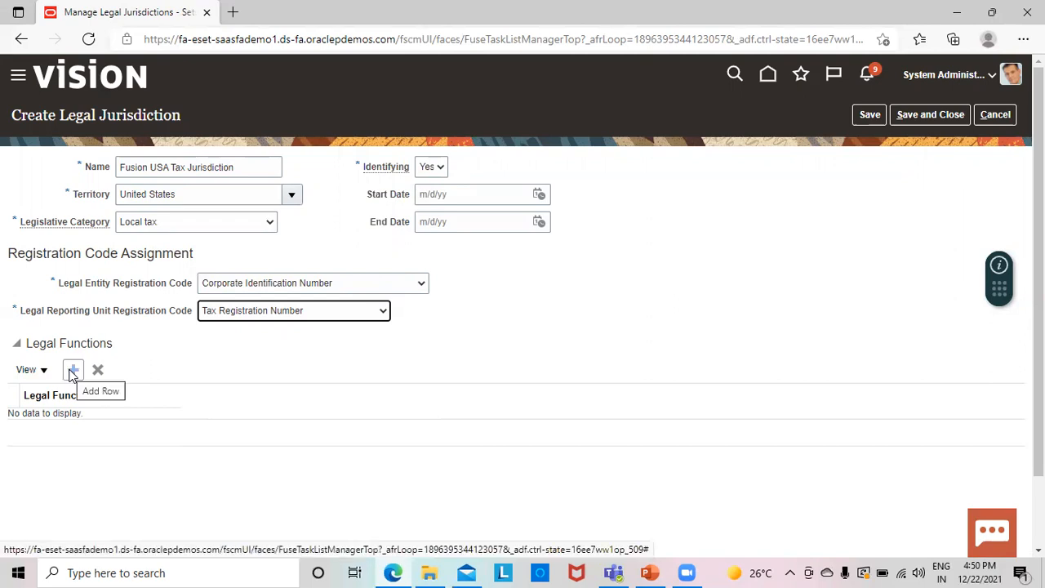
{"action": "mouse_move", "coordinate": [792, 153]}
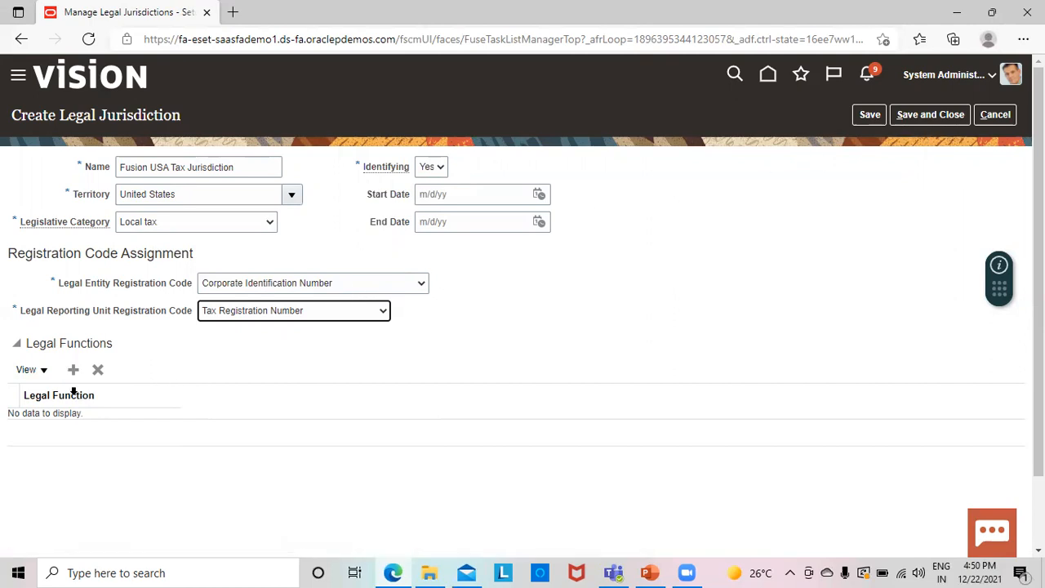
Add a legal function row set to State incoming tax control, then save and close the jurisdiction
{"action": "left_click", "coordinate": [72, 369]}
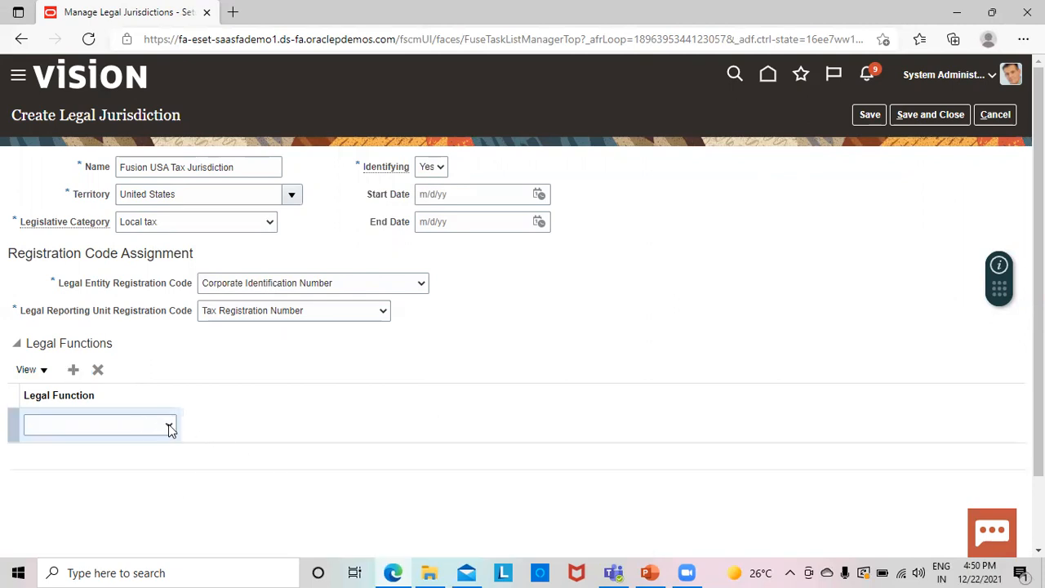
{"action": "left_click", "coordinate": [168, 424]}
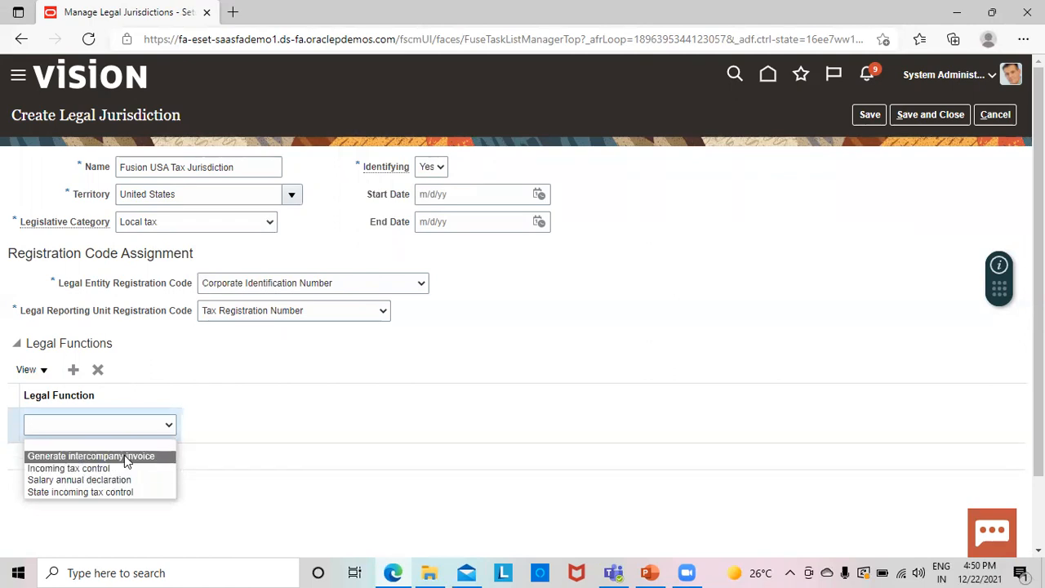
{"action": "mouse_move", "coordinate": [68, 467]}
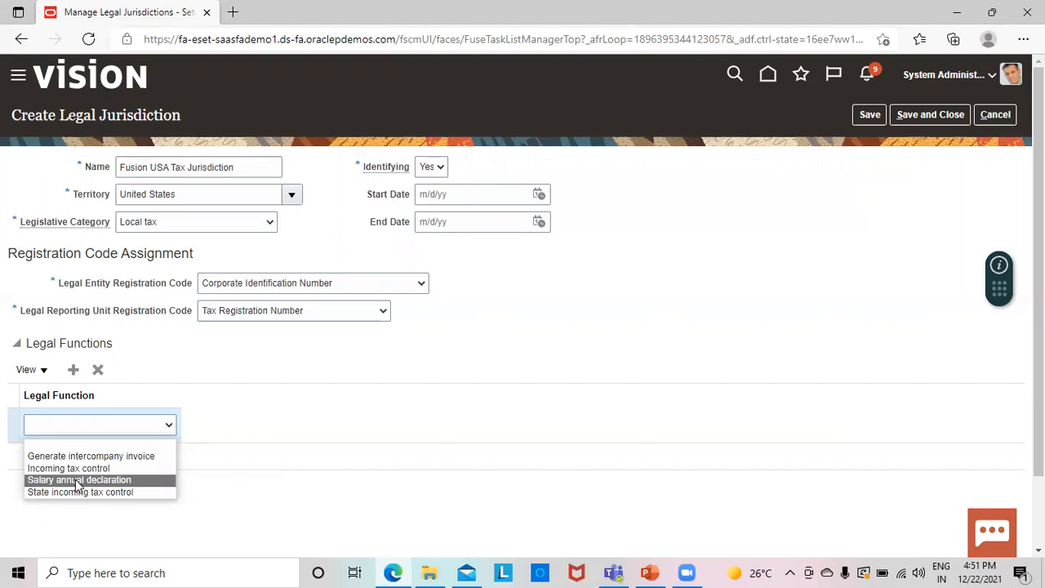
{"action": "mouse_move", "coordinate": [80, 491]}
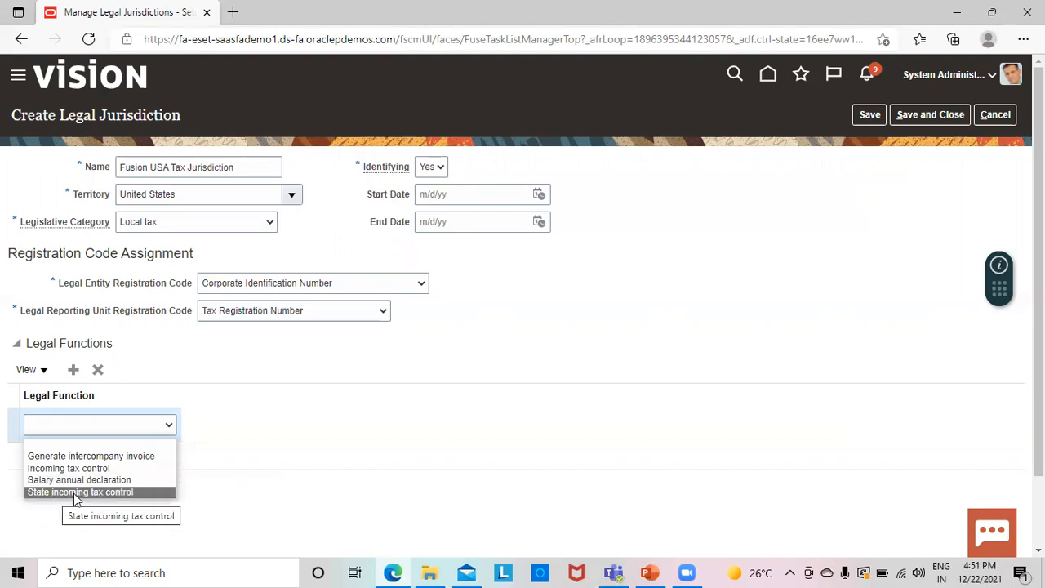
{"action": "left_click", "coordinate": [80, 492]}
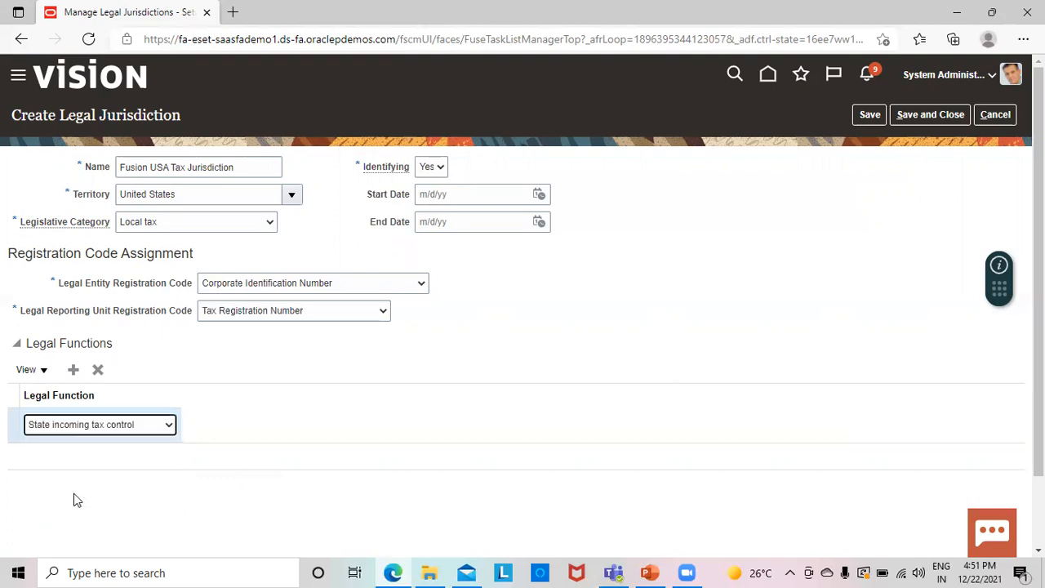
{"action": "mouse_move", "coordinate": [89, 357]}
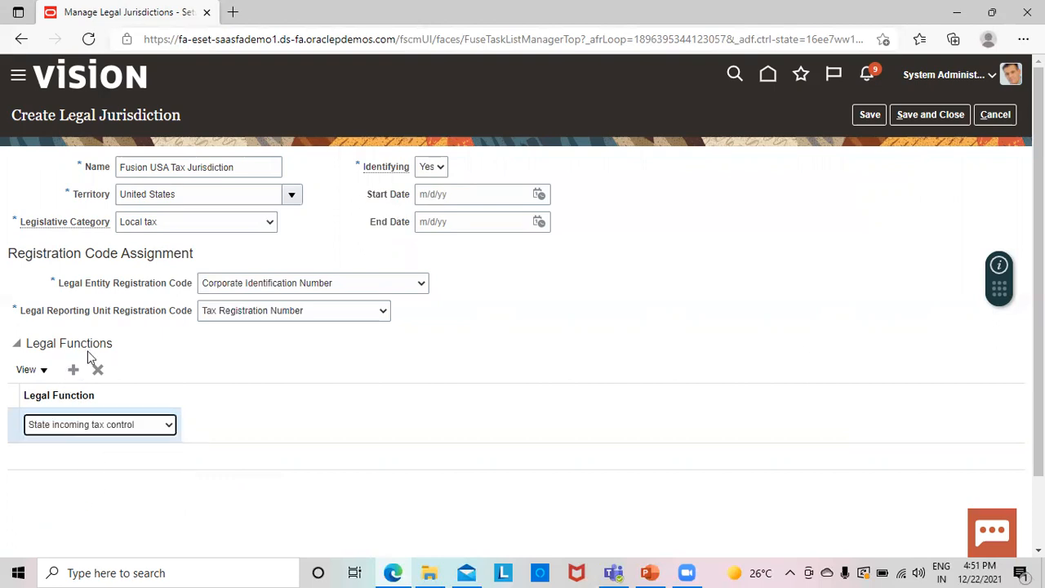
{"action": "mouse_move", "coordinate": [71, 369]}
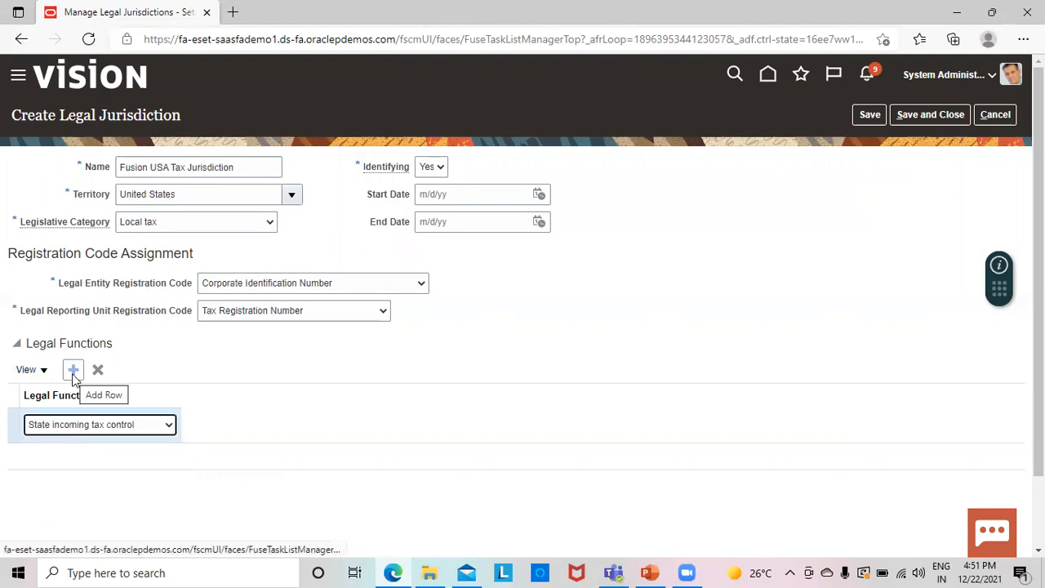
{"action": "mouse_move", "coordinate": [774, 241]}
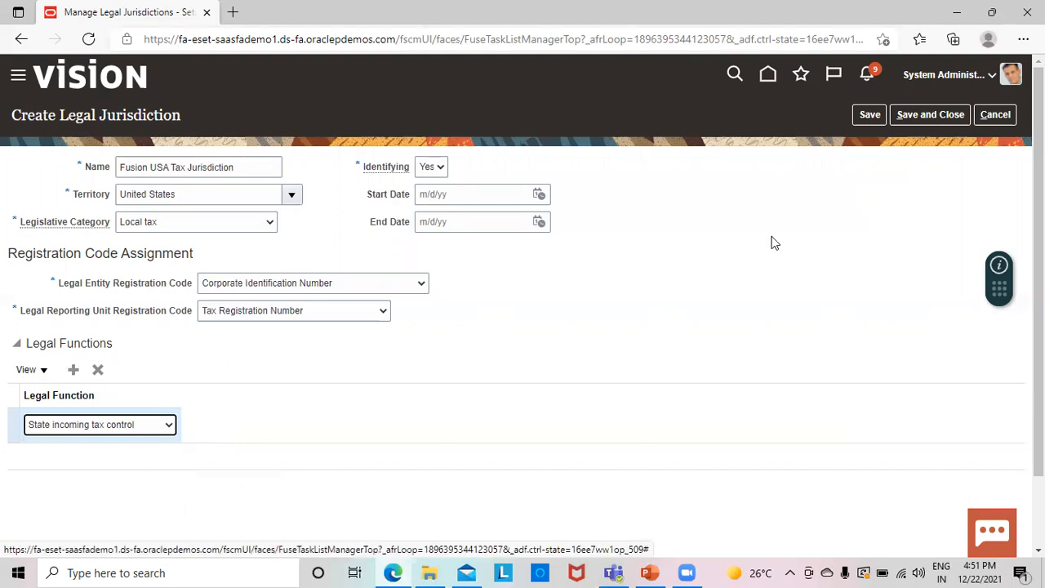
{"action": "left_click", "coordinate": [931, 114]}
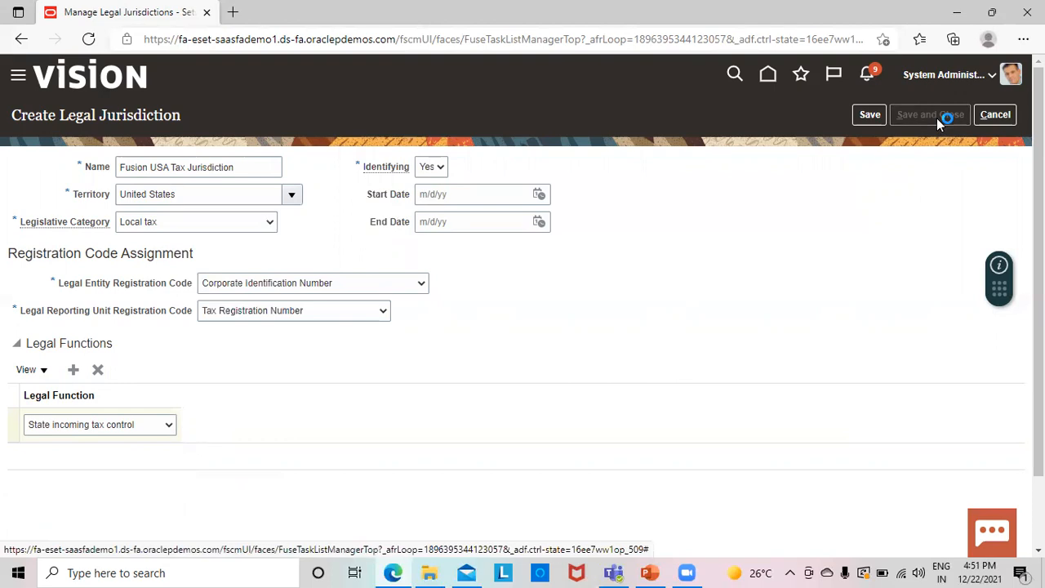
Save and close the Fusion USA Tax Jurisdiction, then head to the Manage Legal Authorities task
{"action": "left_click", "coordinate": [929, 114]}
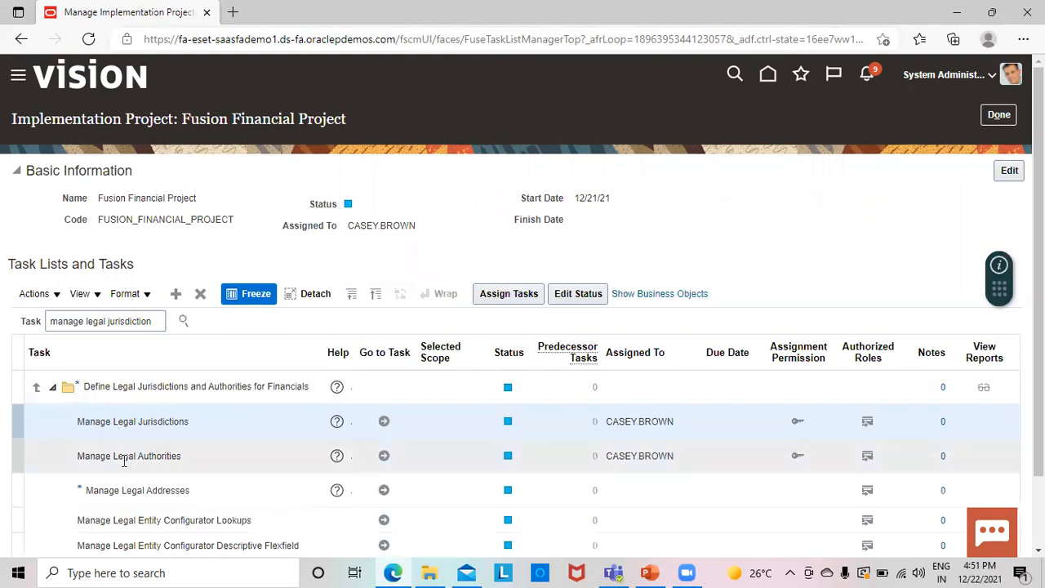
{"action": "mouse_move", "coordinate": [94, 470]}
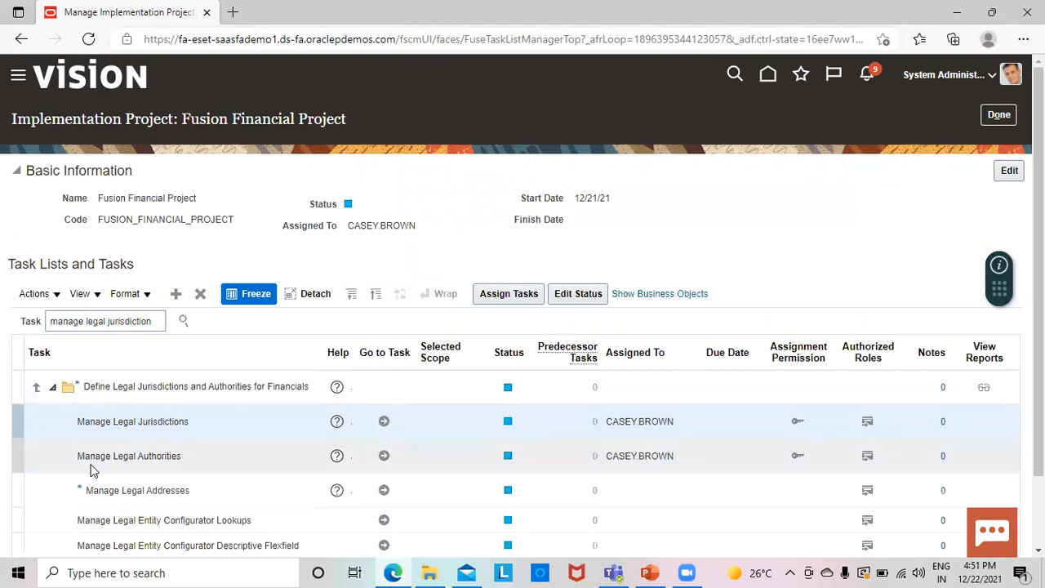
{"action": "mouse_move", "coordinate": [172, 467]}
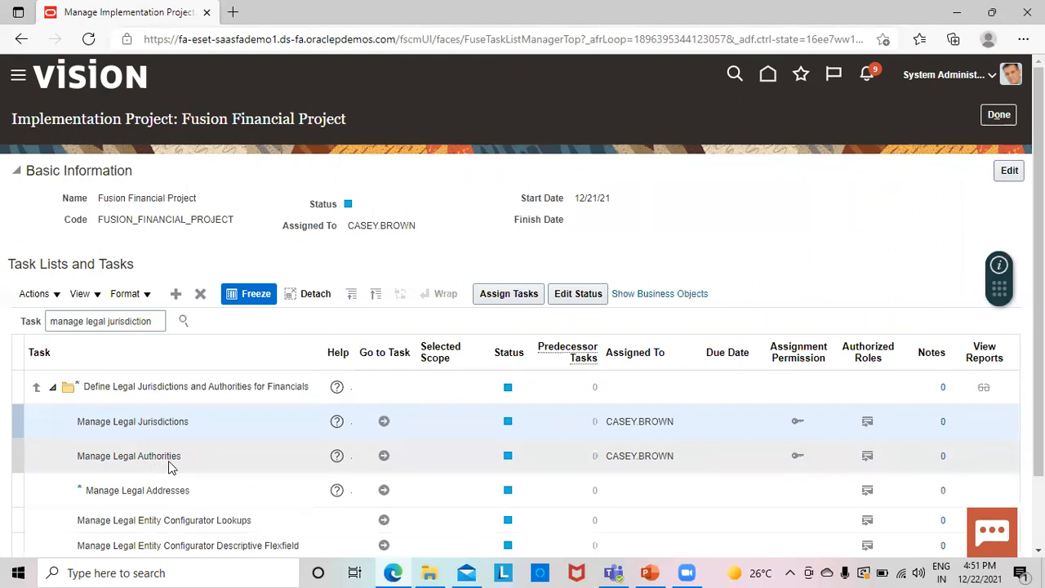
{"action": "mouse_move", "coordinate": [384, 456]}
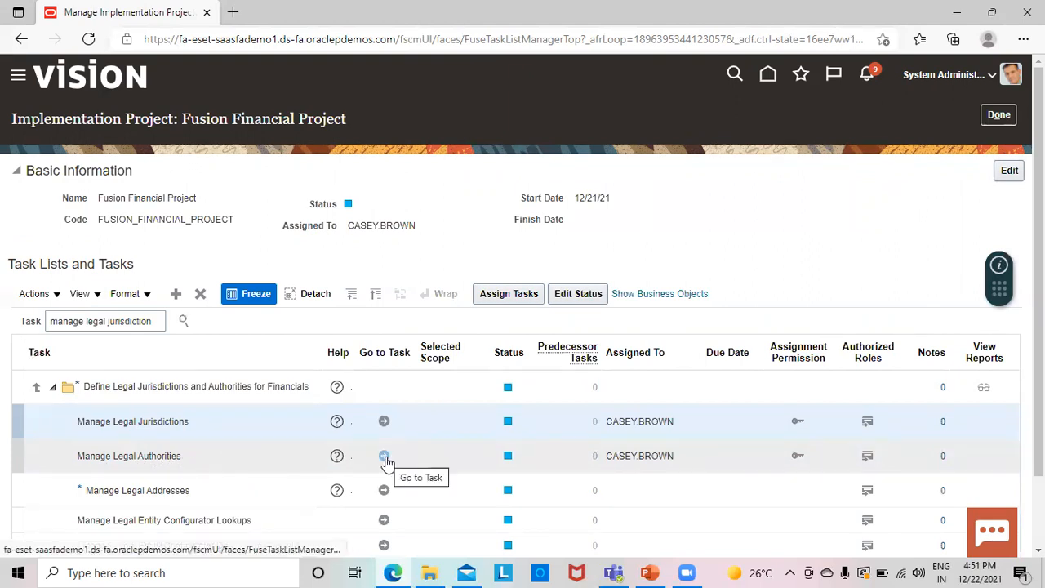
{"action": "left_click", "coordinate": [383, 455]}
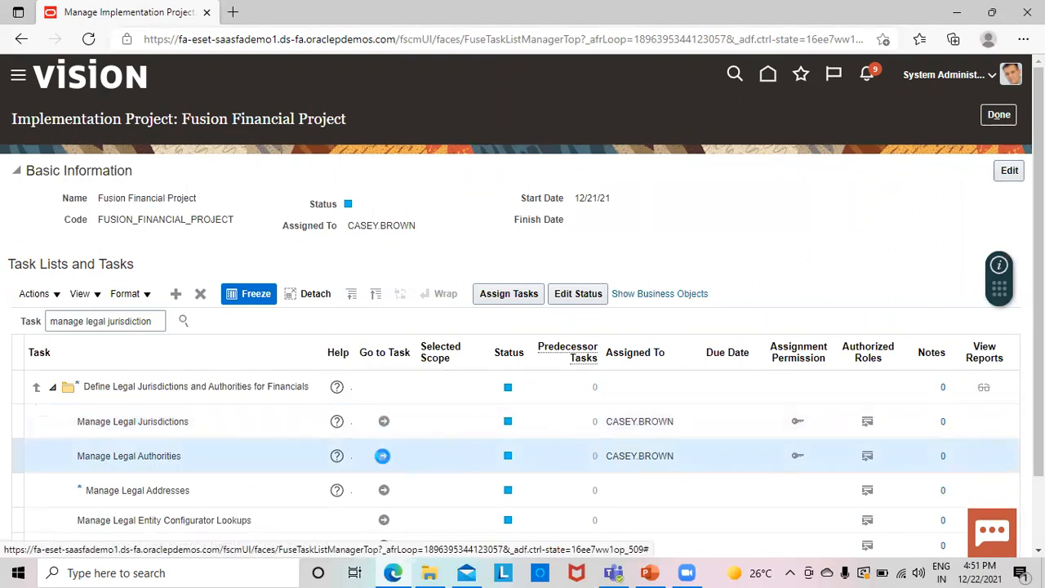
Enter Manage Legal Authorities and begin creating a new legal authority
{"action": "left_click", "coordinate": [382, 456]}
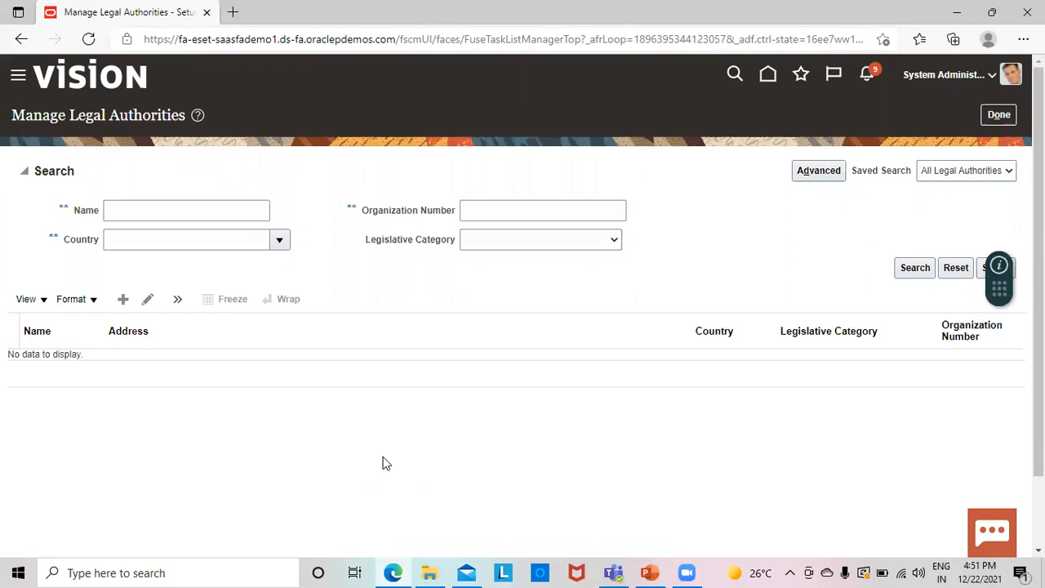
{"action": "mouse_move", "coordinate": [337, 199]}
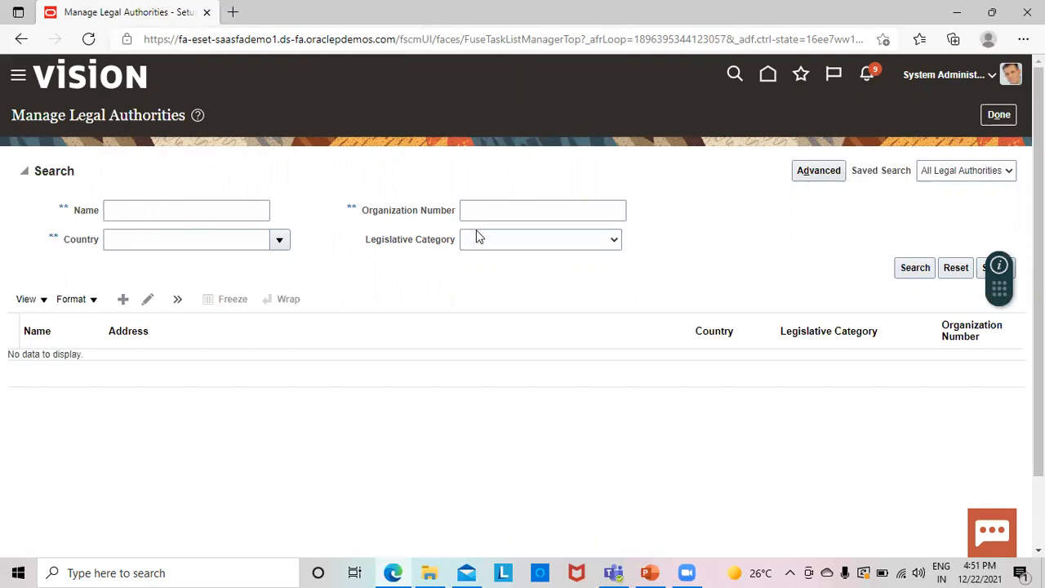
{"action": "mouse_move", "coordinate": [57, 229]}
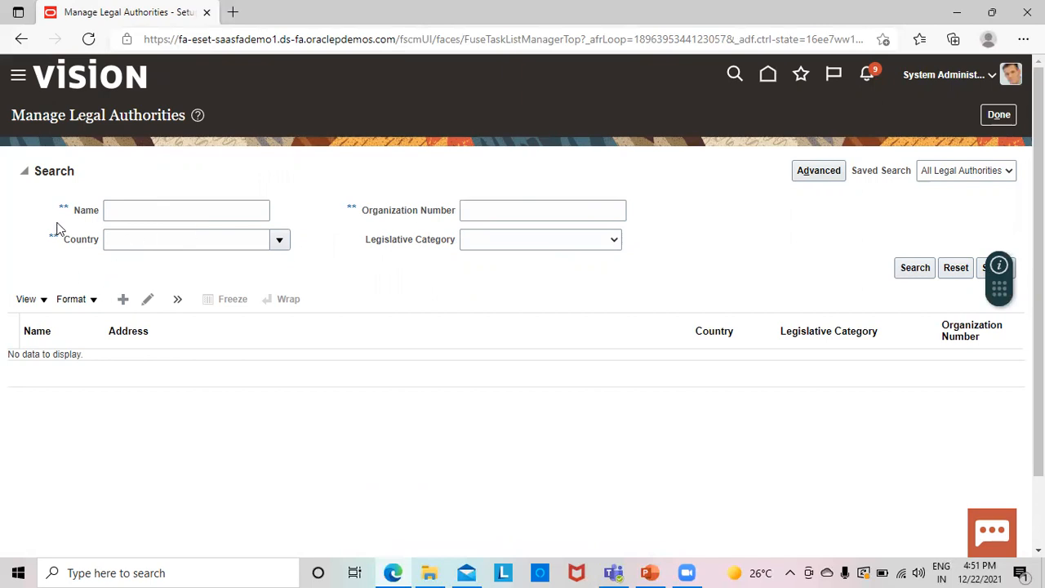
{"action": "mouse_move", "coordinate": [64, 209]}
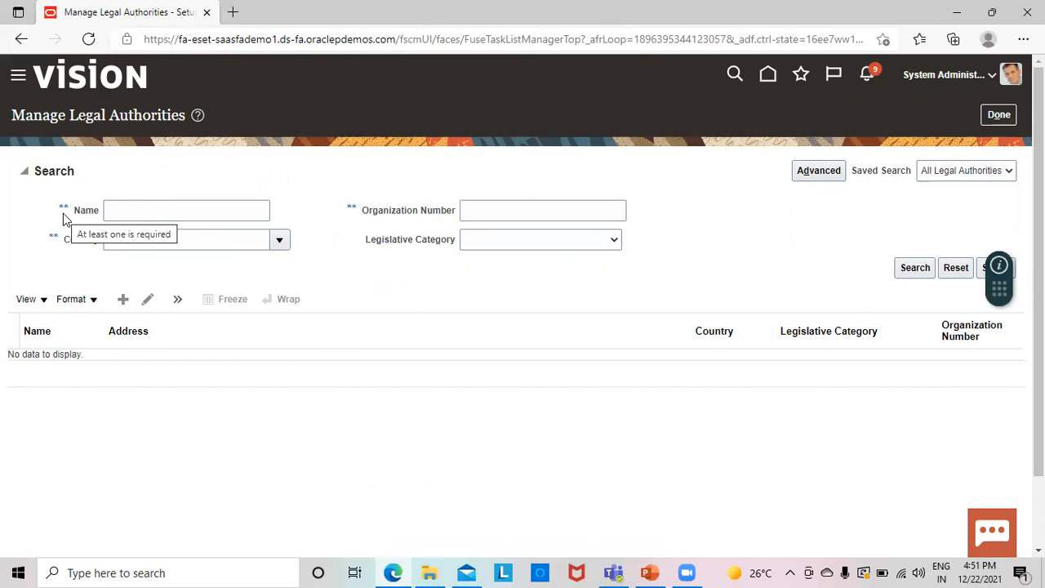
{"action": "mouse_move", "coordinate": [150, 120]}
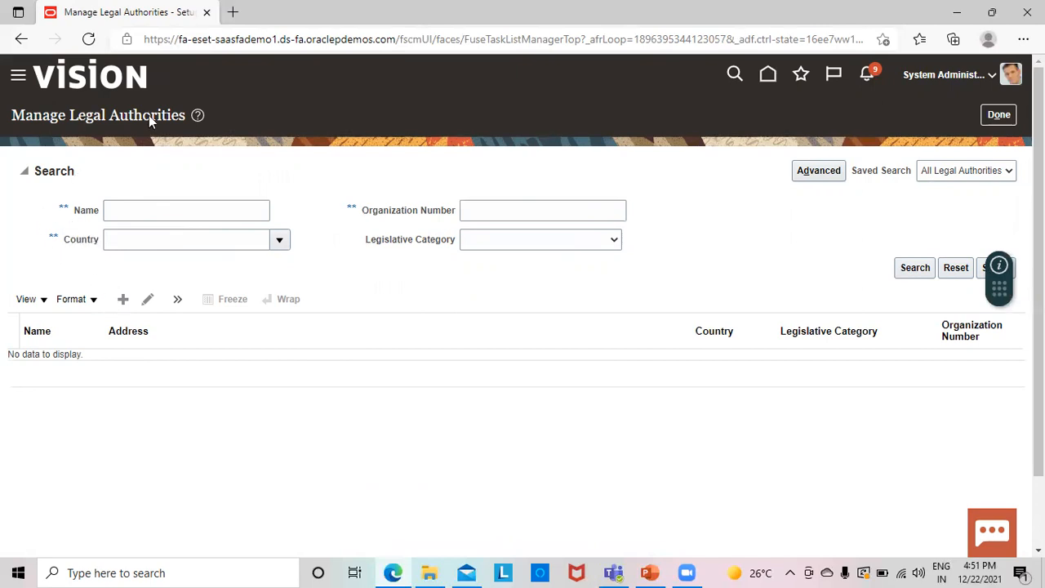
{"action": "mouse_move", "coordinate": [122, 299]}
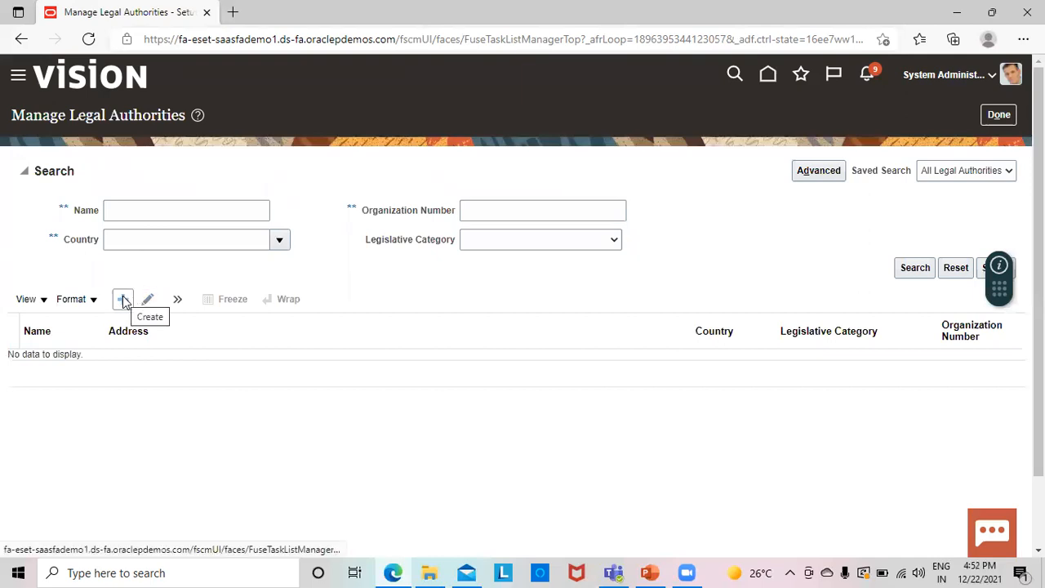
{"action": "left_click", "coordinate": [121, 299]}
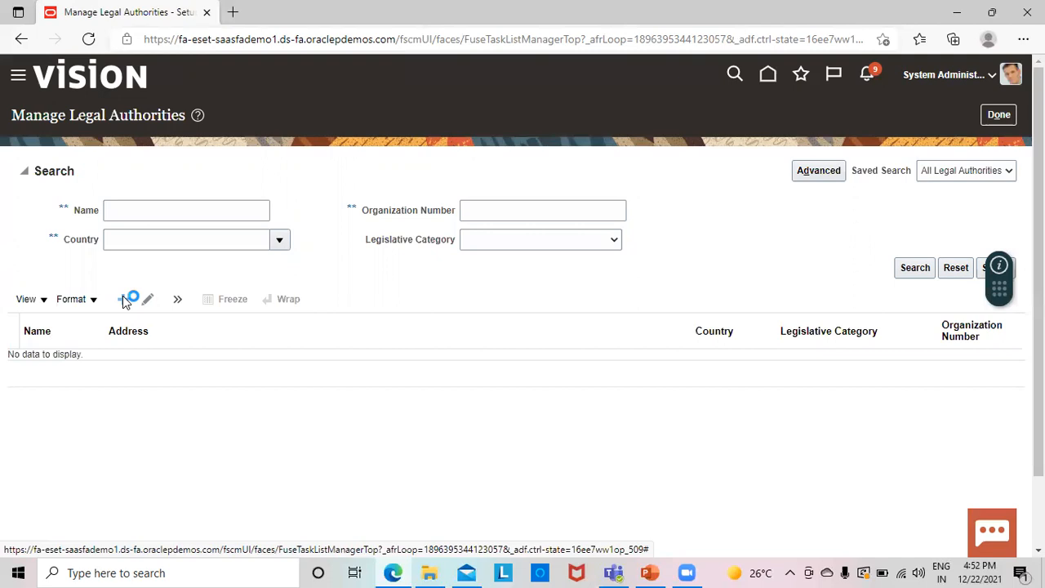
Name the new legal authority 'Fusion Legal Service Authority'
{"action": "left_click", "coordinate": [130, 299]}
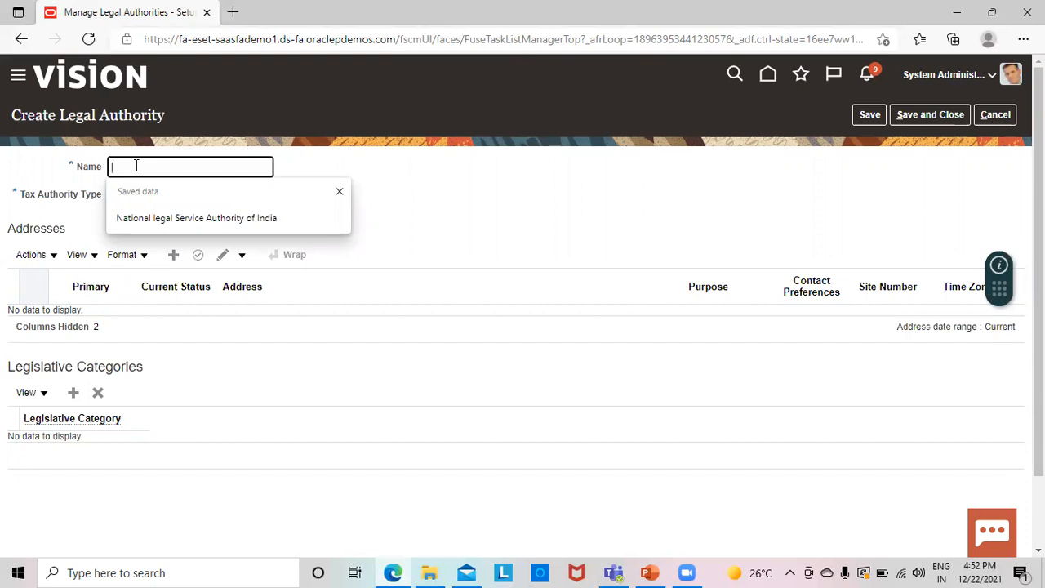
{"action": "type", "text": "Fus"}
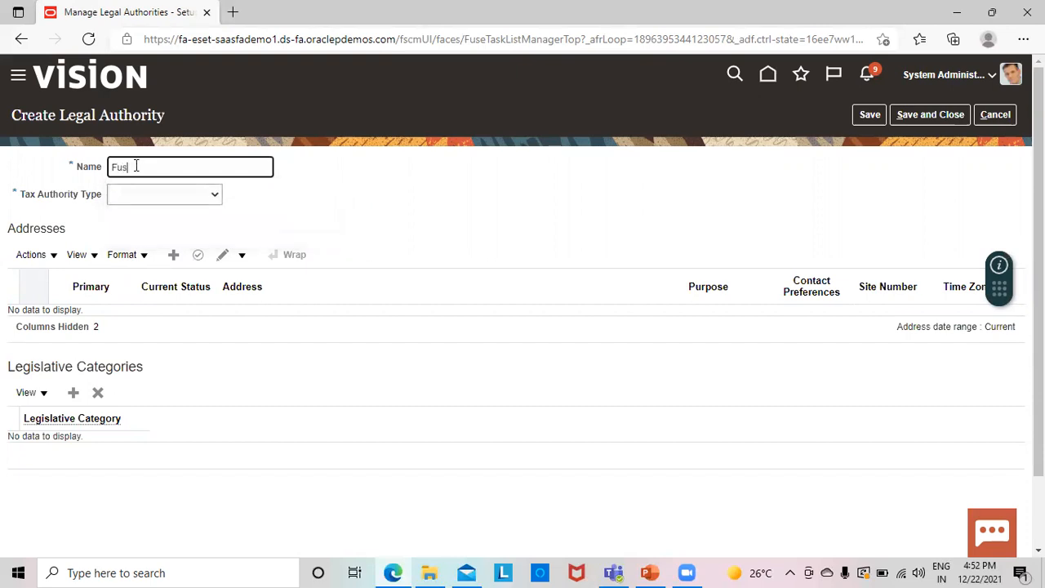
{"action": "type", "text": "ion"}
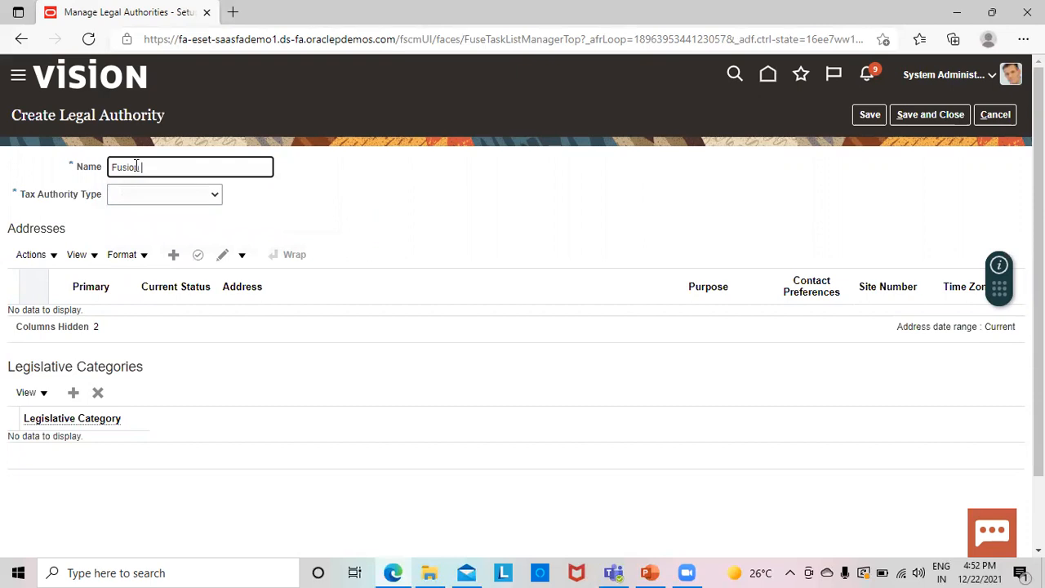
{"action": "type", "text": "L"}
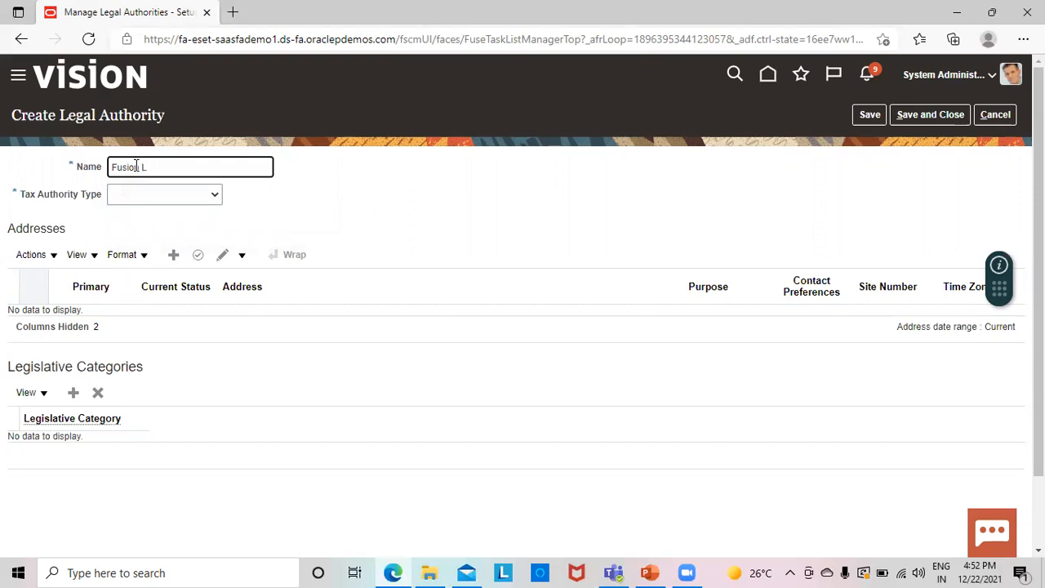
{"action": "type", "text": "egal"}
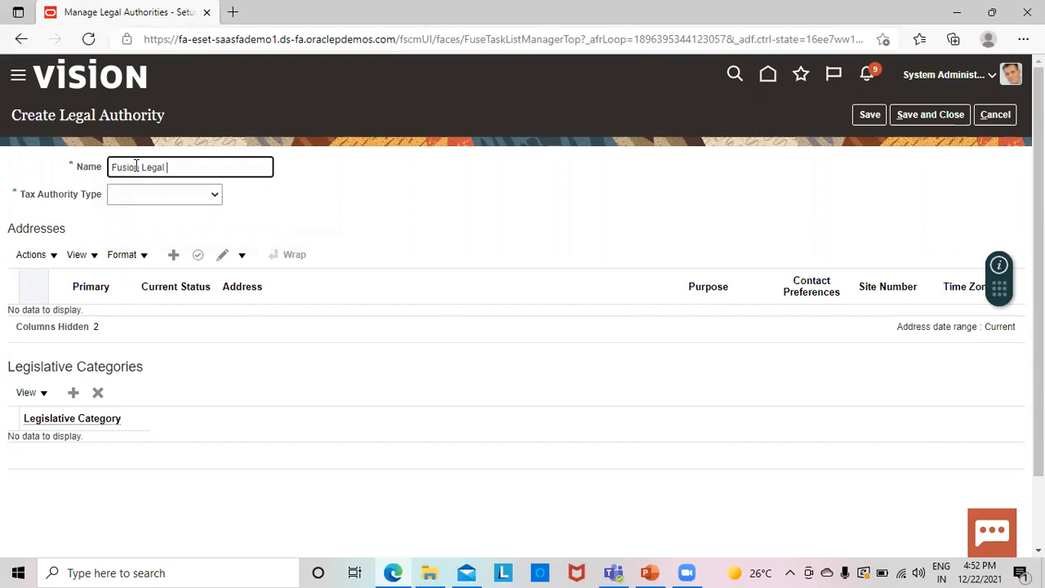
{"action": "type", "text": "Servi"}
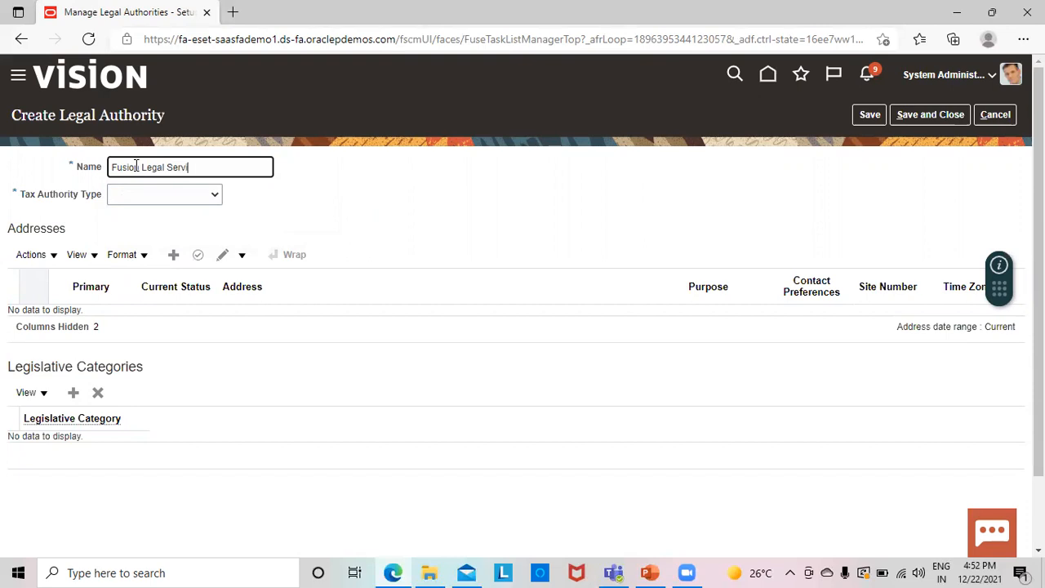
{"action": "type", "text": "ice"}
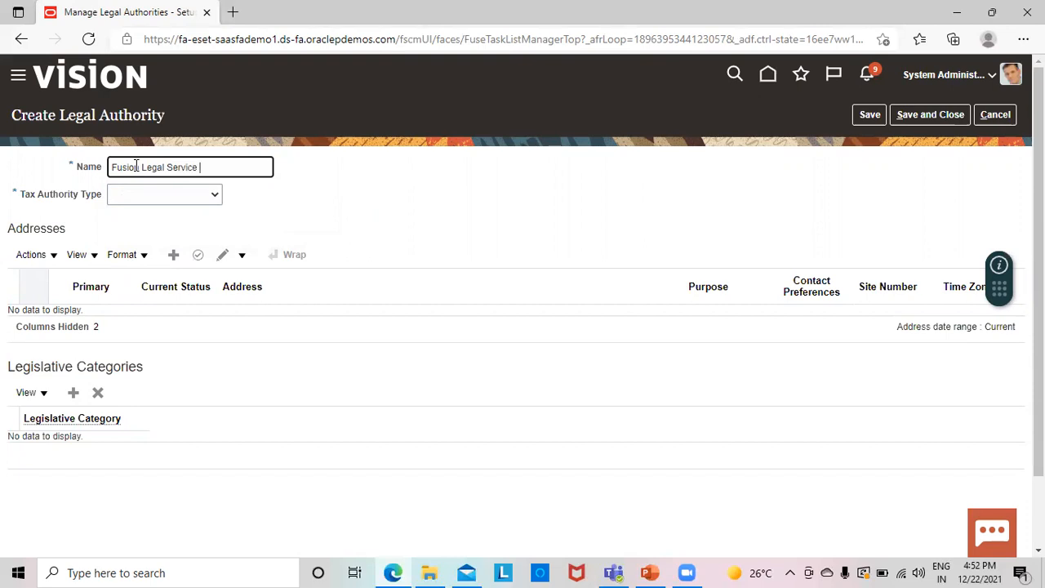
{"action": "type", "text": "Author"}
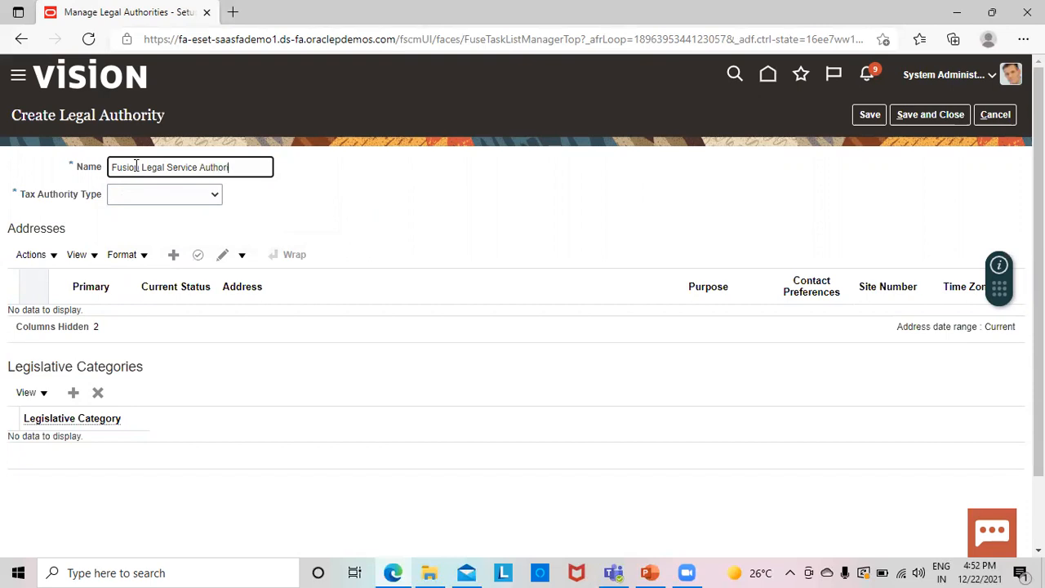
{"action": "type", "text": "ity"}
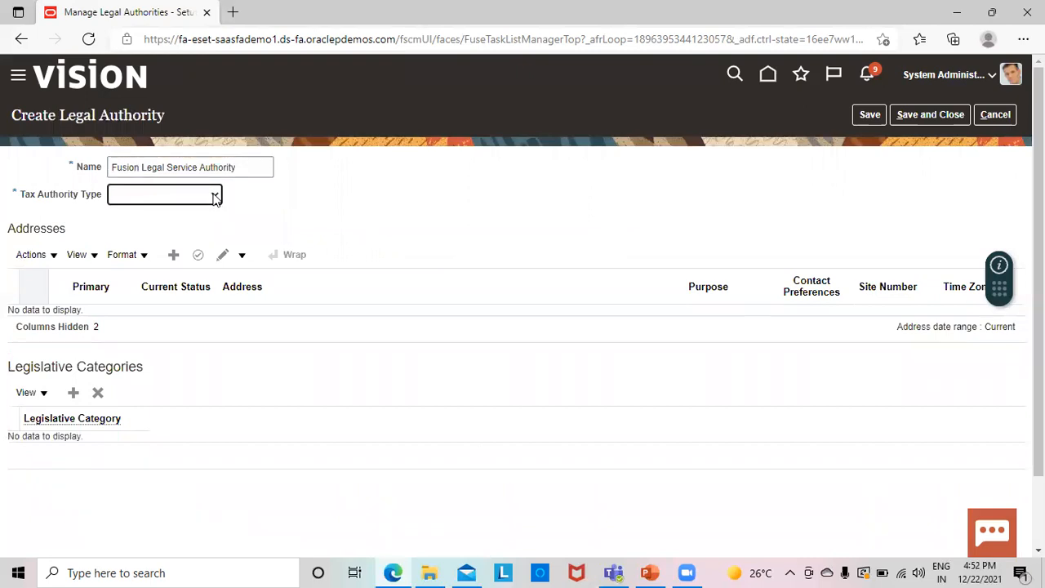
Set the Tax Authority Type to Collecting and reporting
{"action": "left_click", "coordinate": [216, 194]}
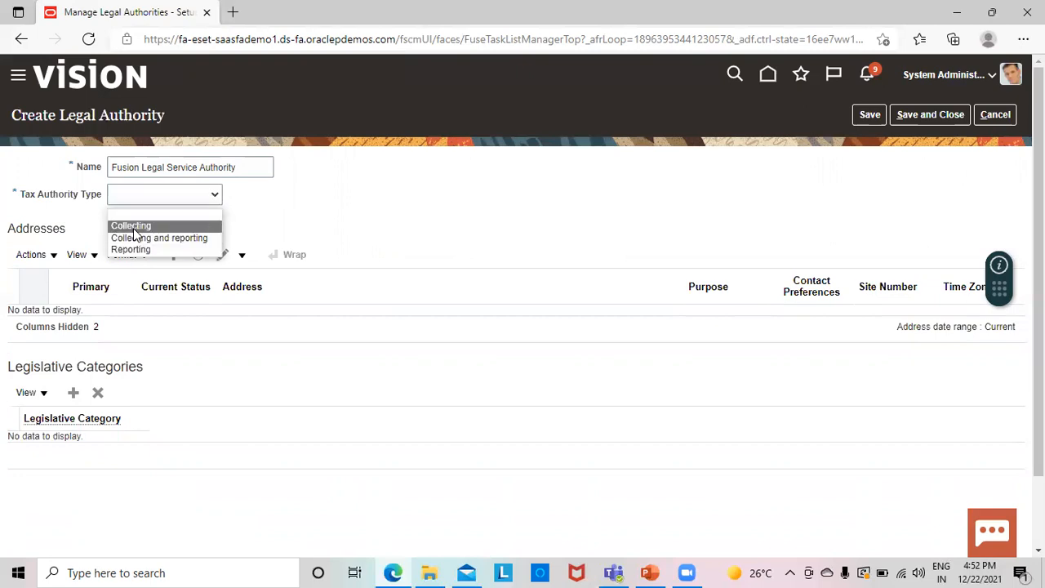
{"action": "mouse_move", "coordinate": [160, 238]}
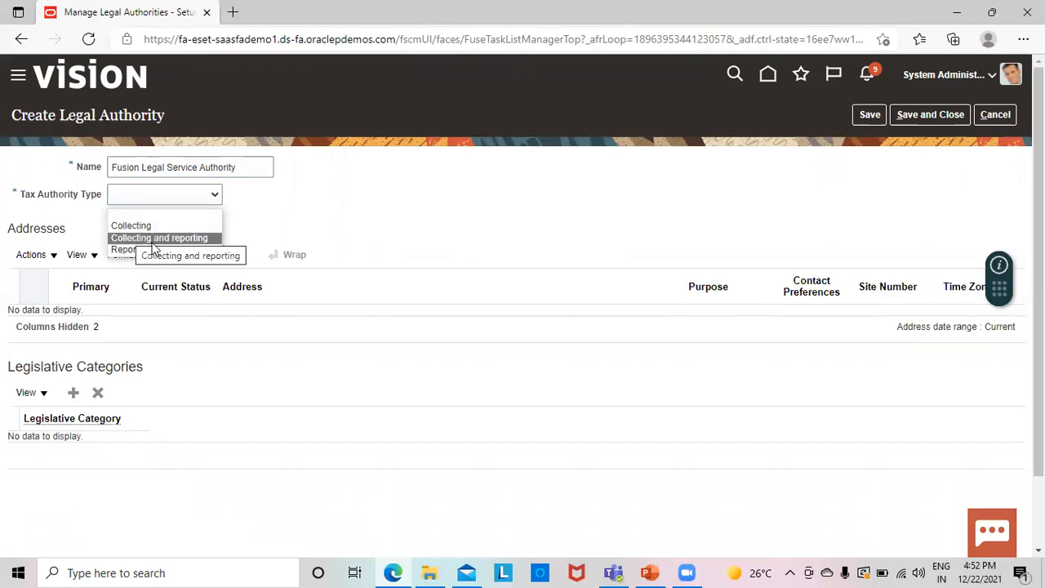
{"action": "mouse_move", "coordinate": [131, 249]}
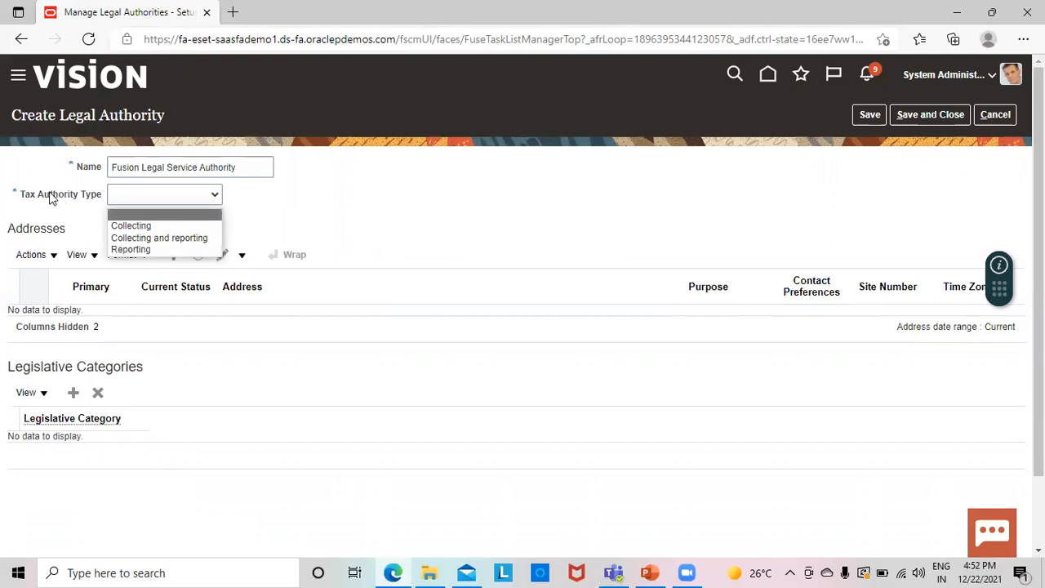
{"action": "mouse_move", "coordinate": [134, 198]}
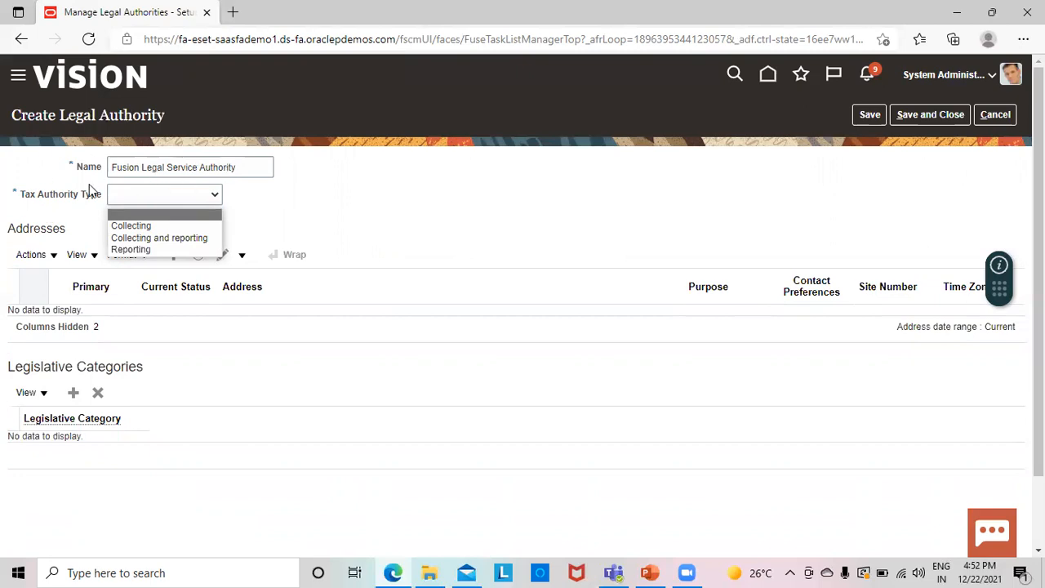
{"action": "mouse_move", "coordinate": [160, 239]}
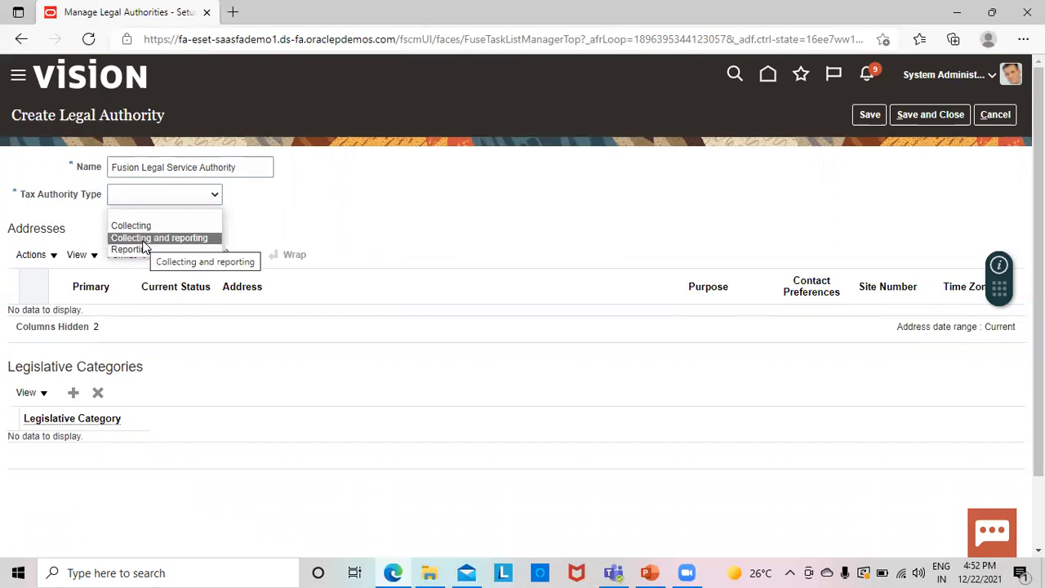
{"action": "left_click", "coordinate": [160, 239]}
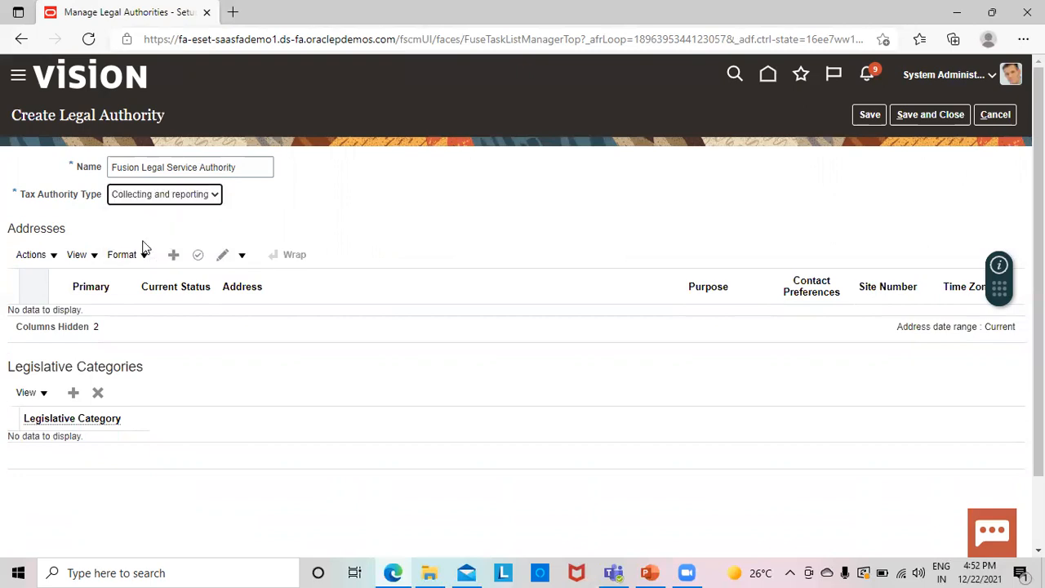
{"action": "mouse_move", "coordinate": [211, 132]}
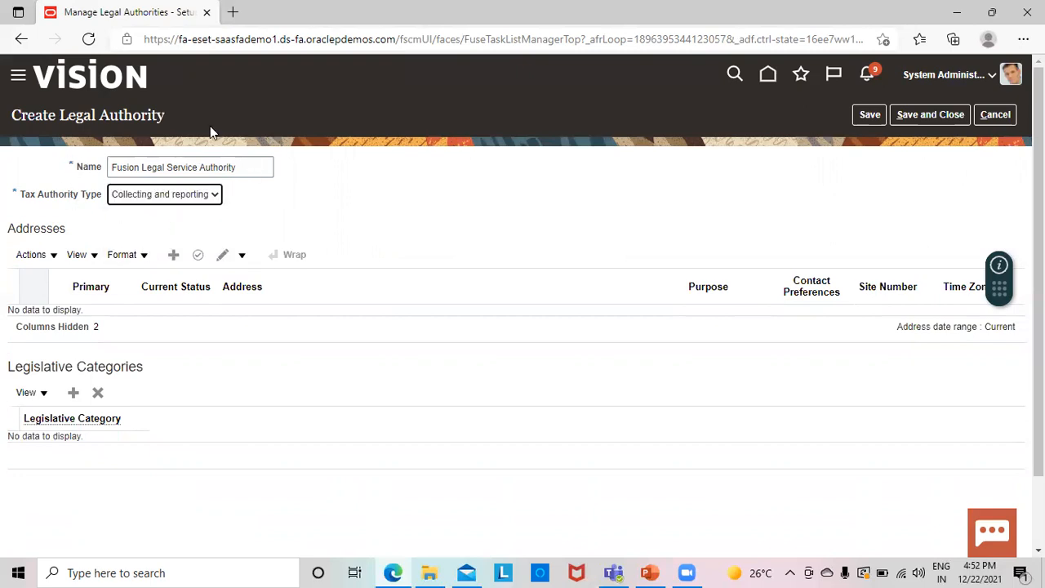
{"action": "mouse_move", "coordinate": [202, 203]}
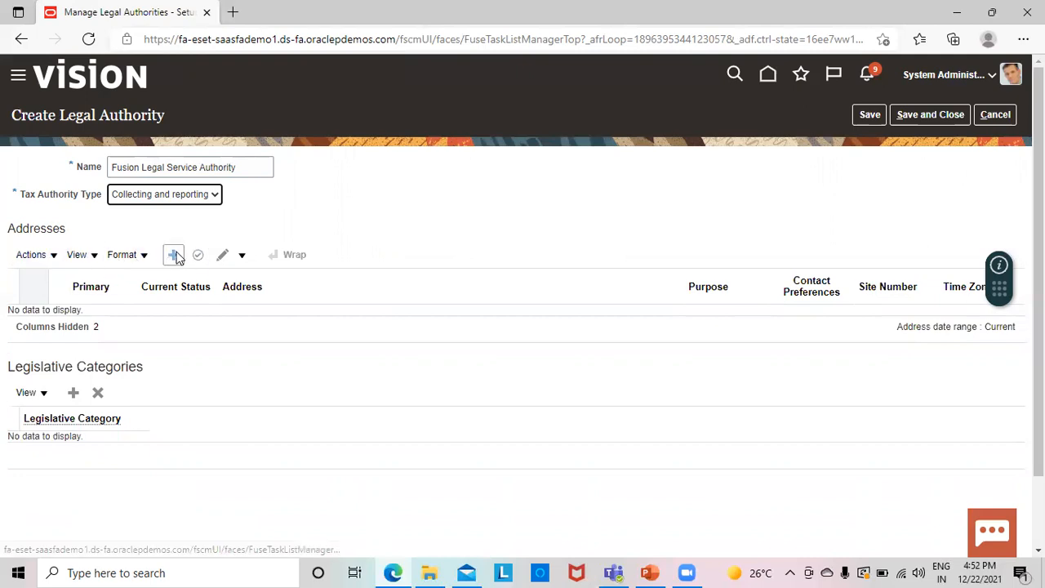
{"action": "mouse_move", "coordinate": [173, 255]}
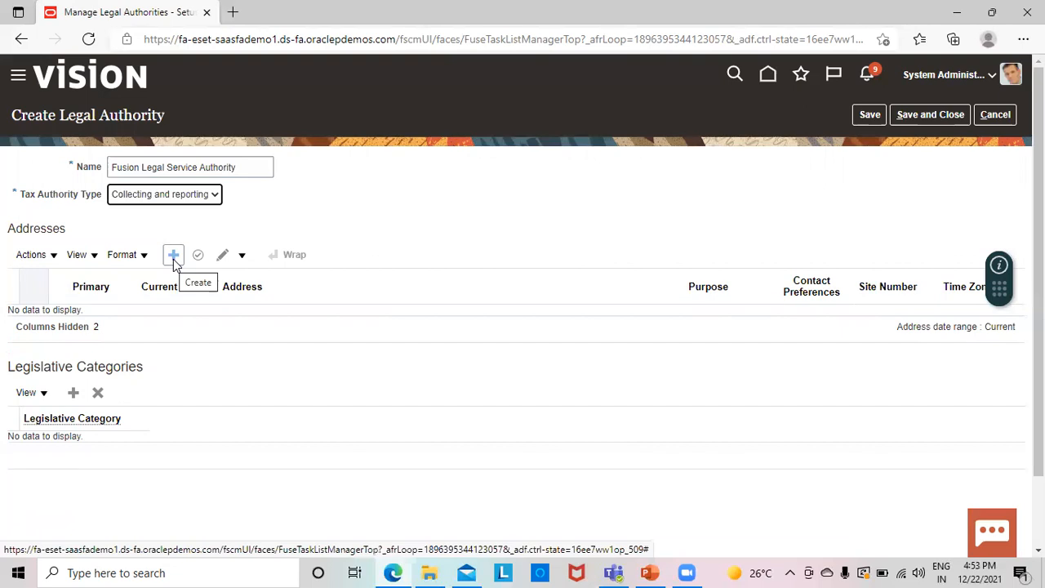
Add a new address for the authority with India as the country
{"action": "left_click", "coordinate": [174, 255]}
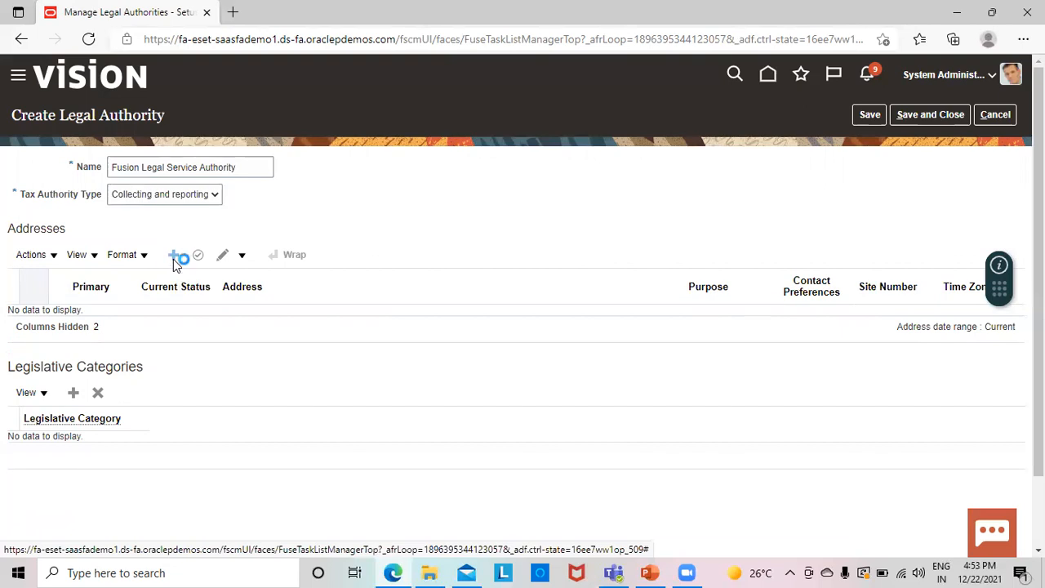
{"action": "left_click", "coordinate": [174, 255]}
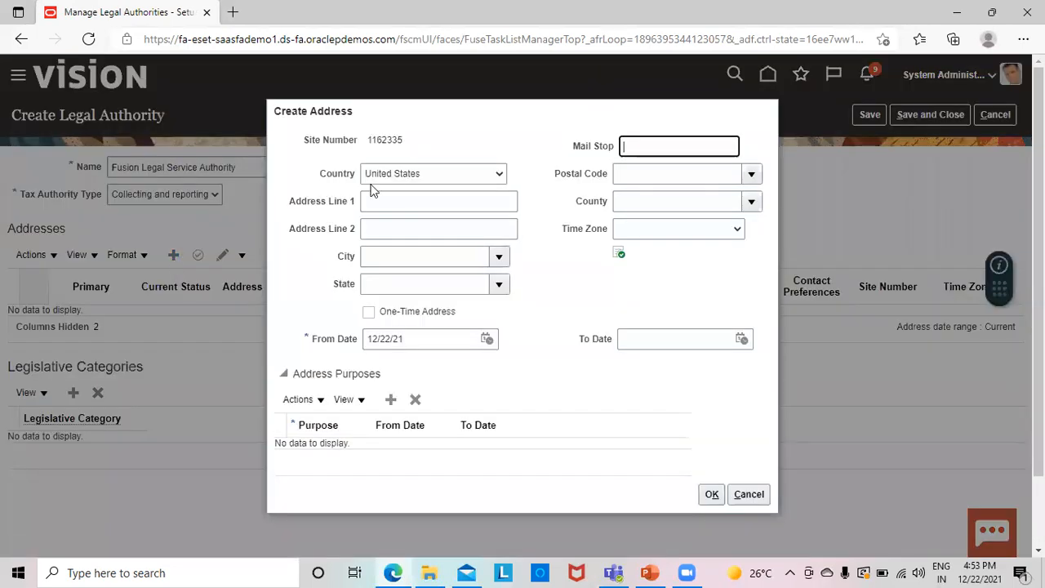
{"action": "left_click", "coordinate": [498, 173]}
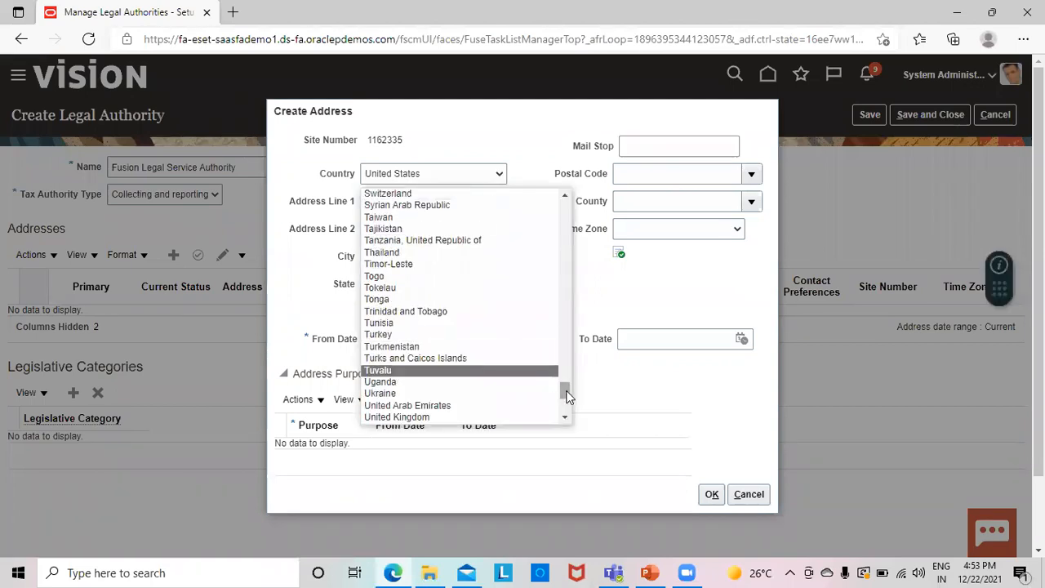
{"action": "scroll", "scroll_direction": "down", "scroll_amount": 3}
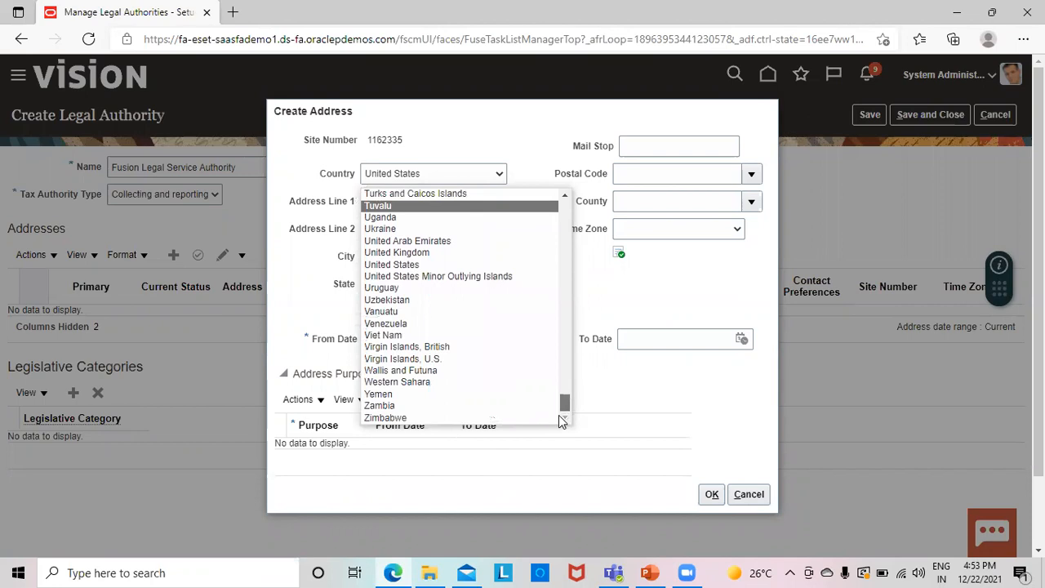
{"action": "scroll", "scroll_direction": "up", "scroll_amount": 3}
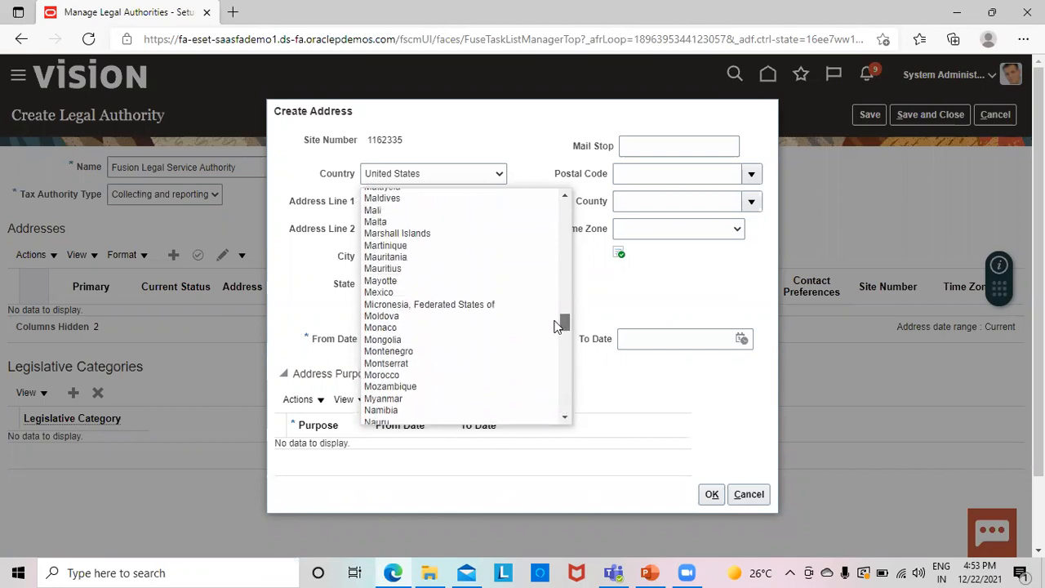
{"action": "scroll", "scroll_direction": "up", "scroll_amount": 3}
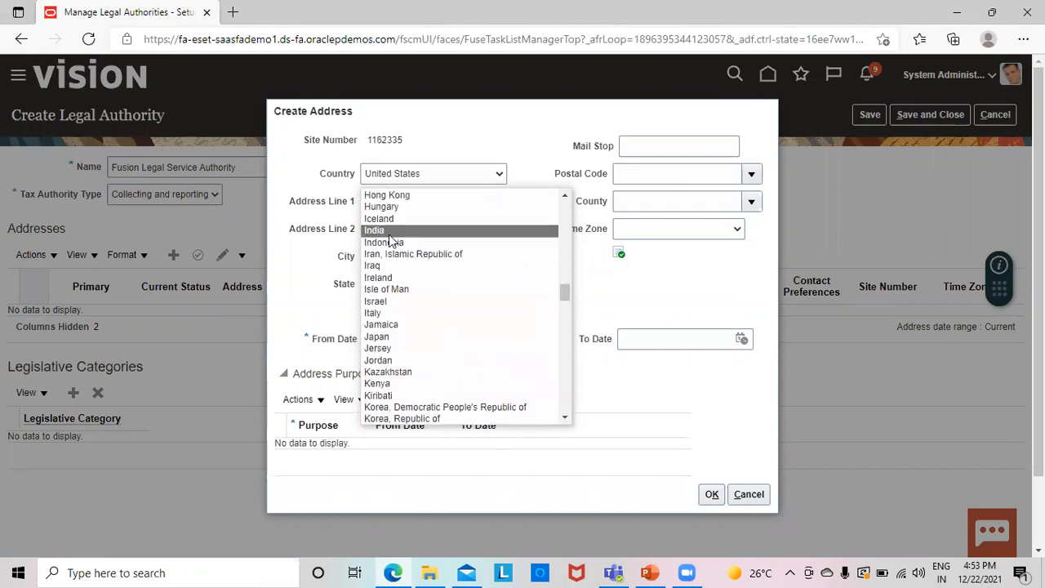
{"action": "left_click", "coordinate": [374, 228]}
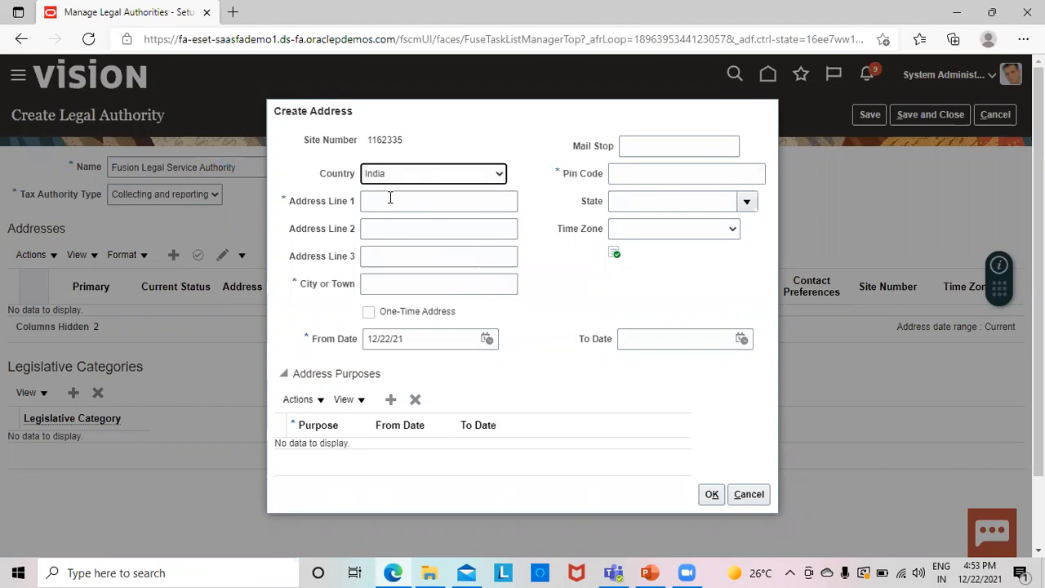
{"action": "mouse_move", "coordinate": [408, 183]}
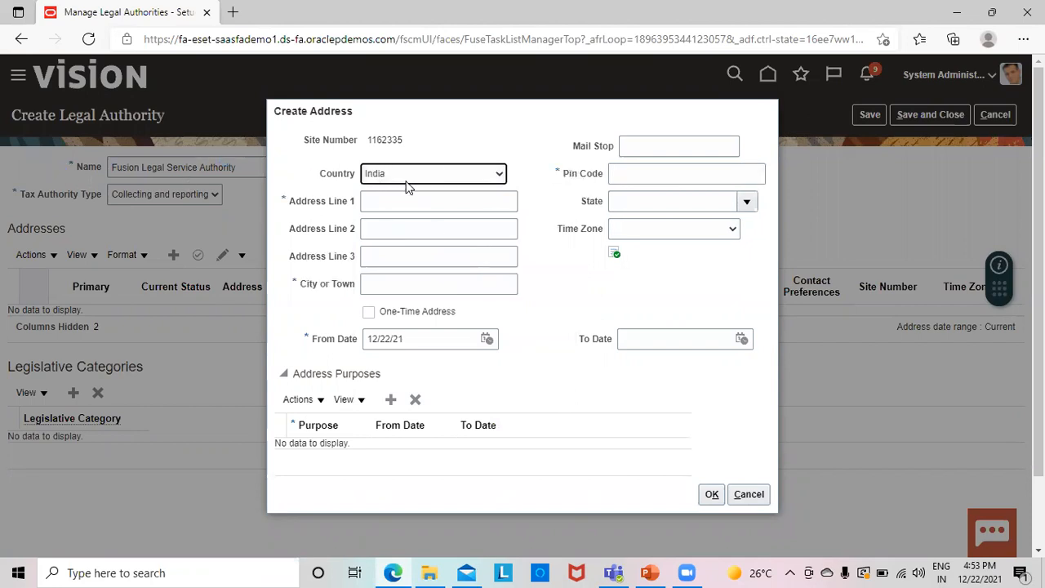
{"action": "mouse_move", "coordinate": [395, 173]}
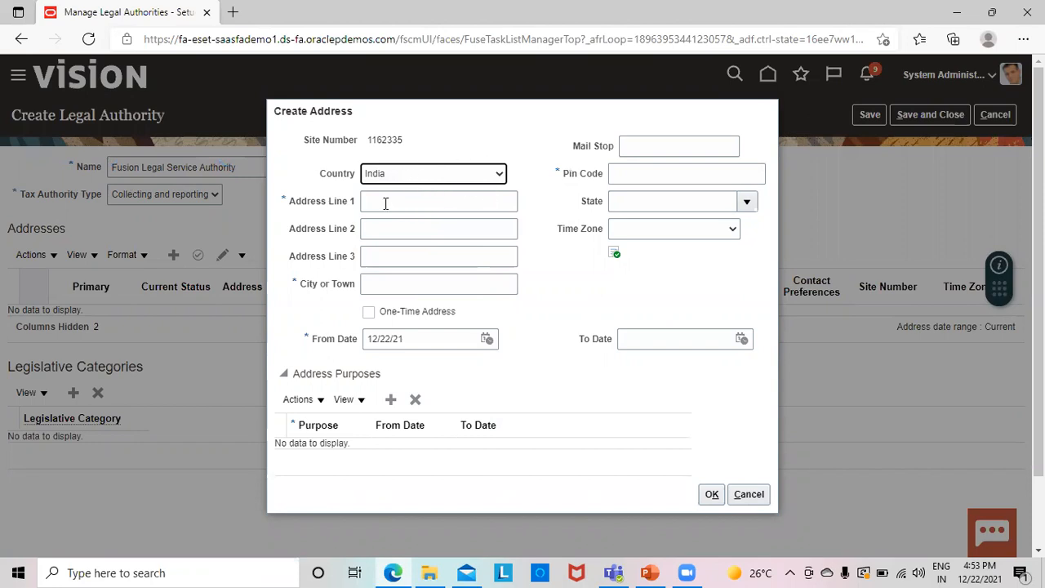
Enter Address Line 1 Tilak Nagar Marg, city Delhi and pin code 110001
{"action": "left_click", "coordinate": [437, 201]}
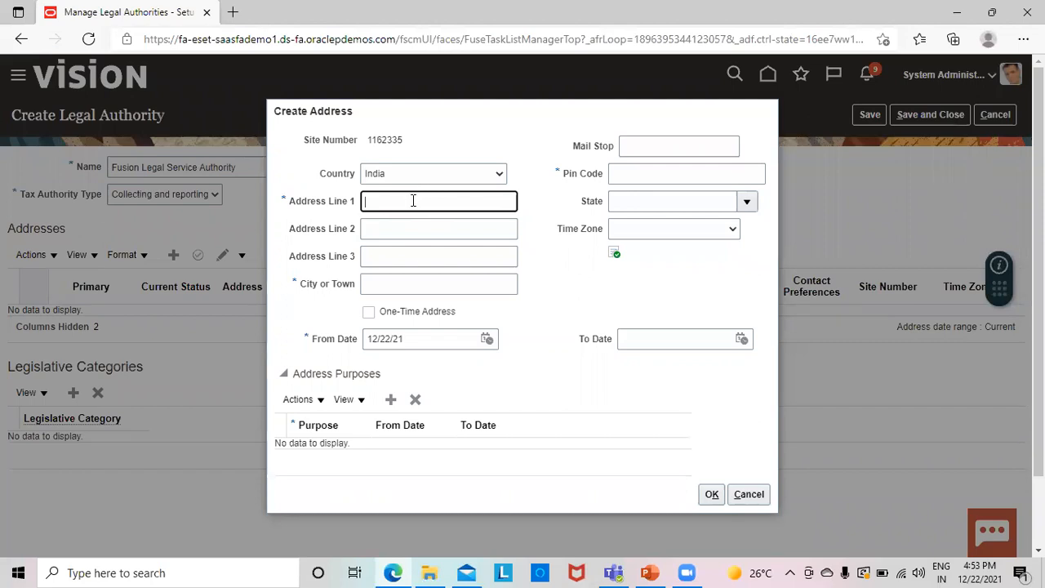
{"action": "type", "text": "Tilak"}
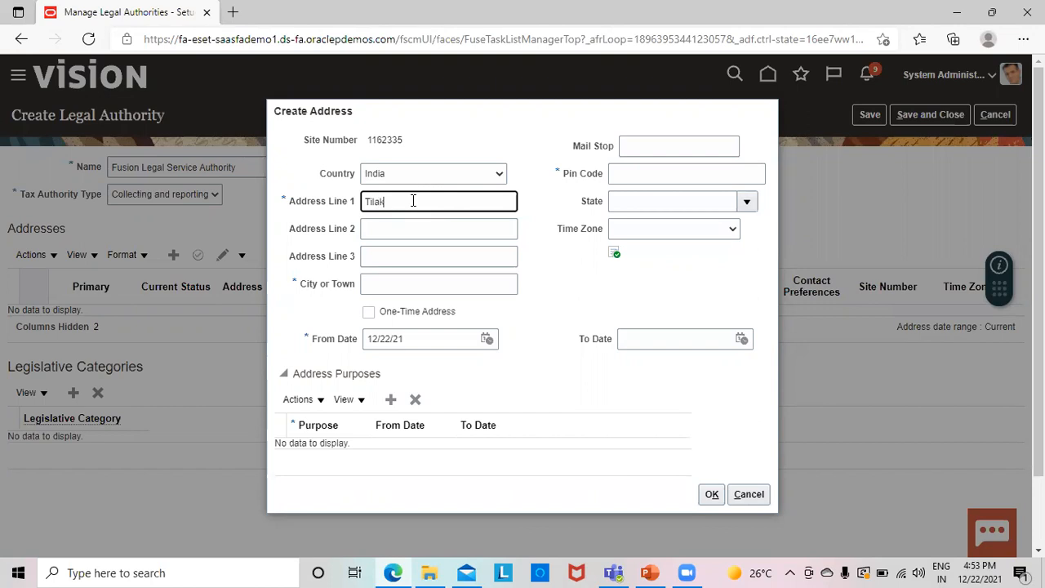
{"action": "type", "text": "Nagar"}
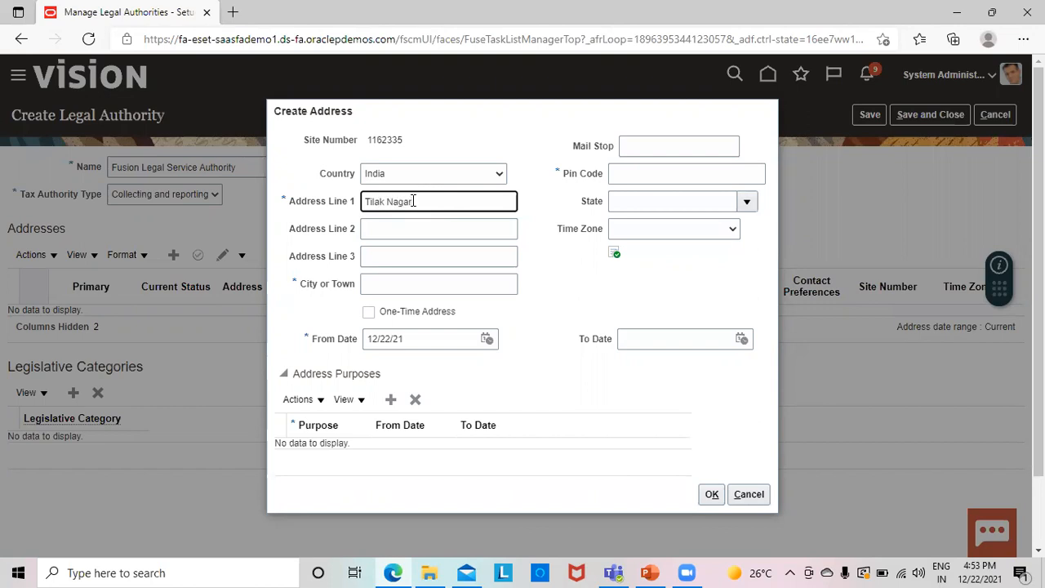
{"action": "type", "text": "Marg"}
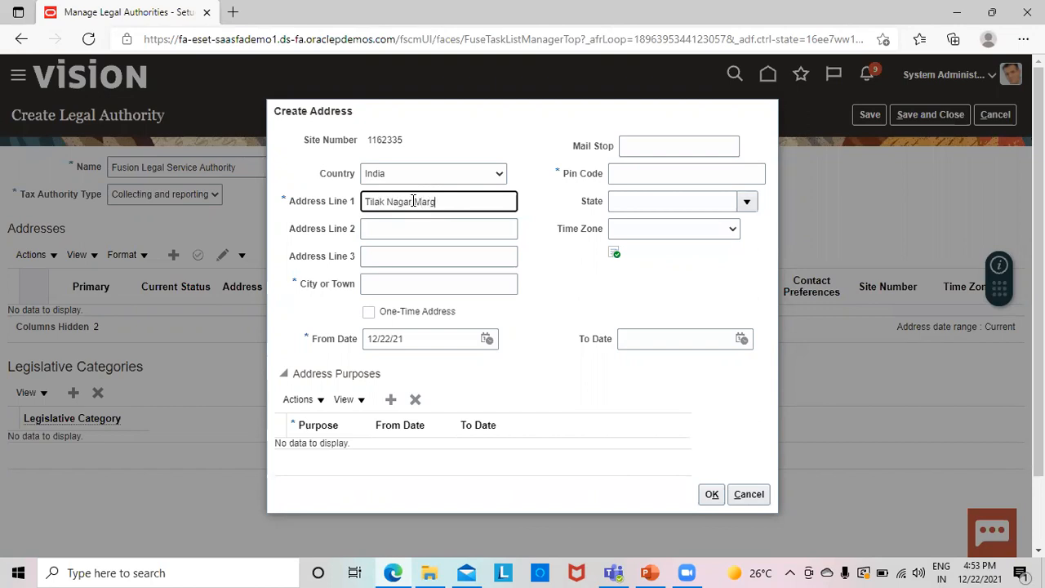
{"action": "left_click", "coordinate": [437, 284]}
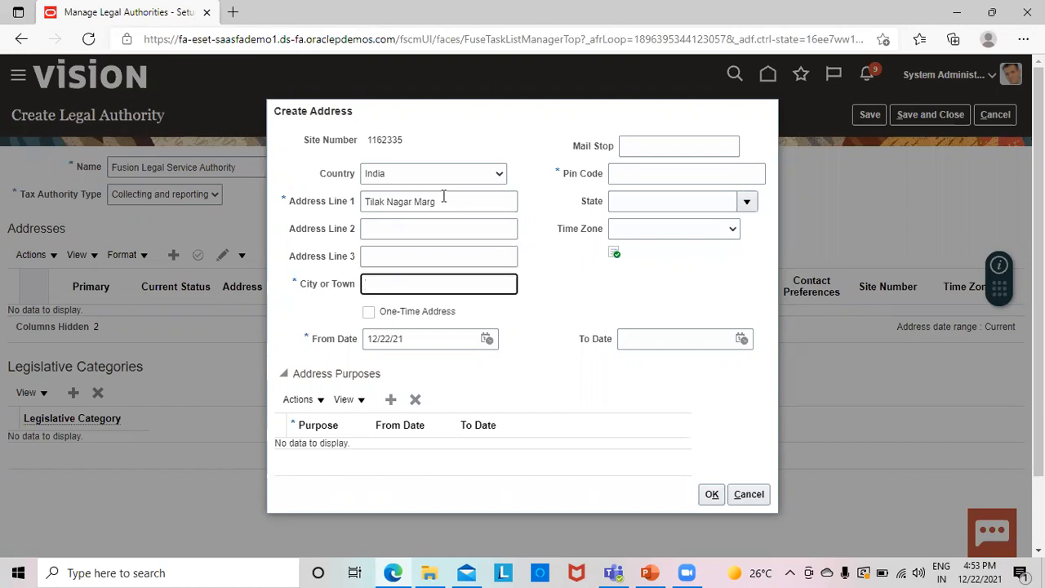
{"action": "type", "text": "Delhi"}
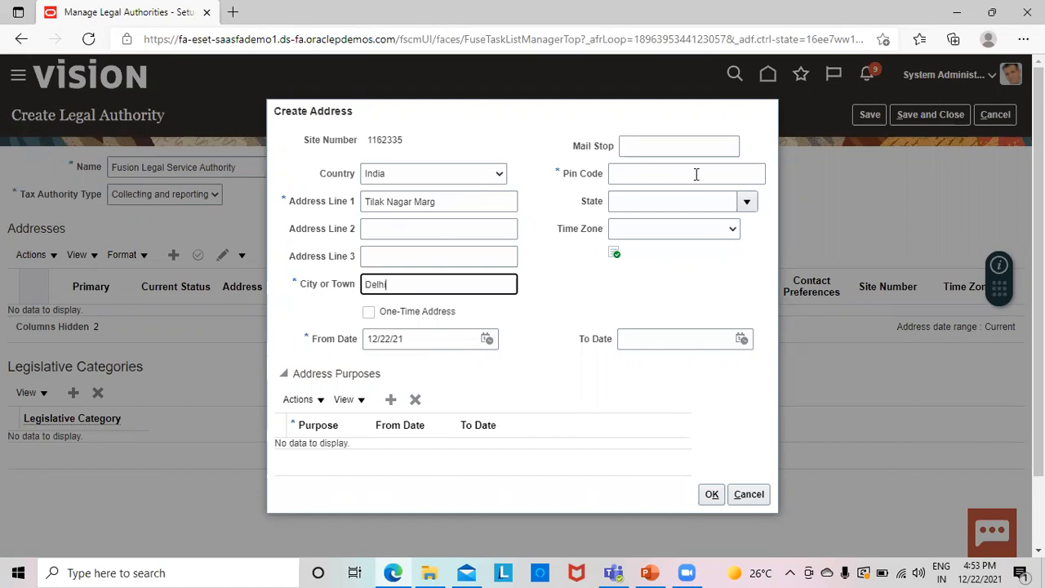
{"action": "left_click", "coordinate": [686, 173]}
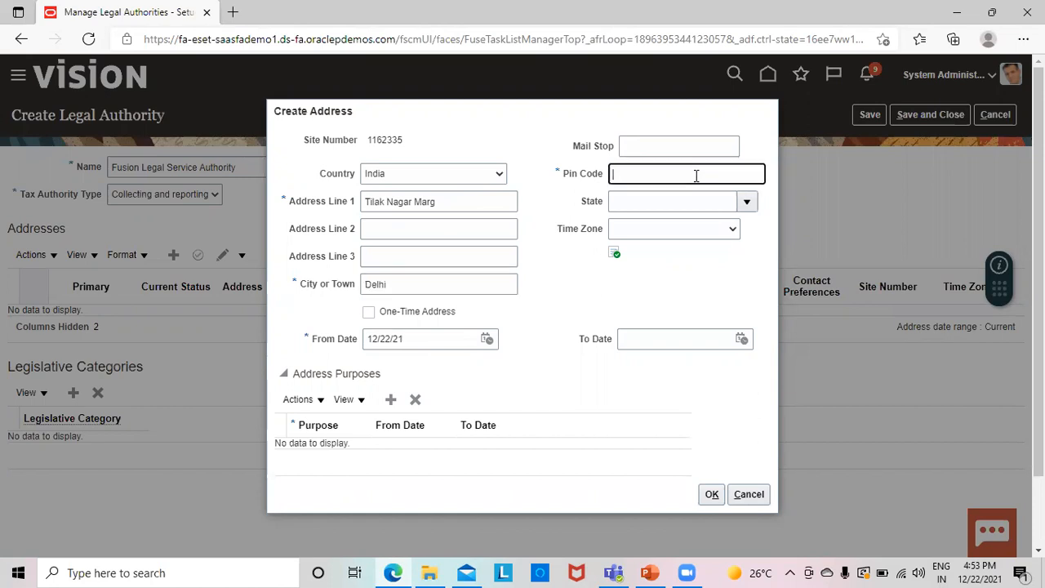
{"action": "type", "text": "110001"}
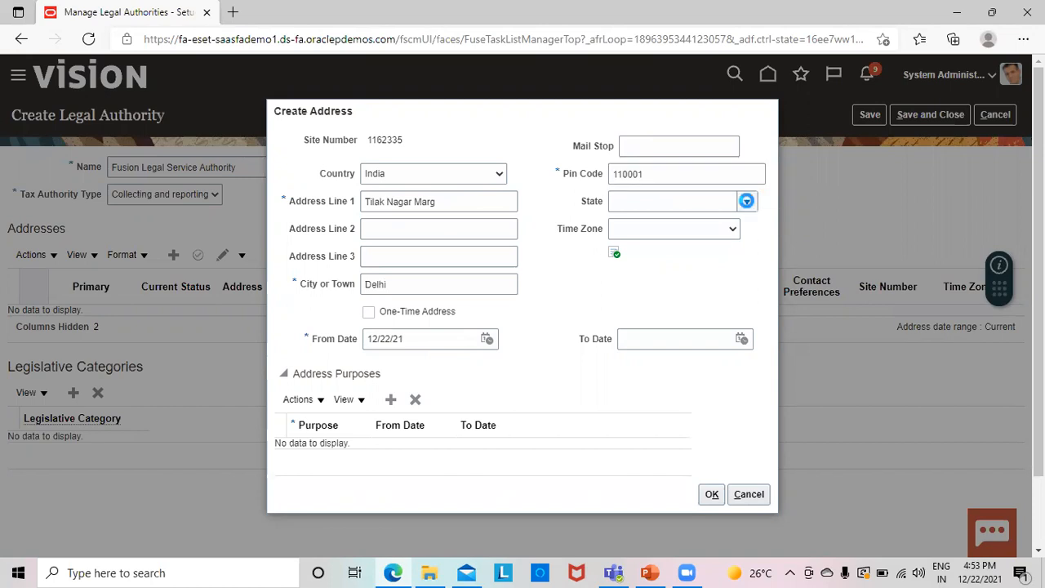
{"action": "left_click", "coordinate": [745, 201]}
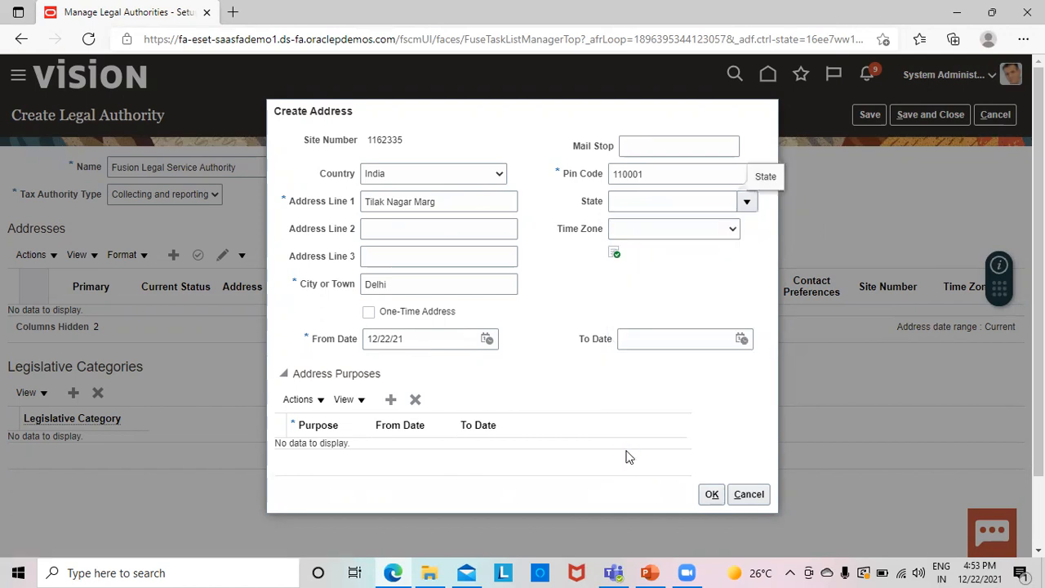
Search for and select Delhi as the address state
{"action": "left_click", "coordinate": [746, 201]}
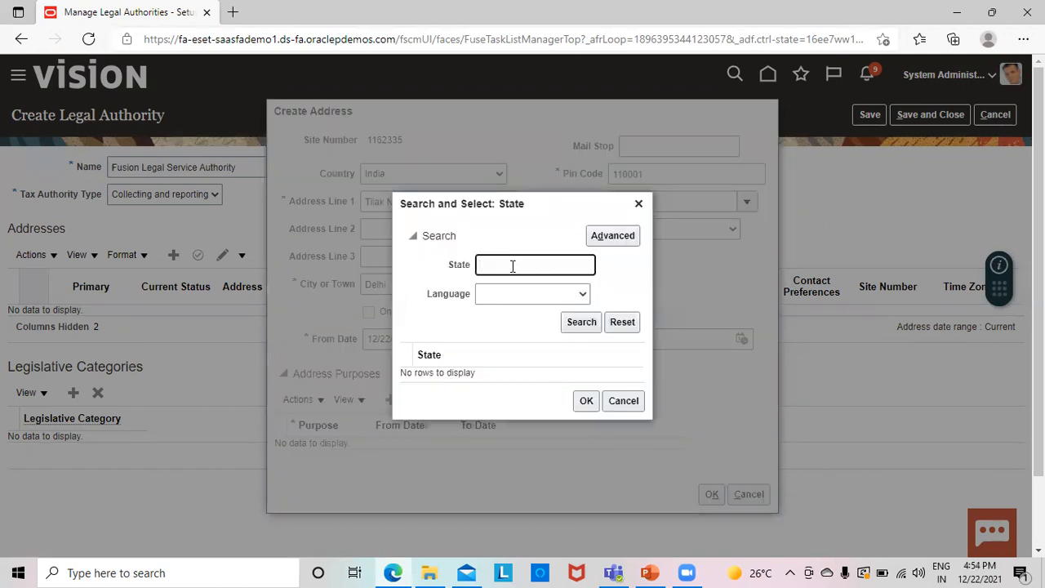
{"action": "type", "text": "Delhi"}
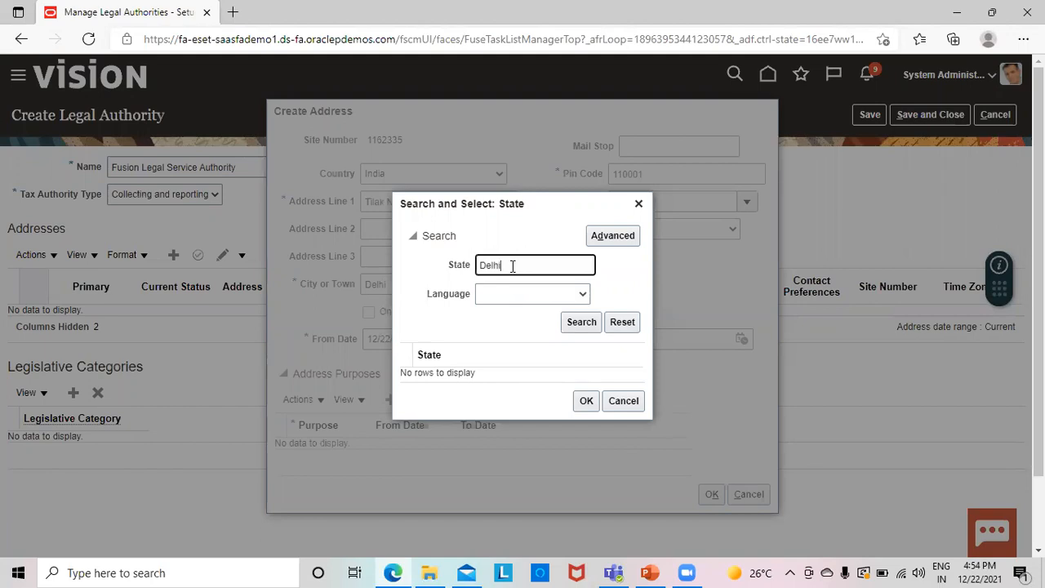
{"action": "left_click", "coordinate": [582, 322]}
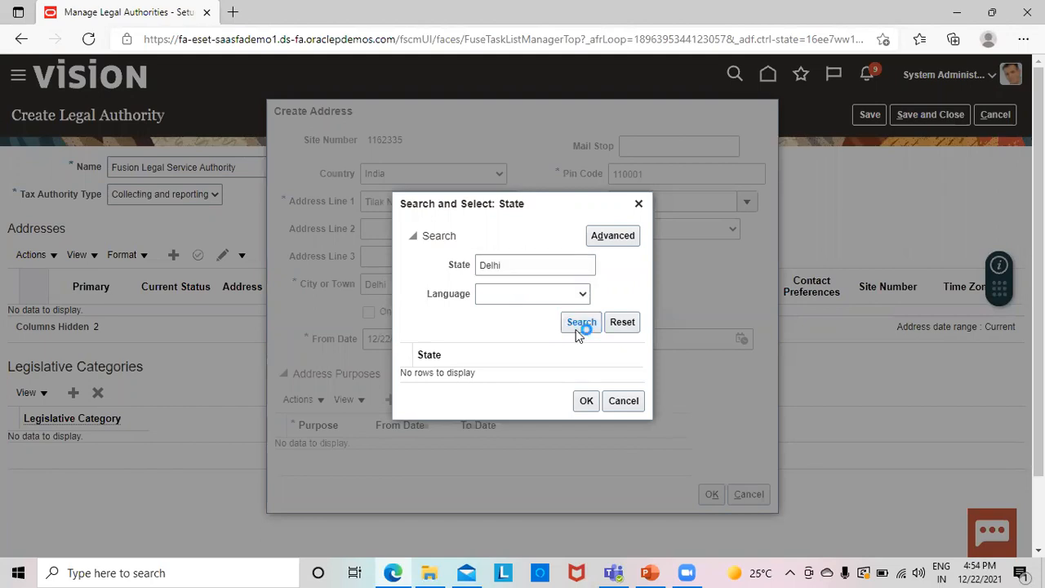
{"action": "left_click", "coordinate": [582, 321]}
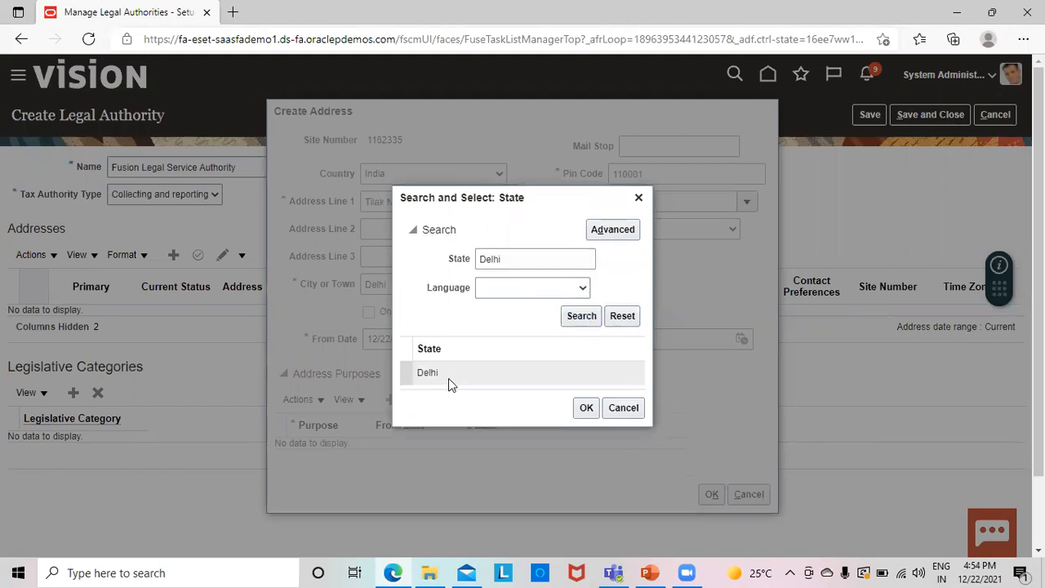
{"action": "left_click", "coordinate": [428, 373]}
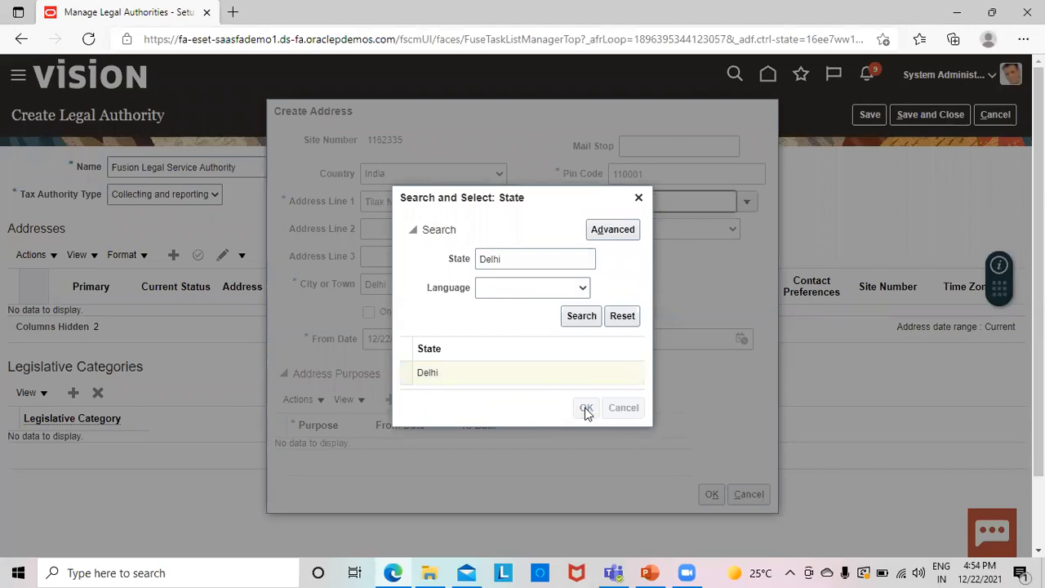
{"action": "left_click", "coordinate": [585, 409]}
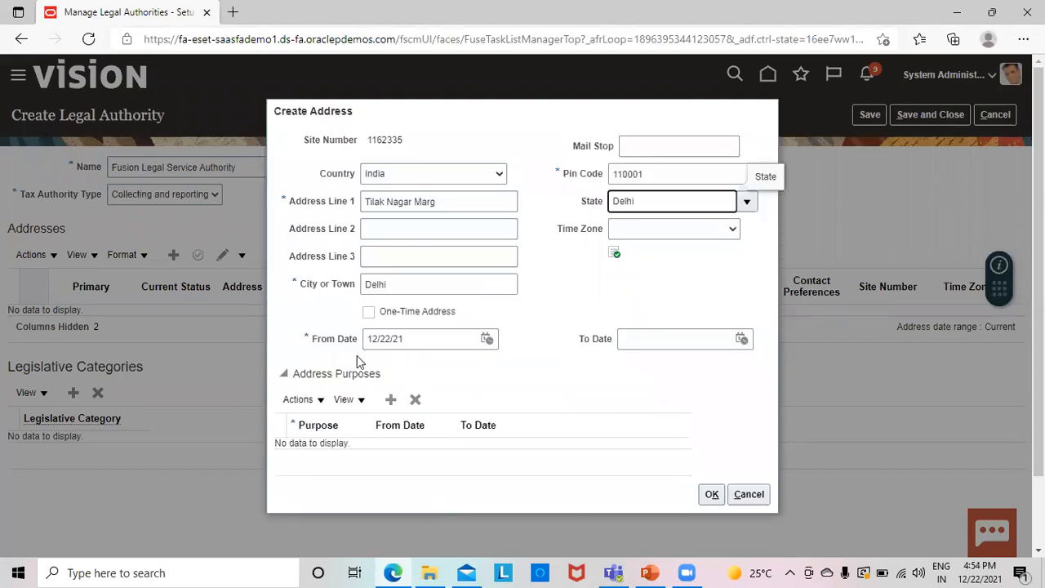
{"action": "mouse_move", "coordinate": [343, 399]}
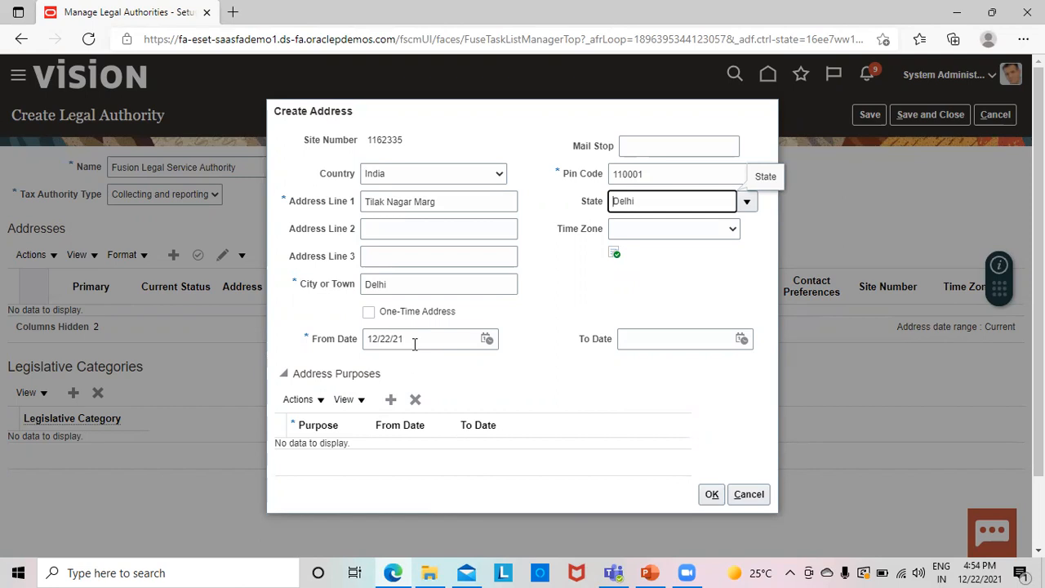
{"action": "mouse_move", "coordinate": [390, 382]}
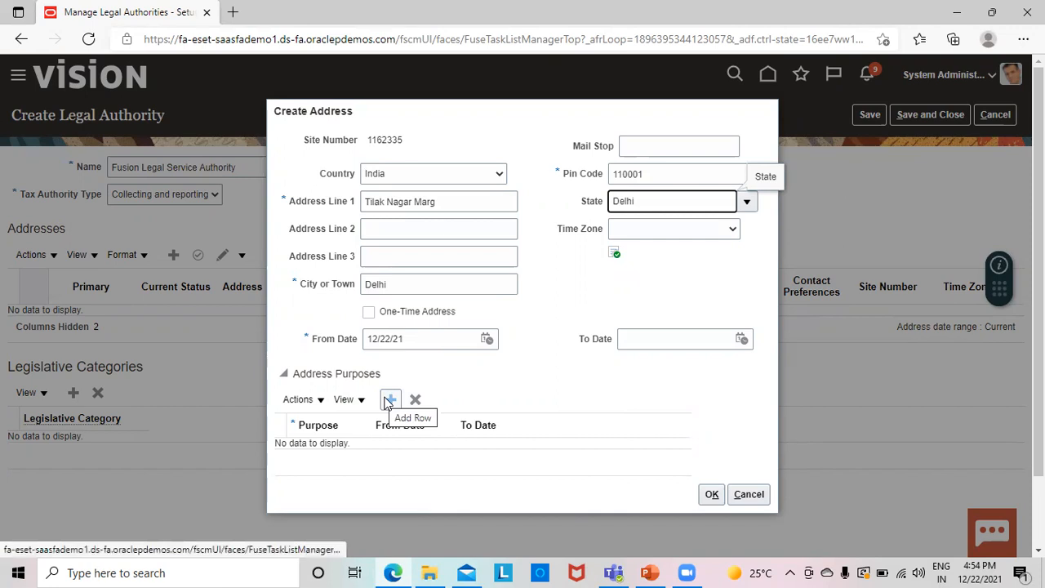
Add an address purpose row with Legal as the purpose
{"action": "left_click", "coordinate": [390, 399]}
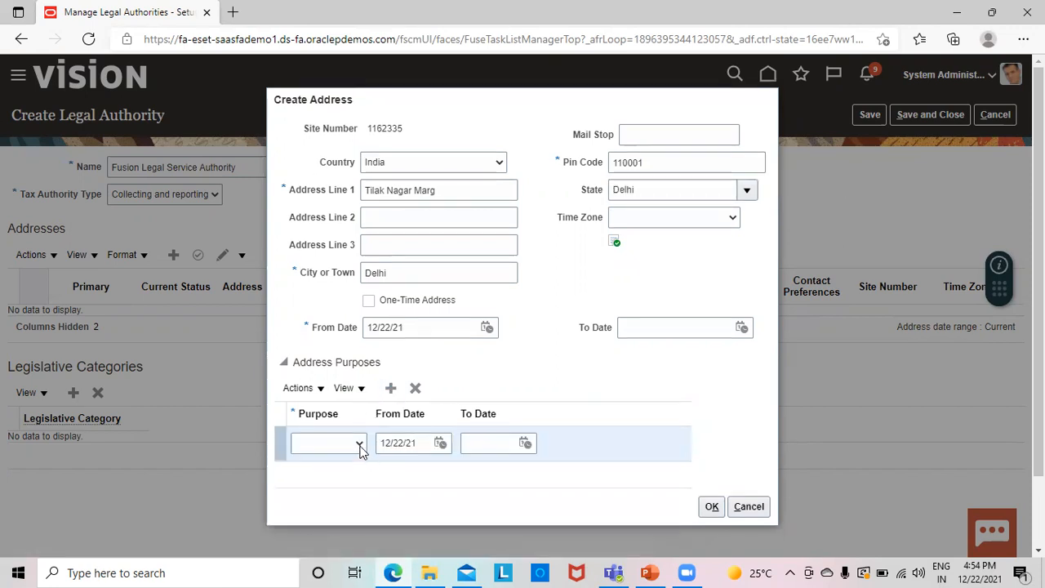
{"action": "left_click", "coordinate": [360, 442]}
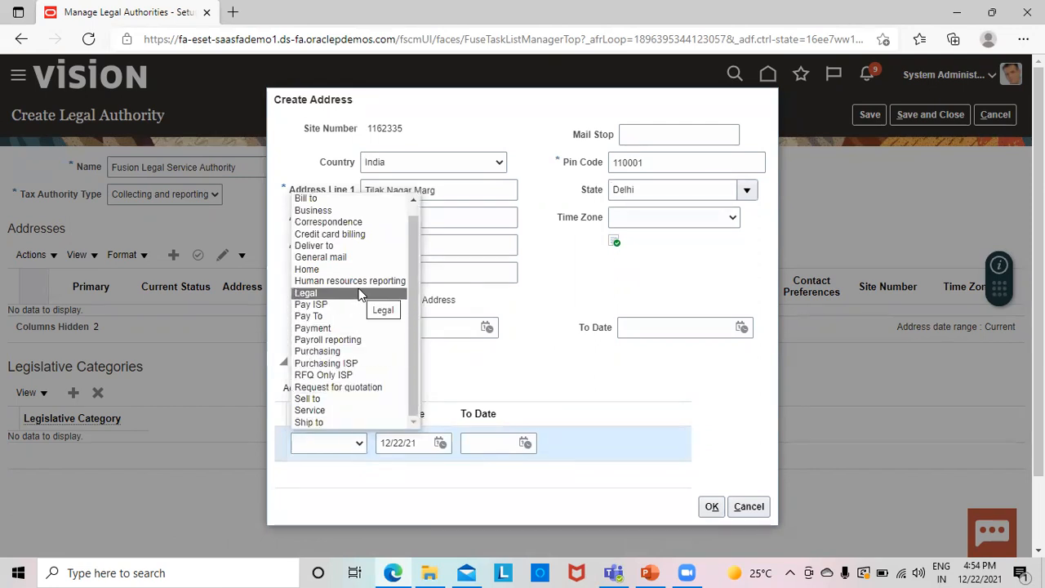
{"action": "mouse_move", "coordinate": [350, 281]}
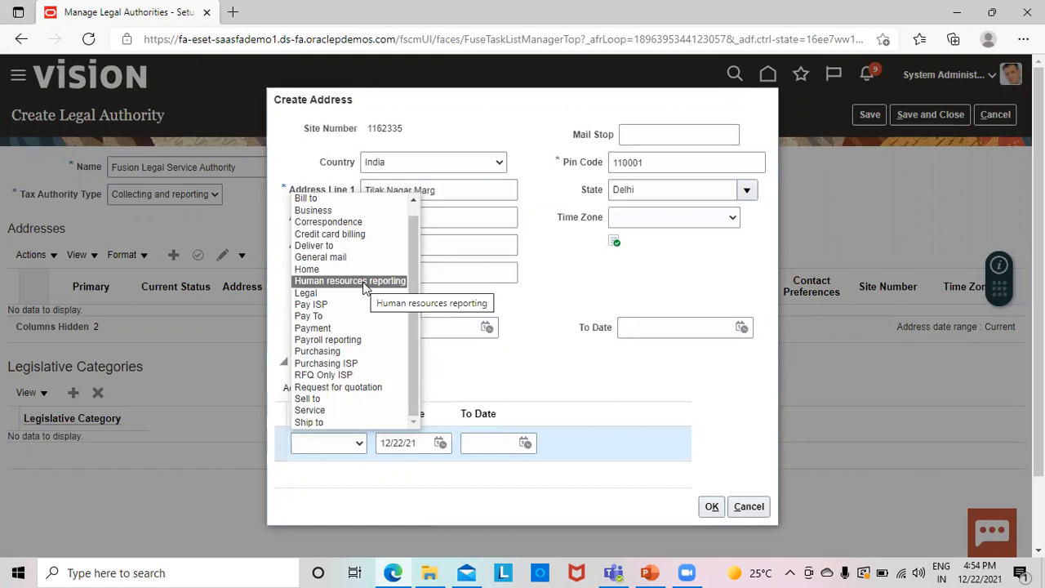
{"action": "mouse_move", "coordinate": [333, 363]}
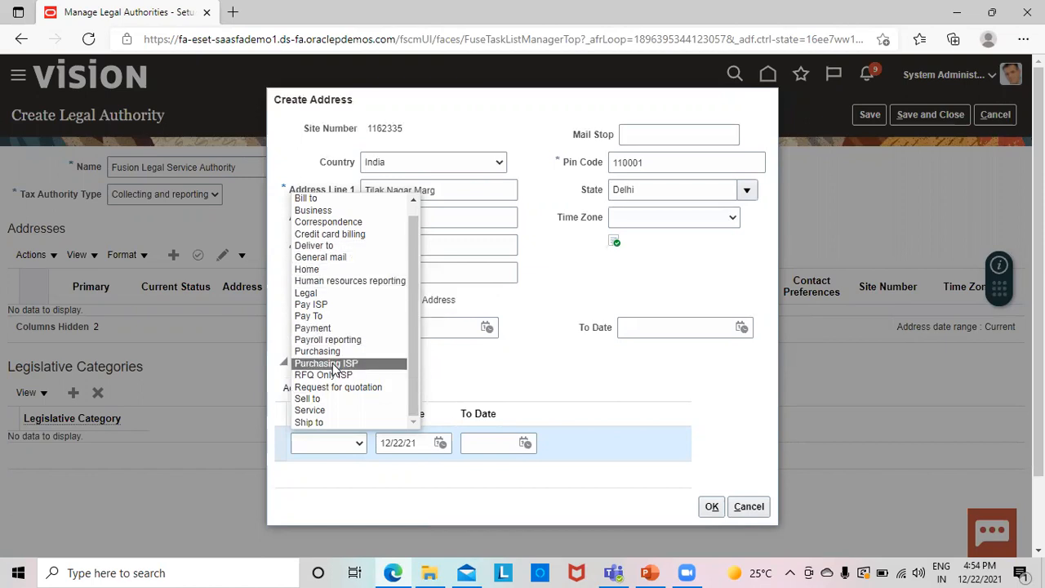
{"action": "mouse_move", "coordinate": [311, 410]}
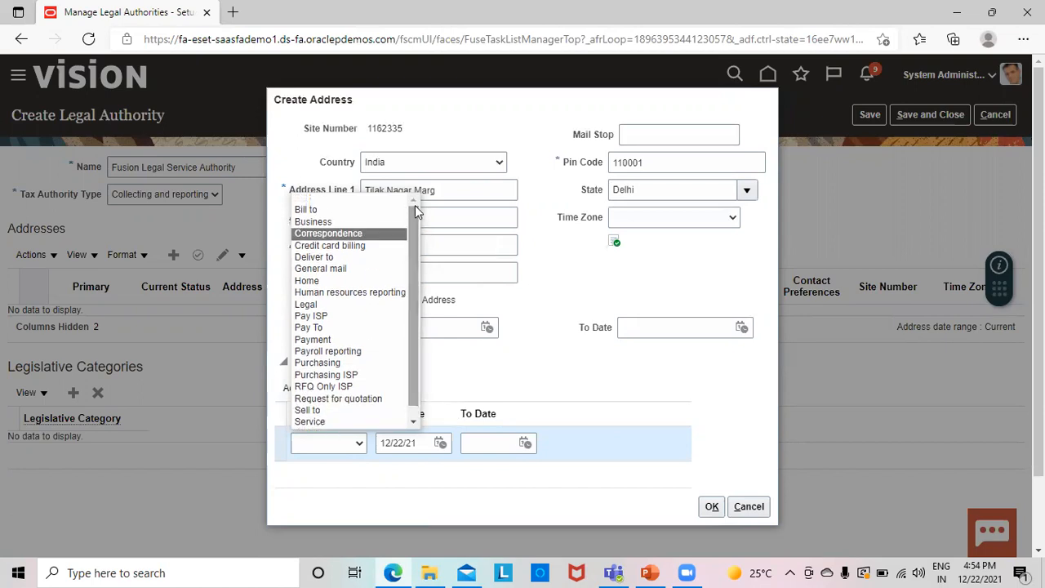
{"action": "mouse_move", "coordinate": [340, 237]}
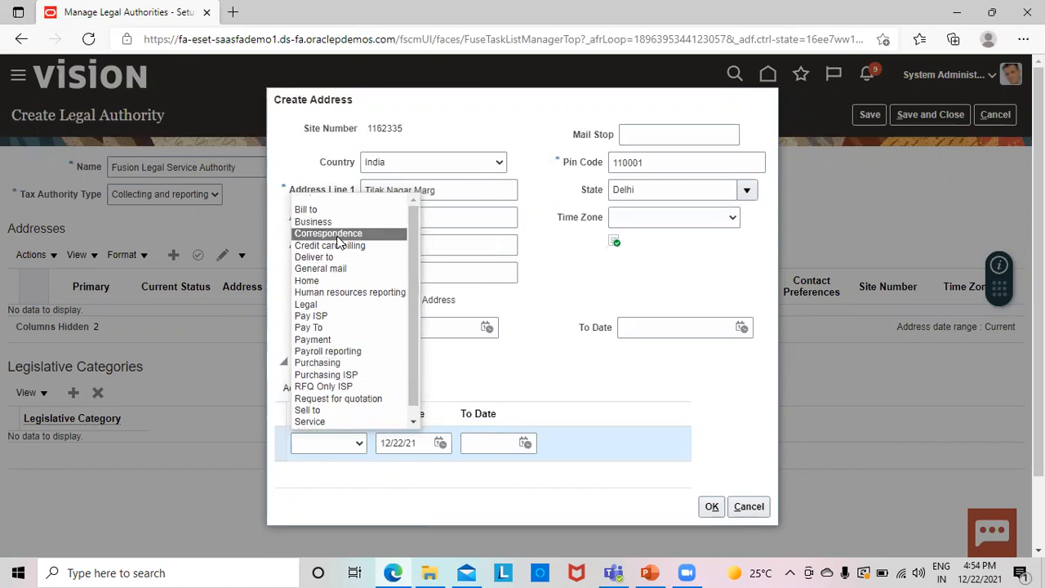
{"action": "mouse_move", "coordinate": [326, 233]}
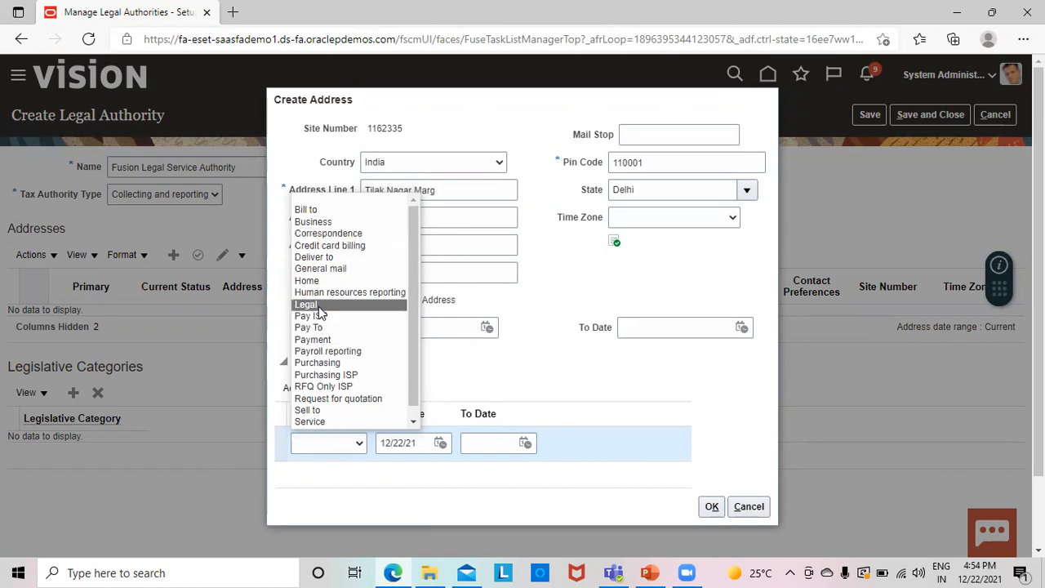
{"action": "left_click", "coordinate": [305, 304]}
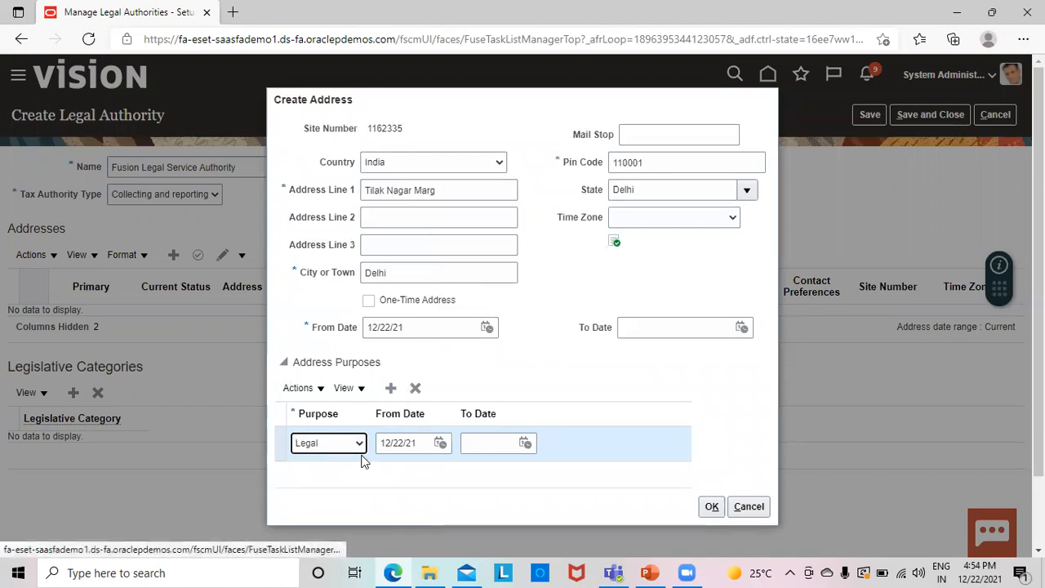
{"action": "mouse_move", "coordinate": [391, 388]}
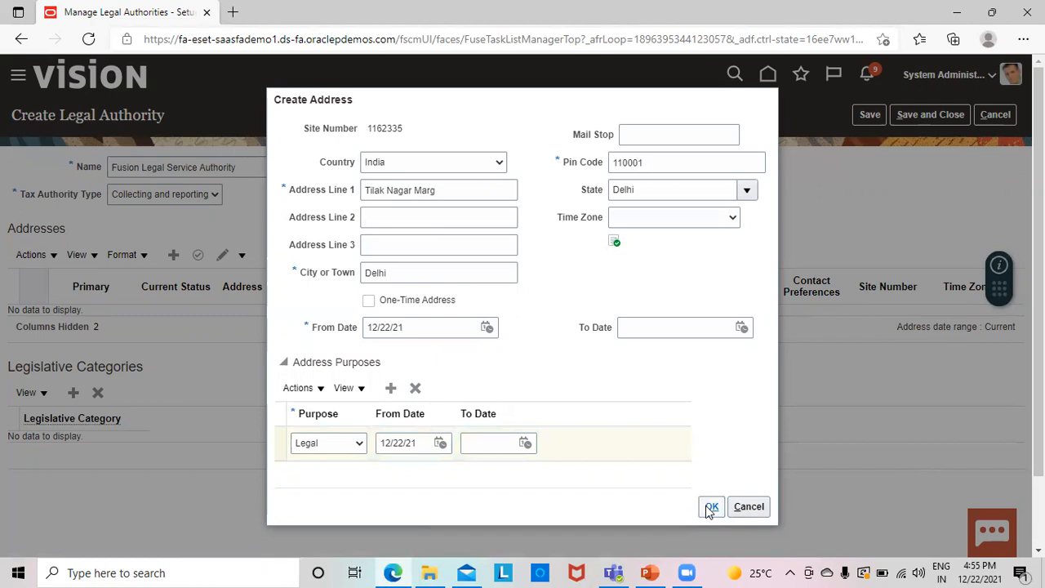
Confirm the Delhi address and add a legislative category row for Company law
{"action": "left_click", "coordinate": [712, 507]}
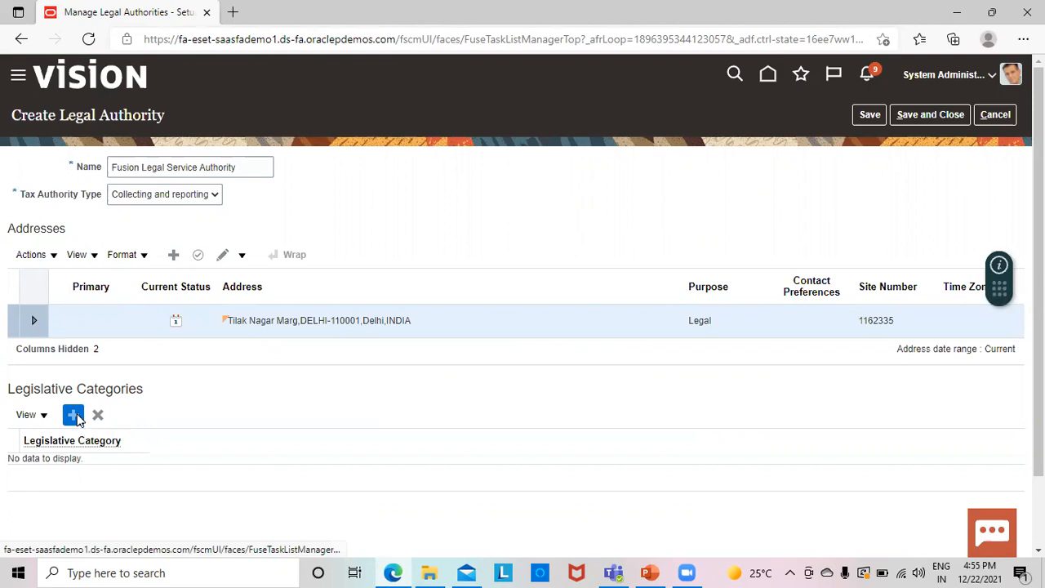
{"action": "left_click", "coordinate": [72, 414]}
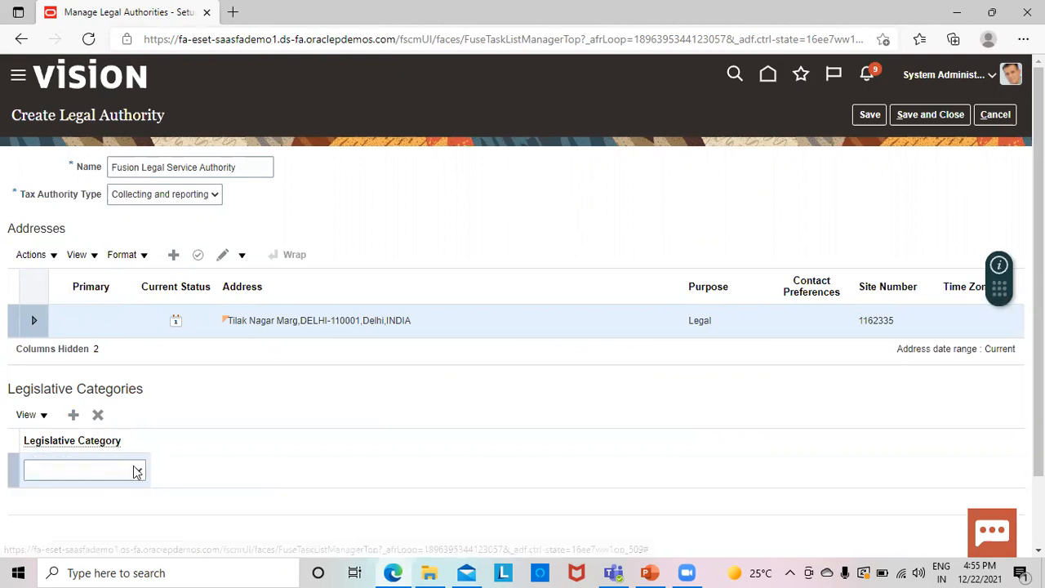
{"action": "left_click", "coordinate": [137, 470]}
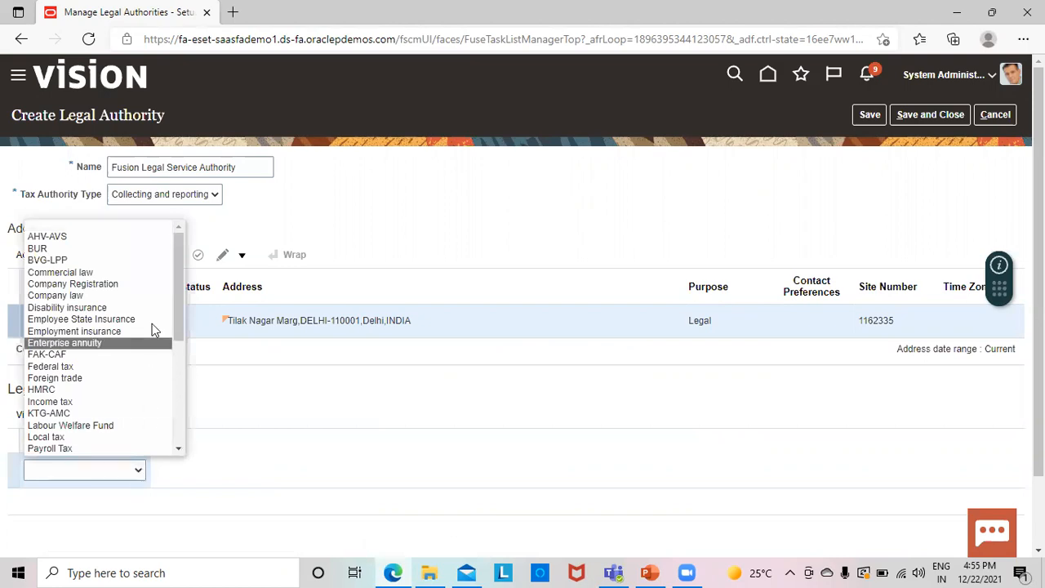
{"action": "mouse_move", "coordinate": [143, 271]}
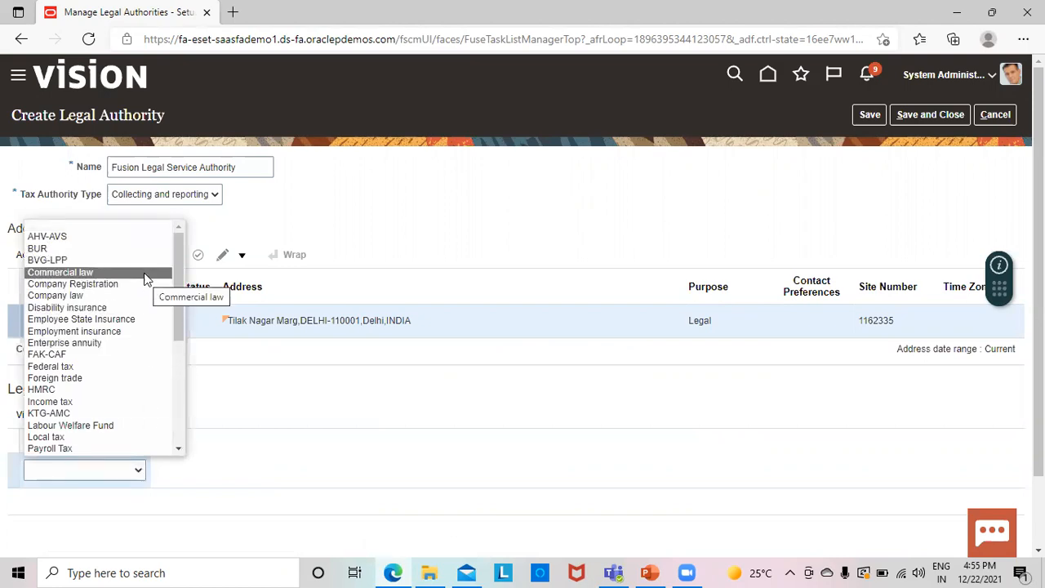
{"action": "mouse_move", "coordinate": [70, 424]}
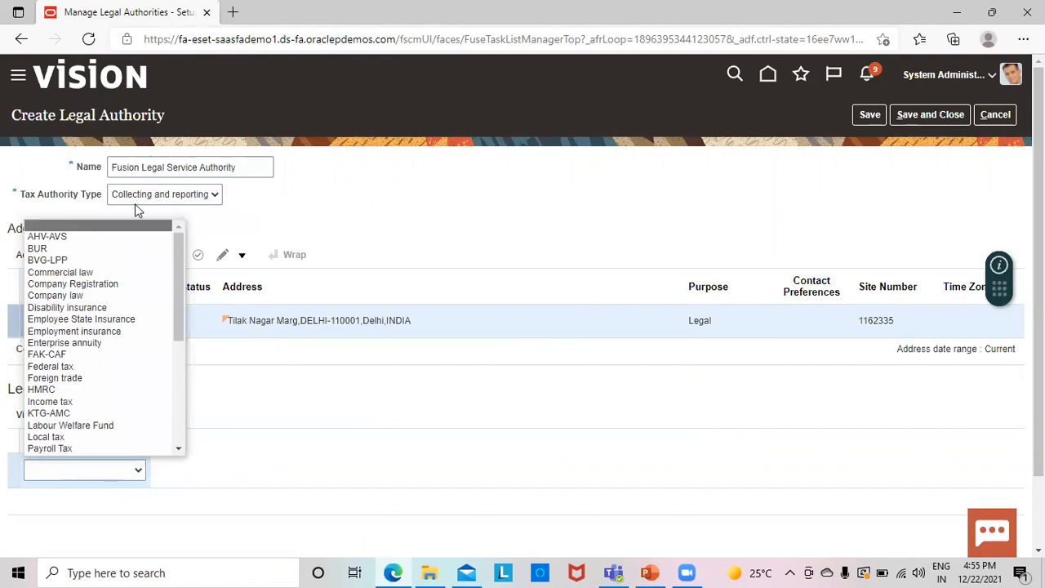
{"action": "mouse_move", "coordinate": [67, 307]}
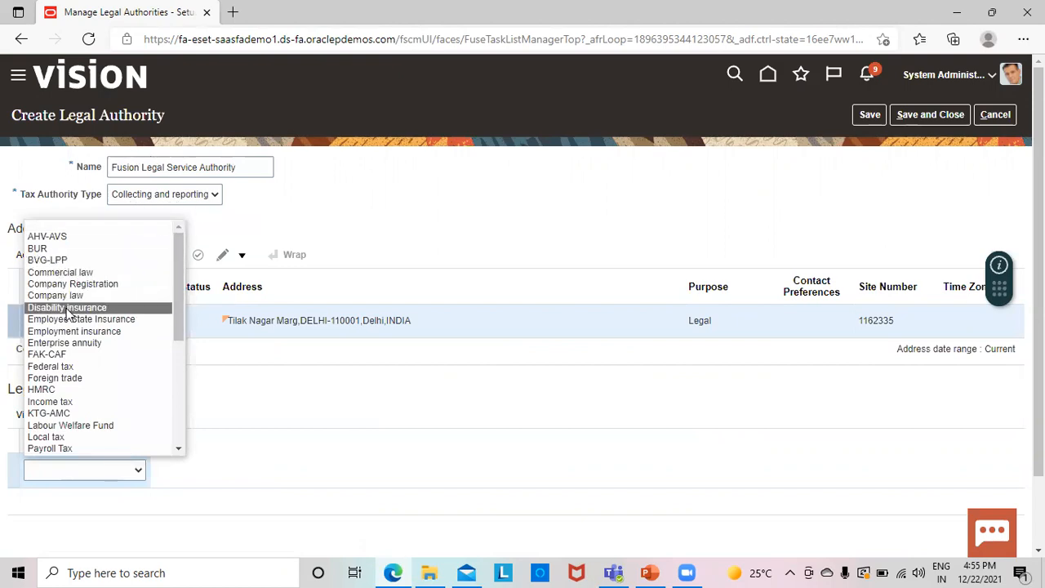
{"action": "mouse_move", "coordinate": [81, 319]}
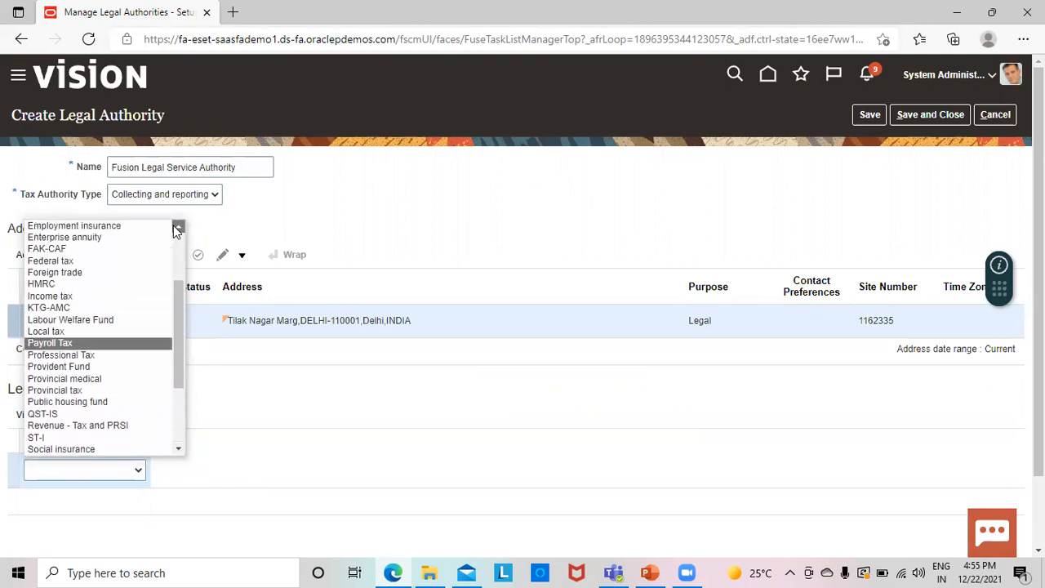
{"action": "scroll", "scroll_direction": "up", "scroll_amount": 3}
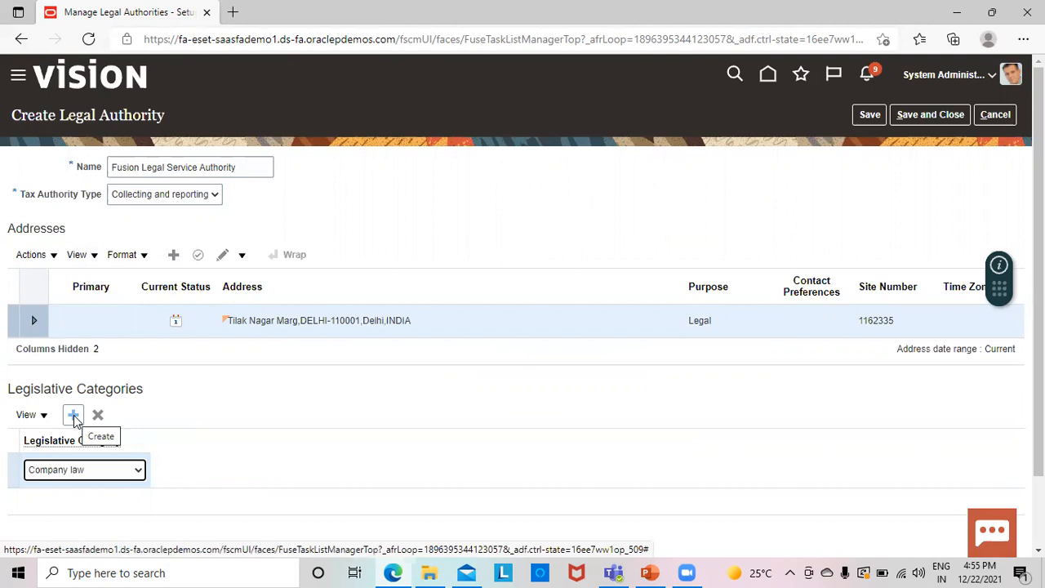
{"action": "mouse_move", "coordinate": [74, 330]}
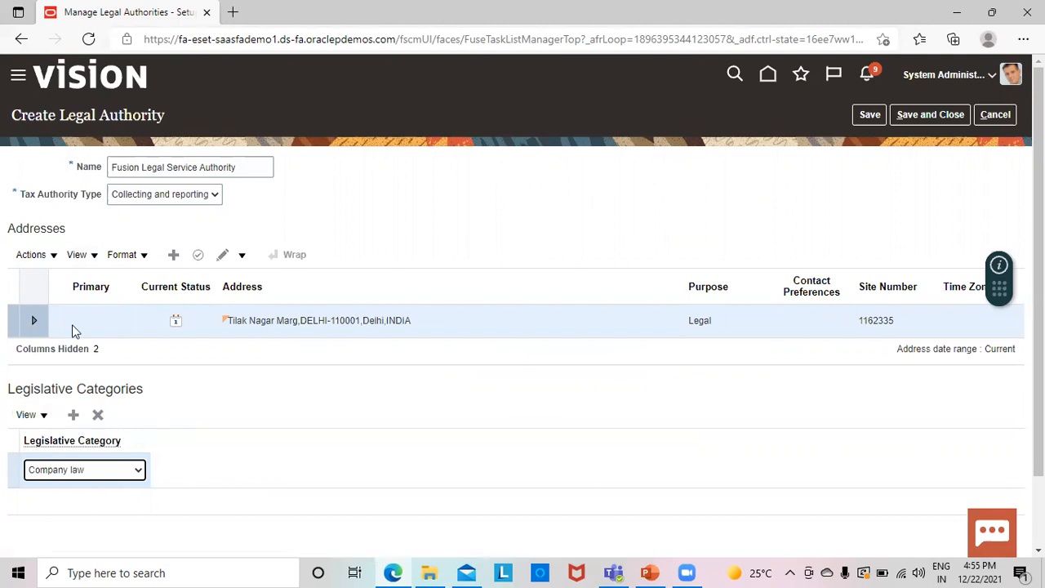
{"action": "mouse_move", "coordinate": [931, 115]}
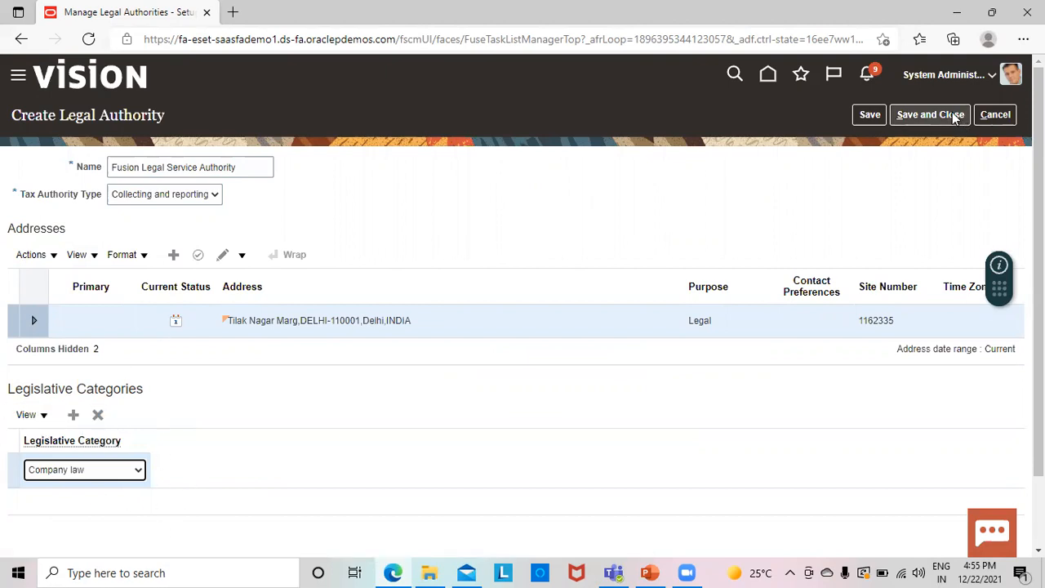
Save and close the Fusion Legal Service Authority, returning to the project task list
{"action": "left_click", "coordinate": [931, 114]}
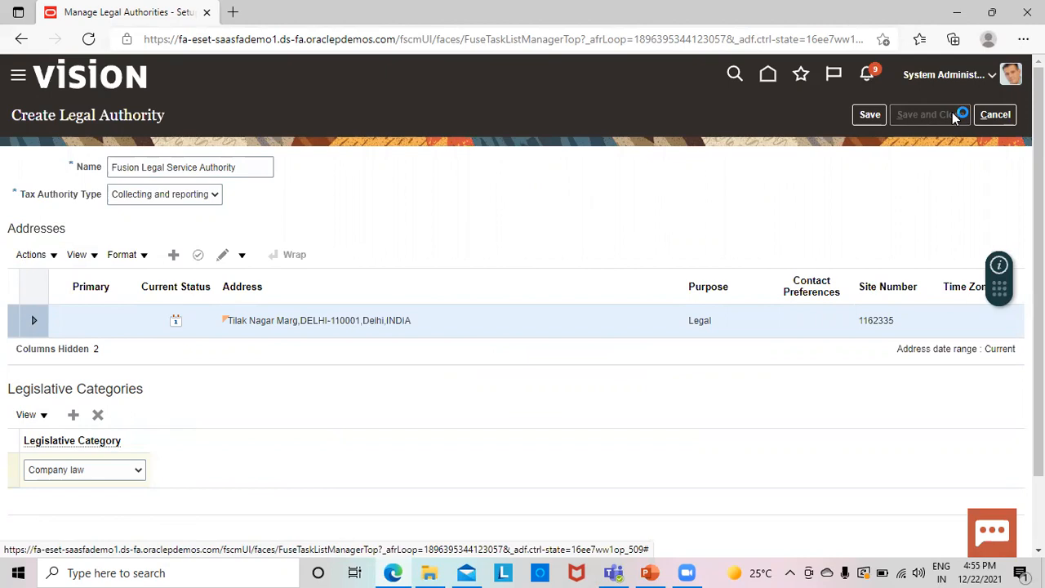
{"action": "left_click", "coordinate": [928, 114]}
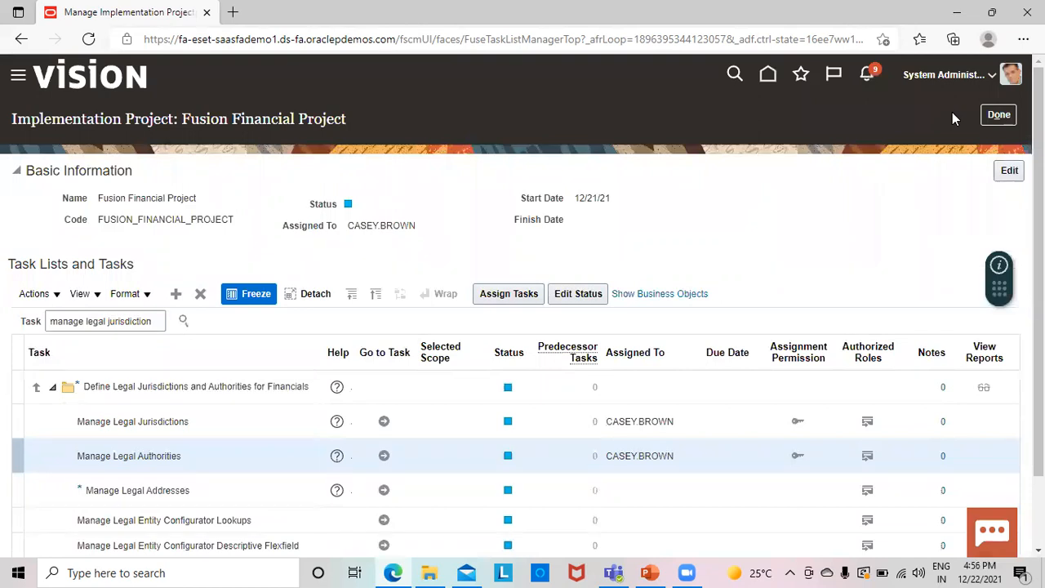
{"action": "mouse_move", "coordinate": [890, 63]}
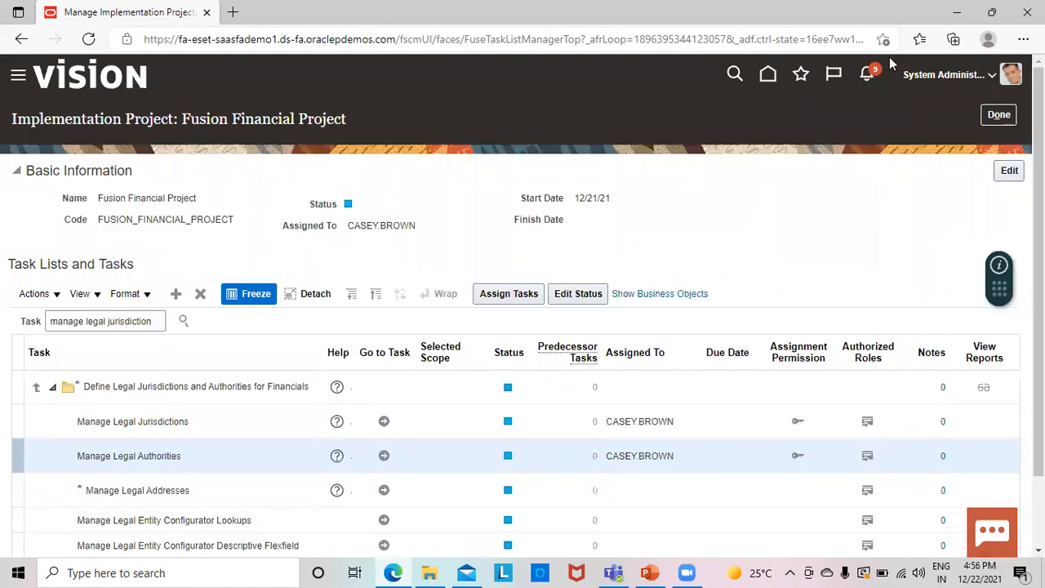